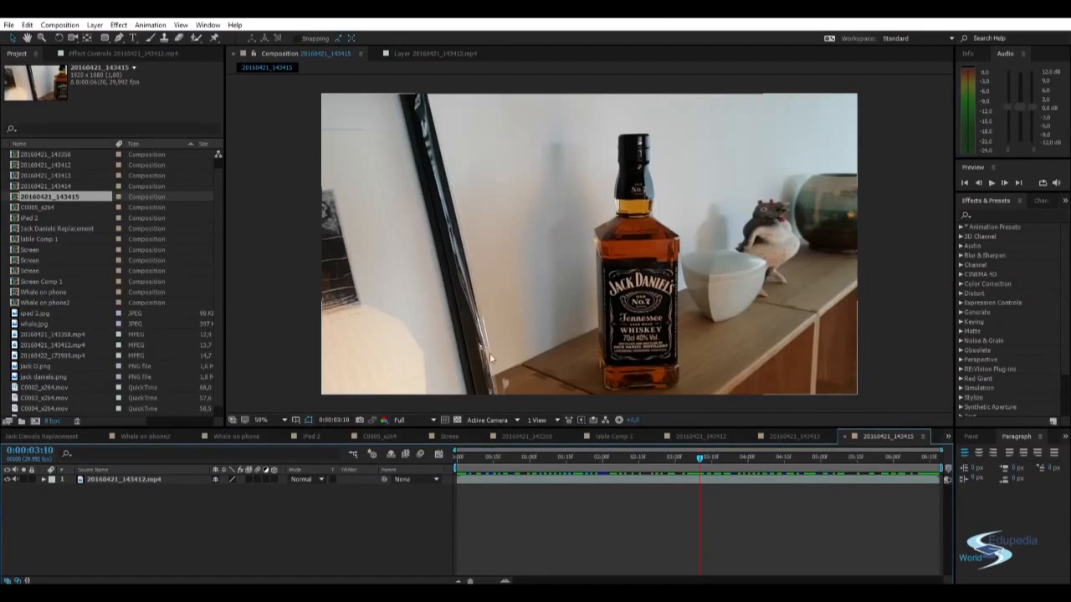
mouse_move(631, 378)
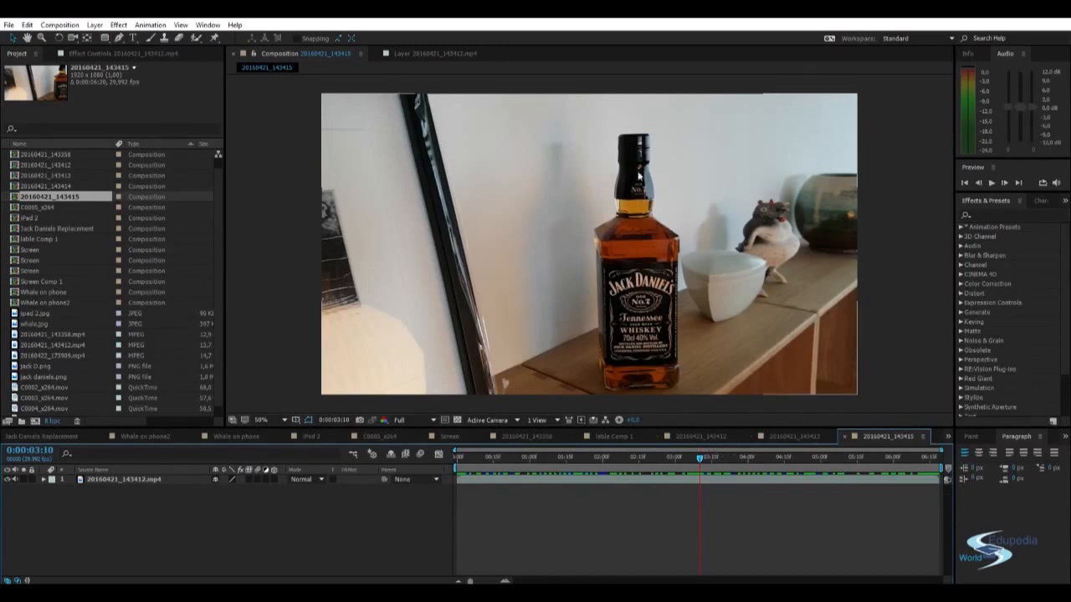
mouse_move(598, 247)
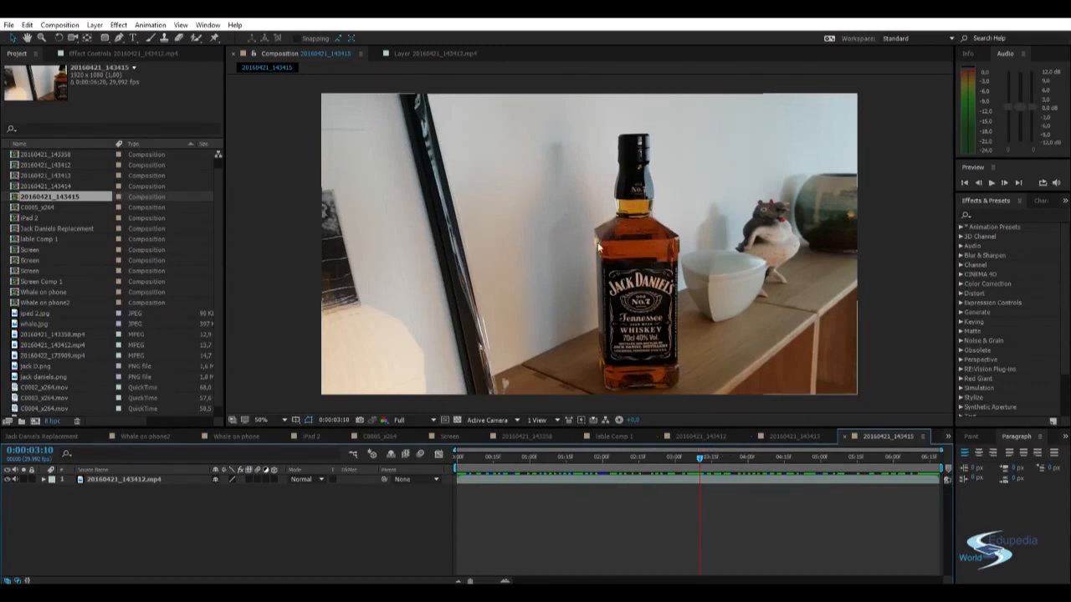
mouse_move(616, 215)
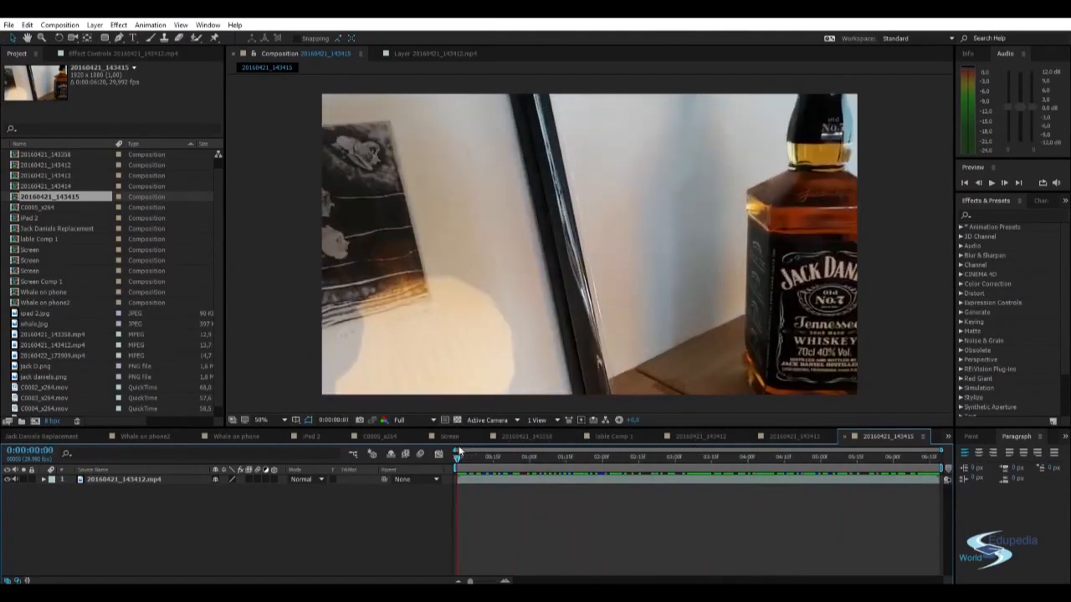
Step: Send the whiskey-bottle footage layer to Mocha AE with Animation > Track in mocha AE
left_click(564, 456)
type("Footage")
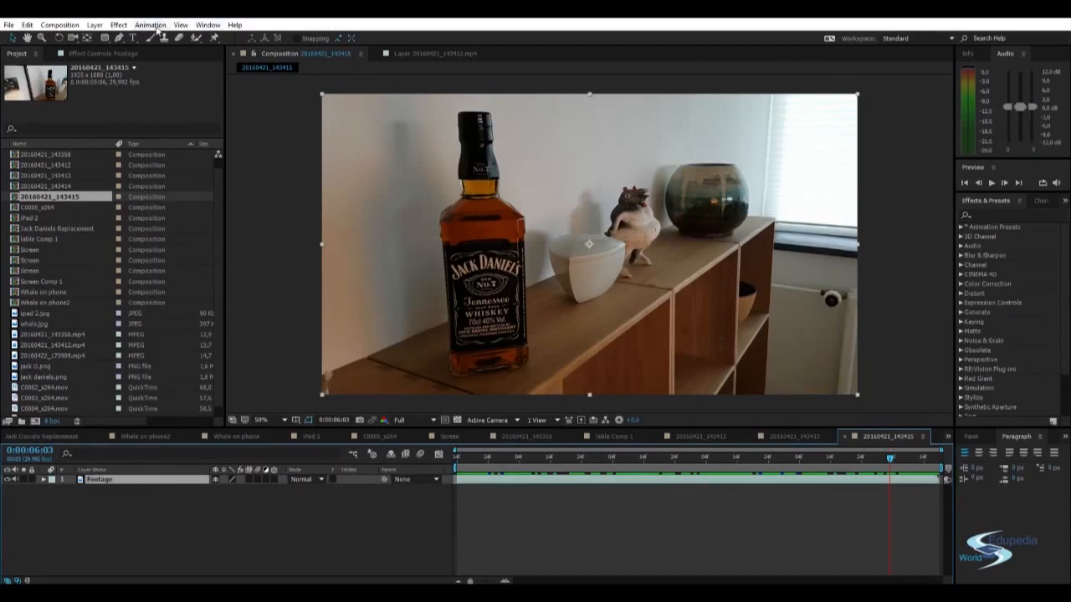
left_click(150, 25)
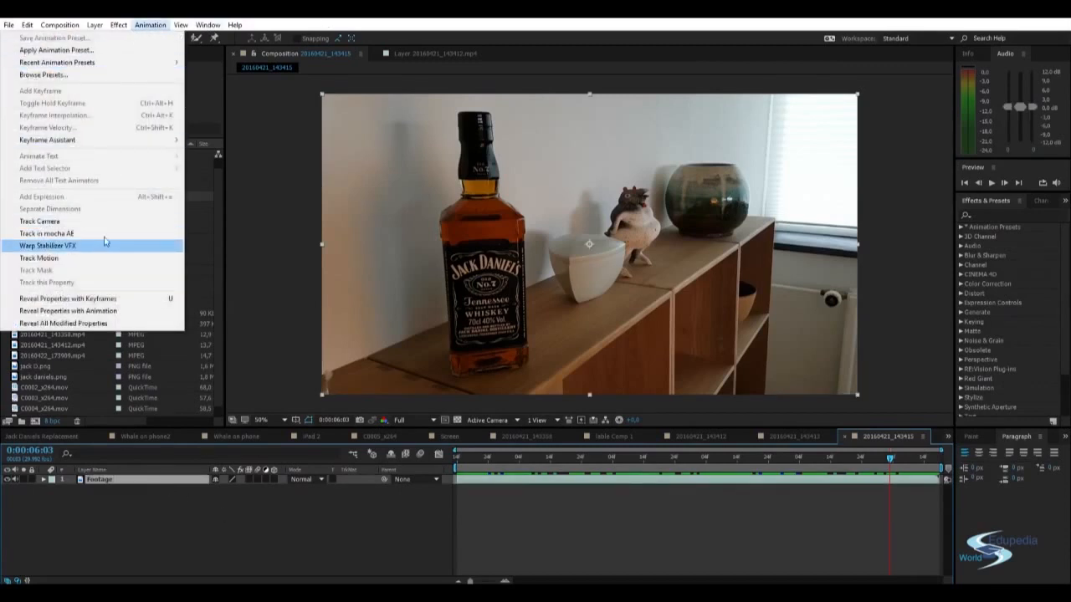
left_click(46, 233)
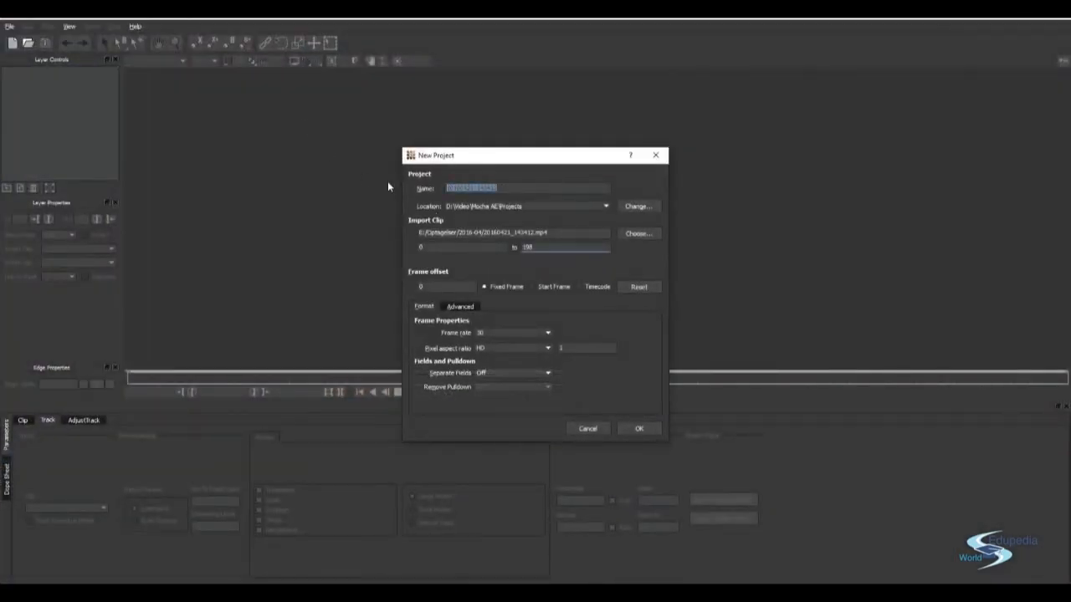
Step: Create the Mocha project 'Masking in Mocha AE' with the bottle clip loaded
type("Masking in Mocha")
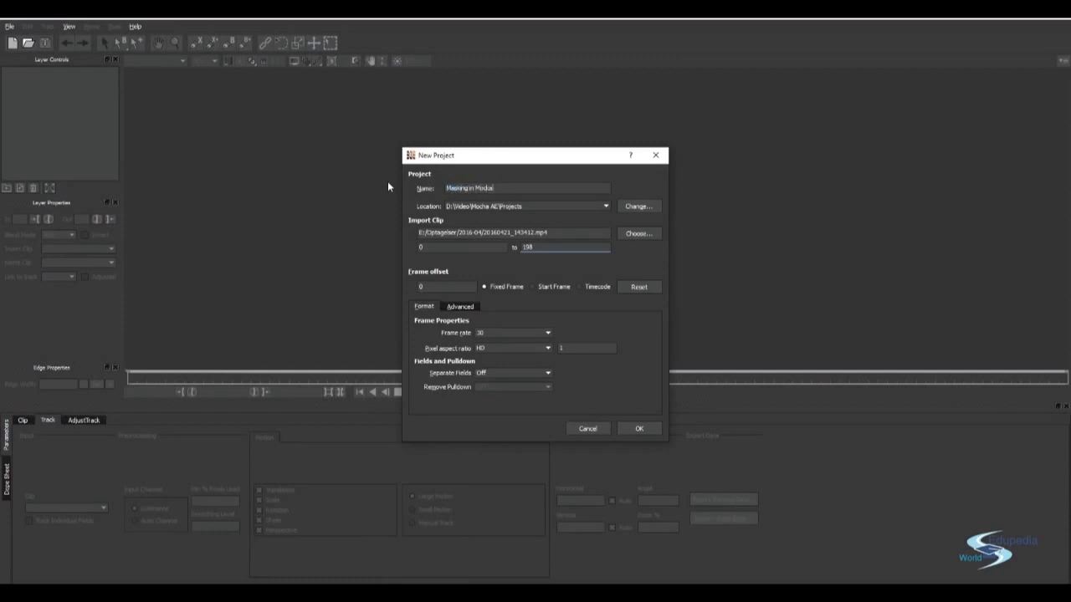
type("AE")
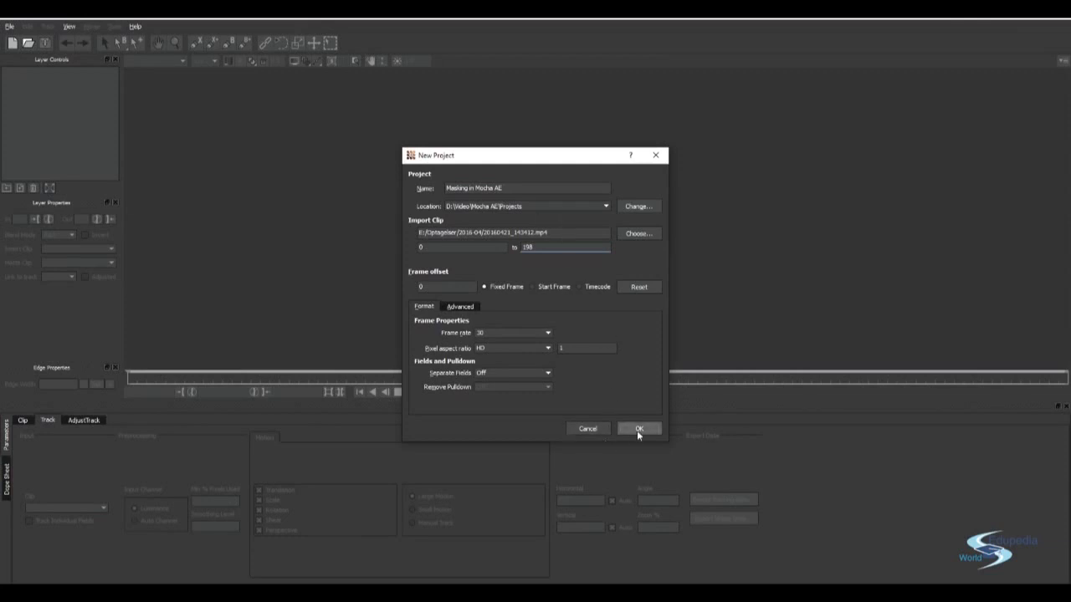
left_click(638, 428)
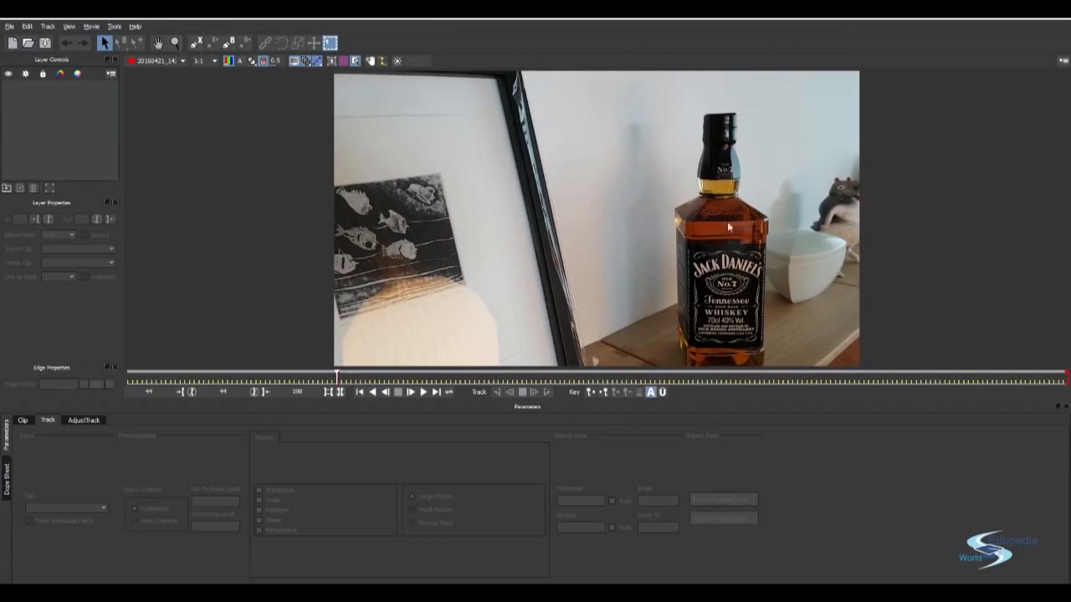
mouse_move(677, 228)
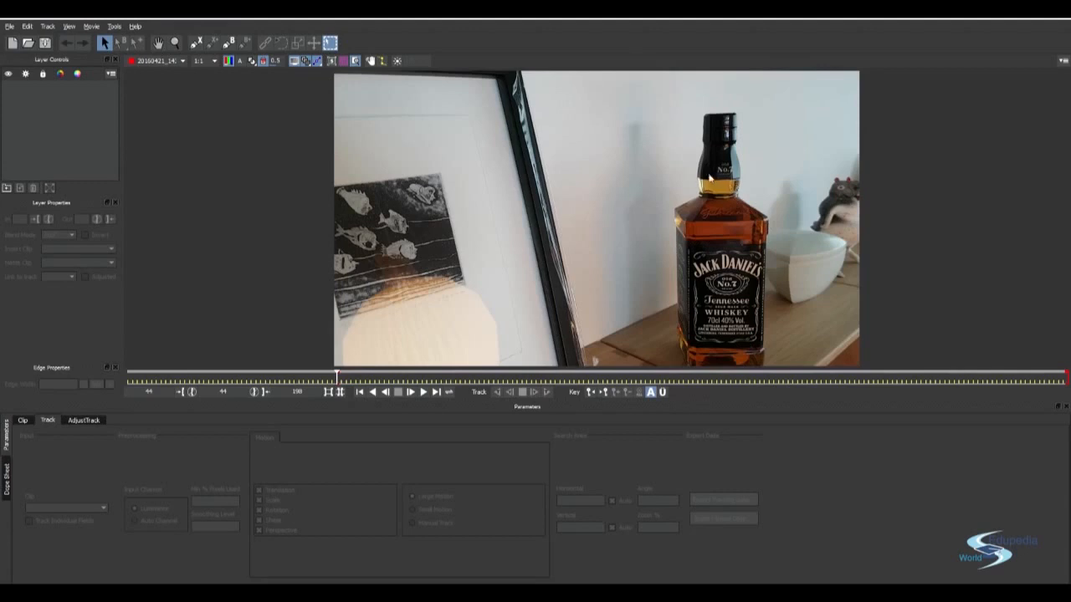
mouse_move(754, 363)
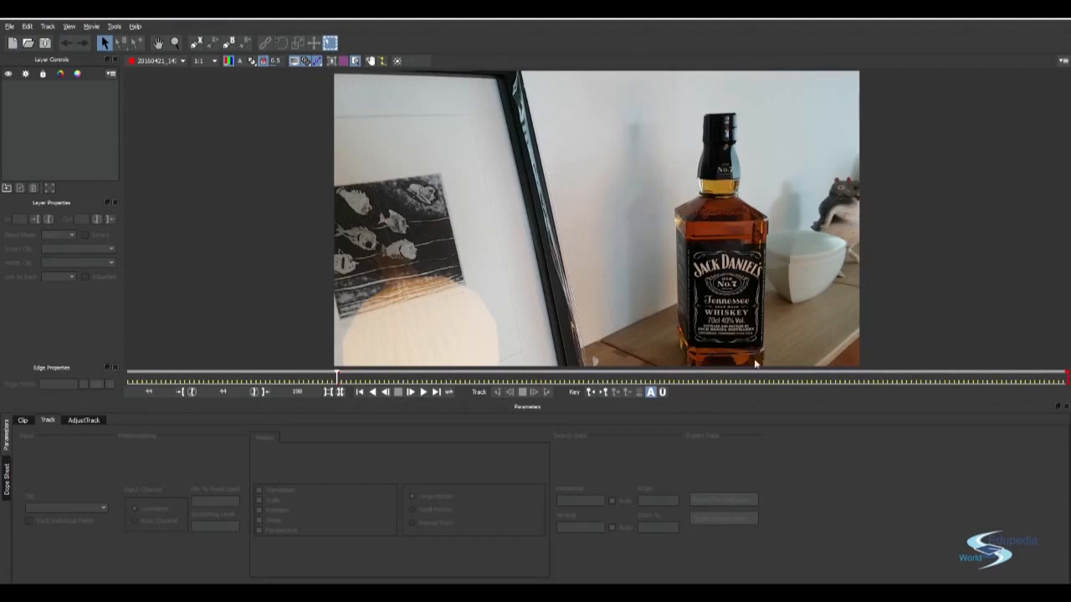
mouse_move(680, 328)
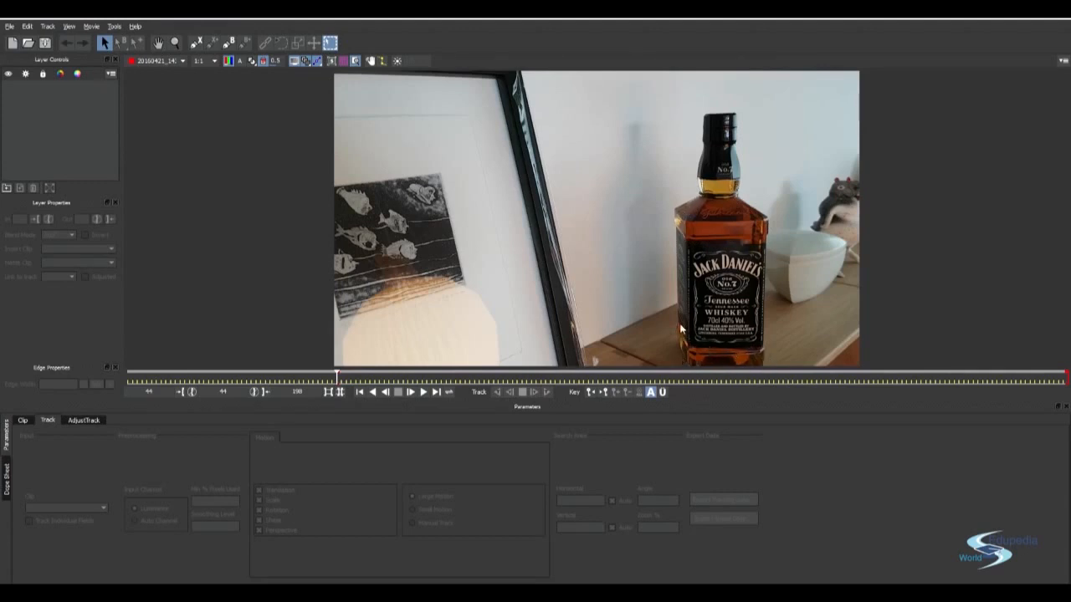
mouse_move(552, 150)
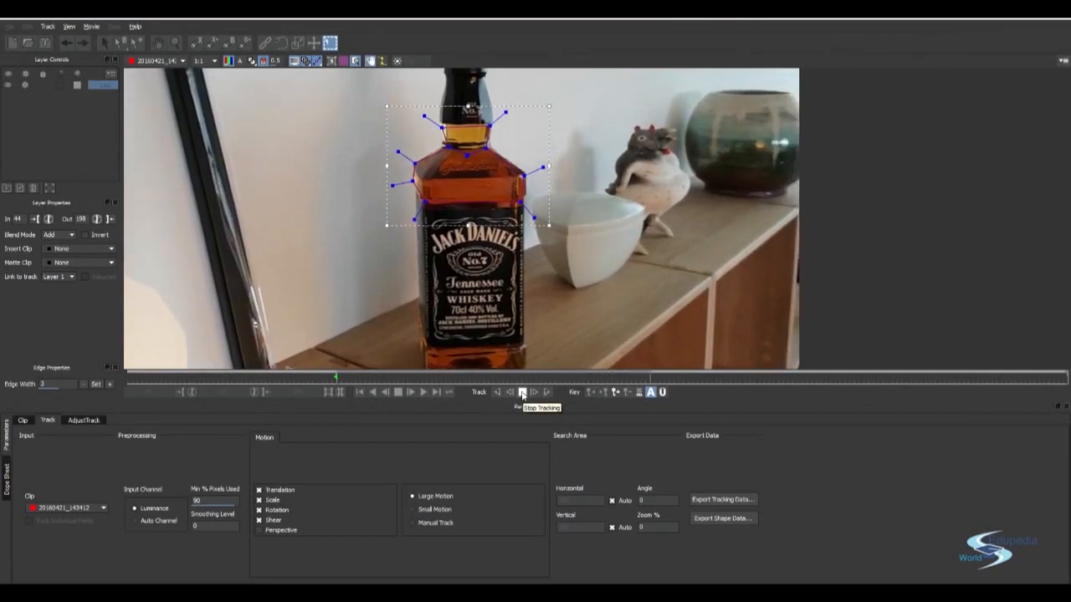
Step: Start tracking the bottle-top X-spline shape forward through the clip
left_click(522, 392)
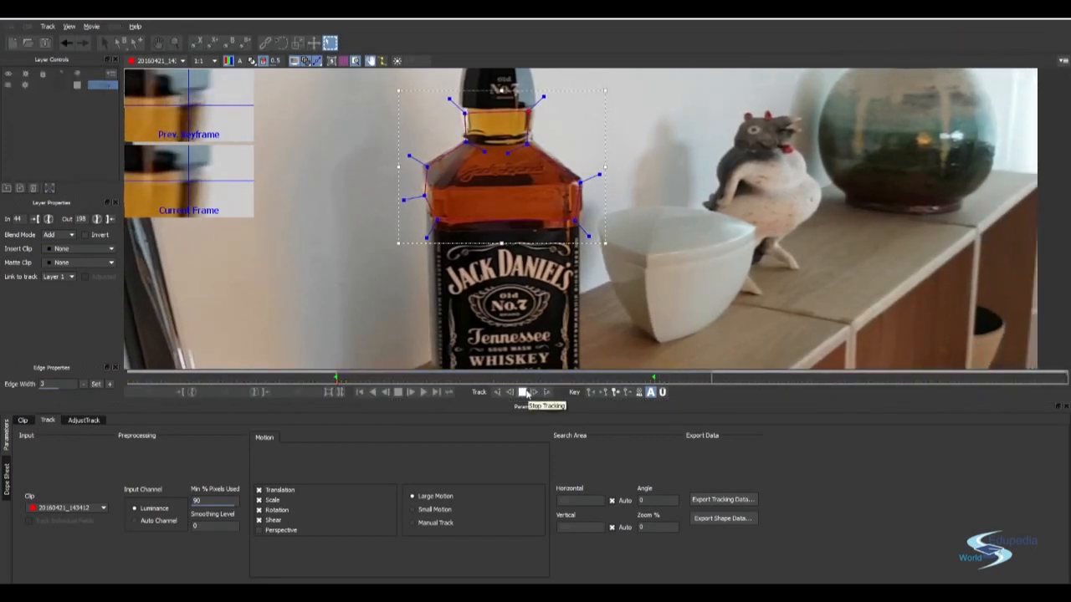
Step: Extend the bottle-top track in stop-and-resume runs, checking the spline, to about frame 175
left_click(524, 392)
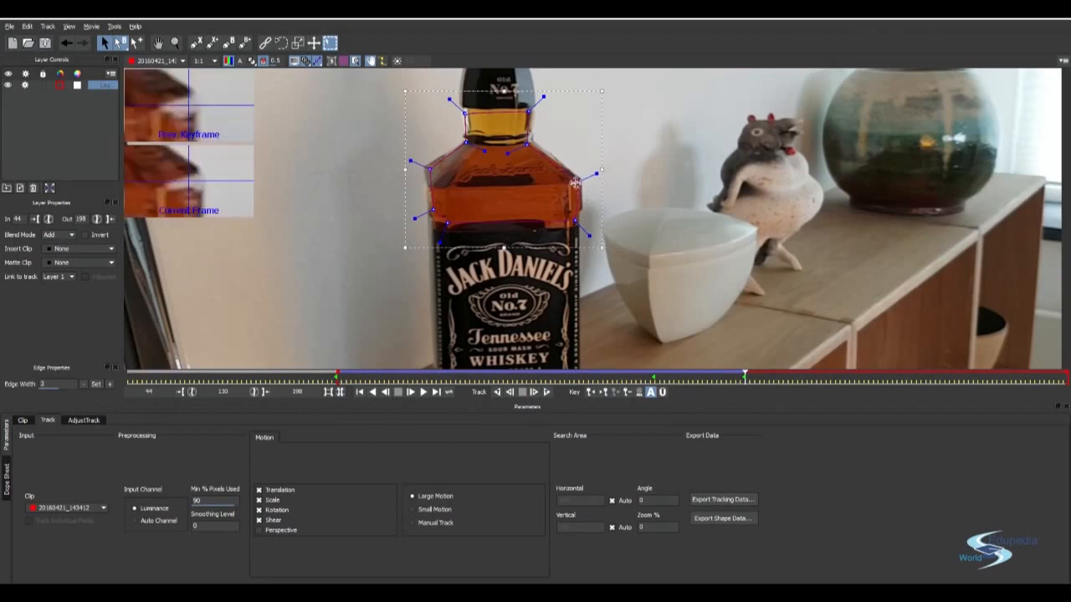
left_click(522, 391)
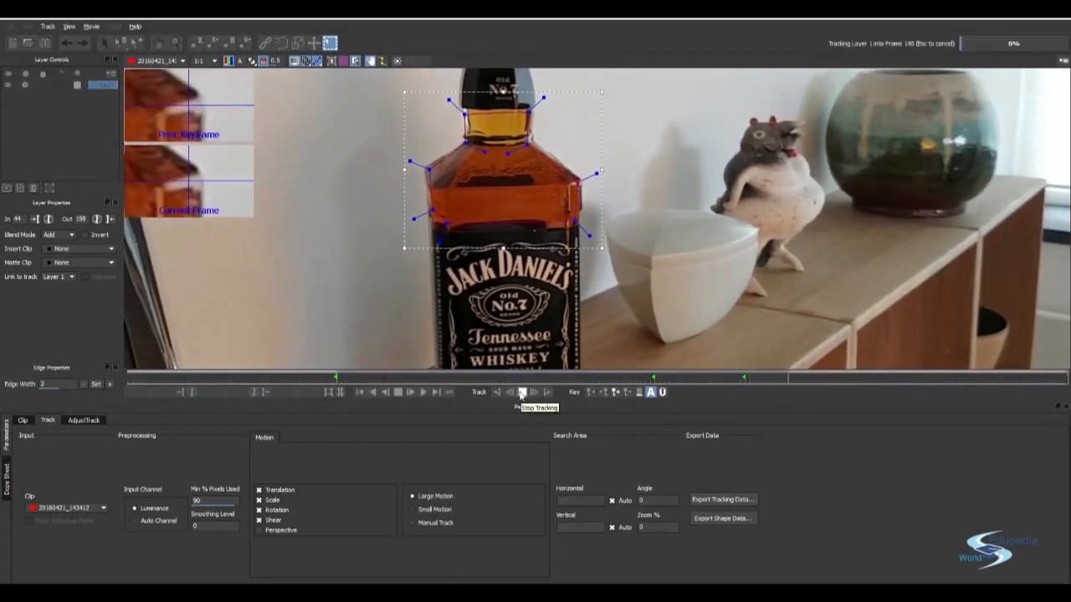
left_click(522, 392)
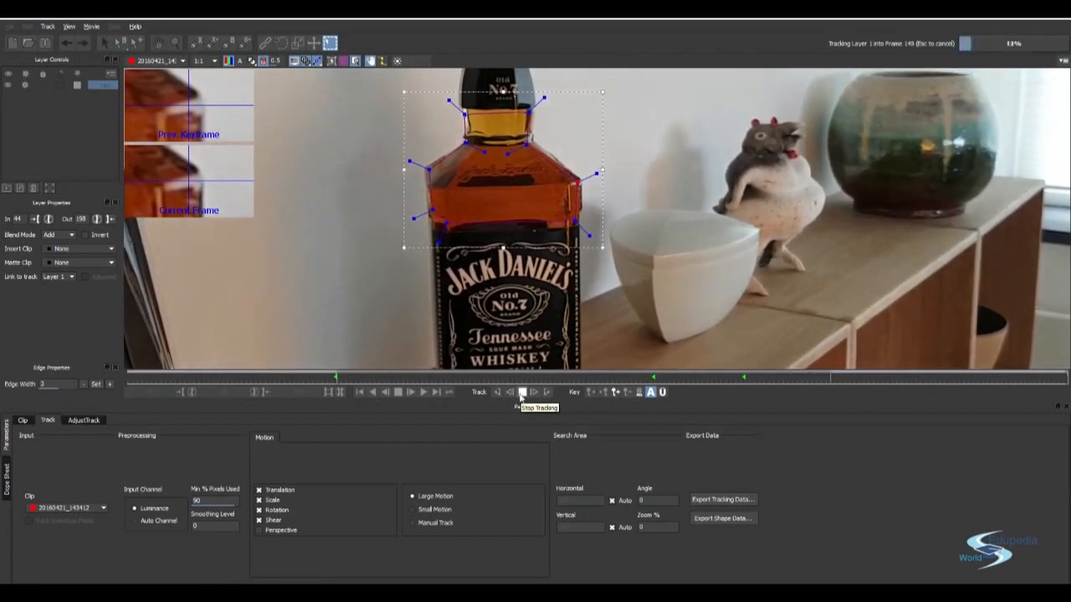
left_click(523, 391)
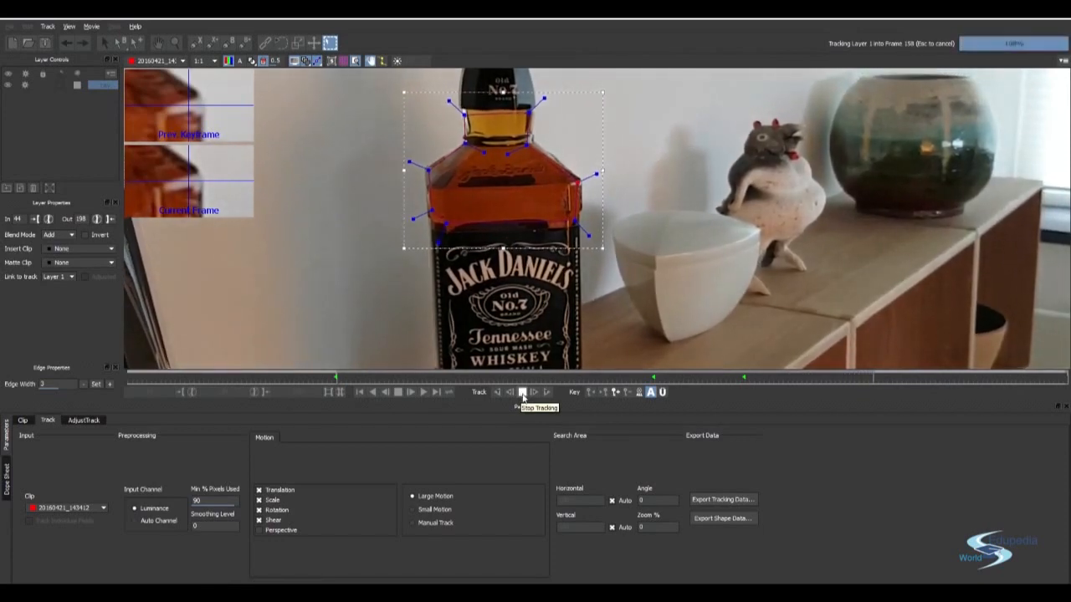
left_click(521, 391)
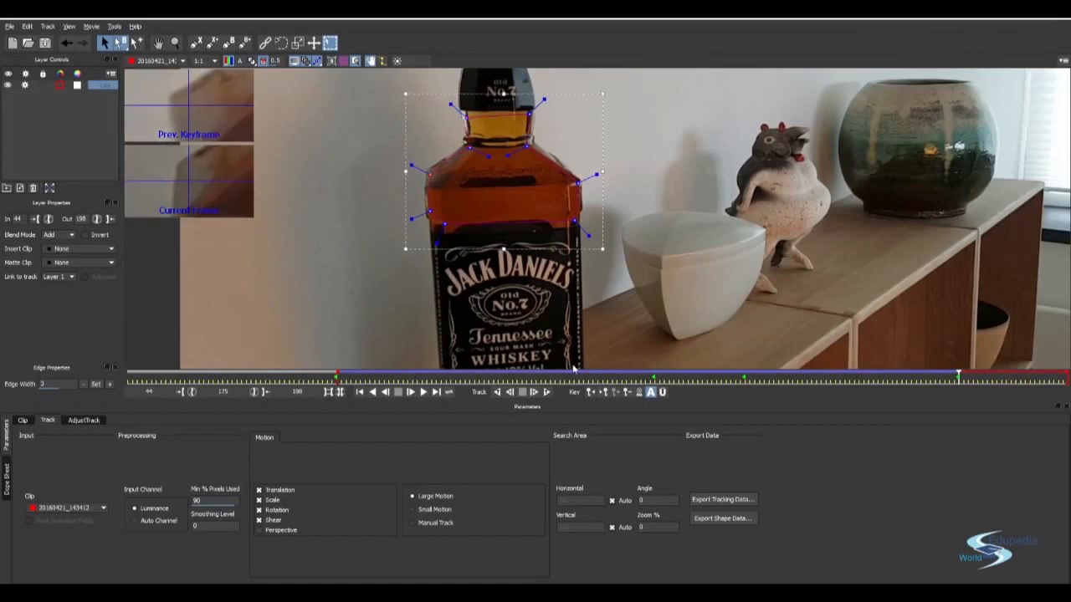
left_click(533, 392)
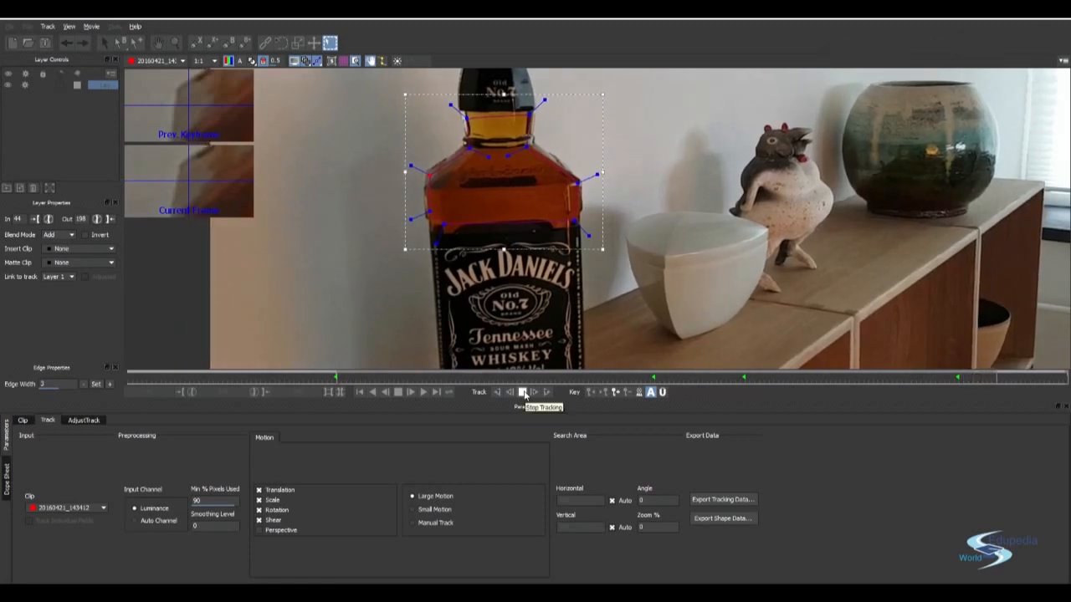
left_click(497, 392)
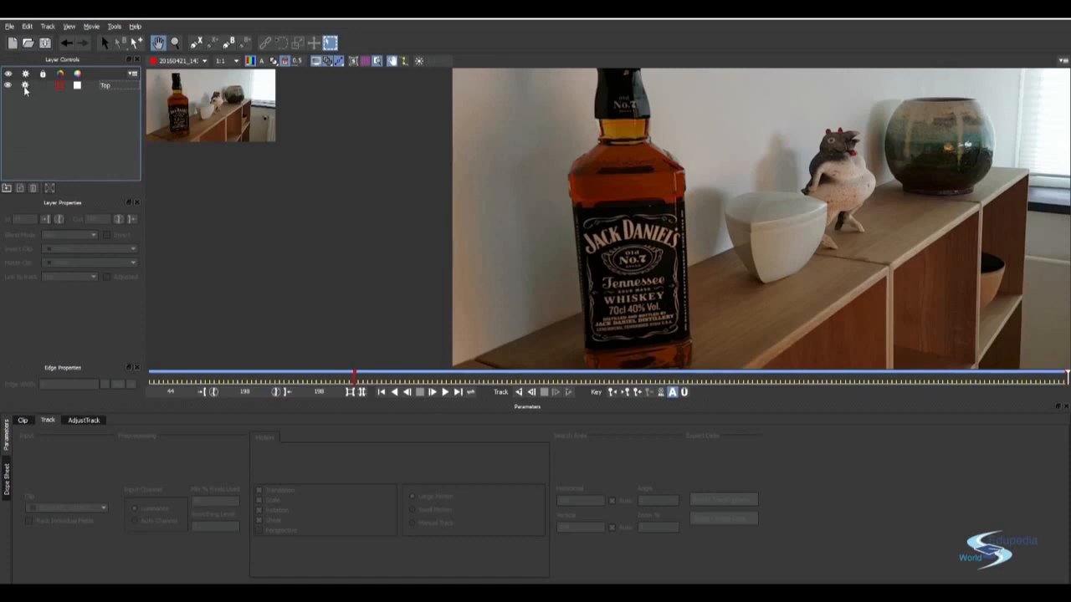
mouse_move(572, 201)
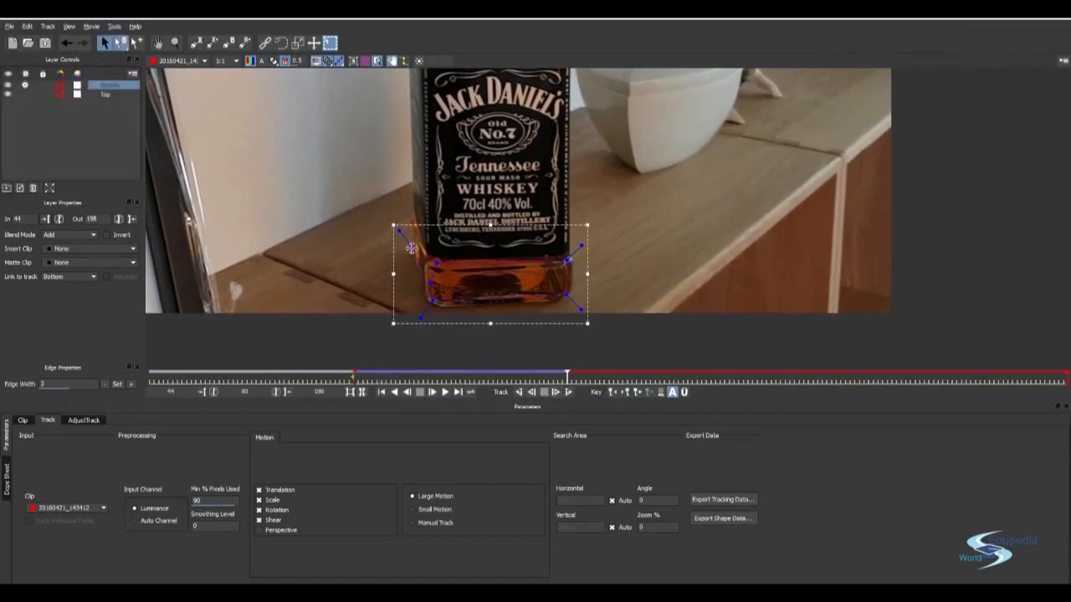
Step: Track the Bottom shape forward in repeated stop-and-resume runs until the clip is covered
left_click(568, 392)
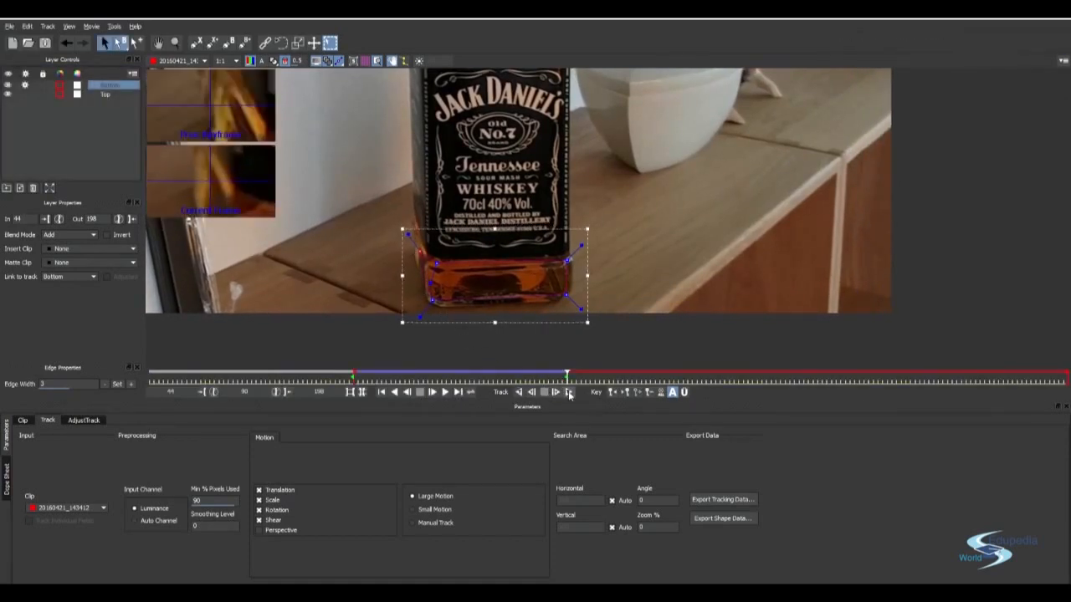
left_click(543, 392)
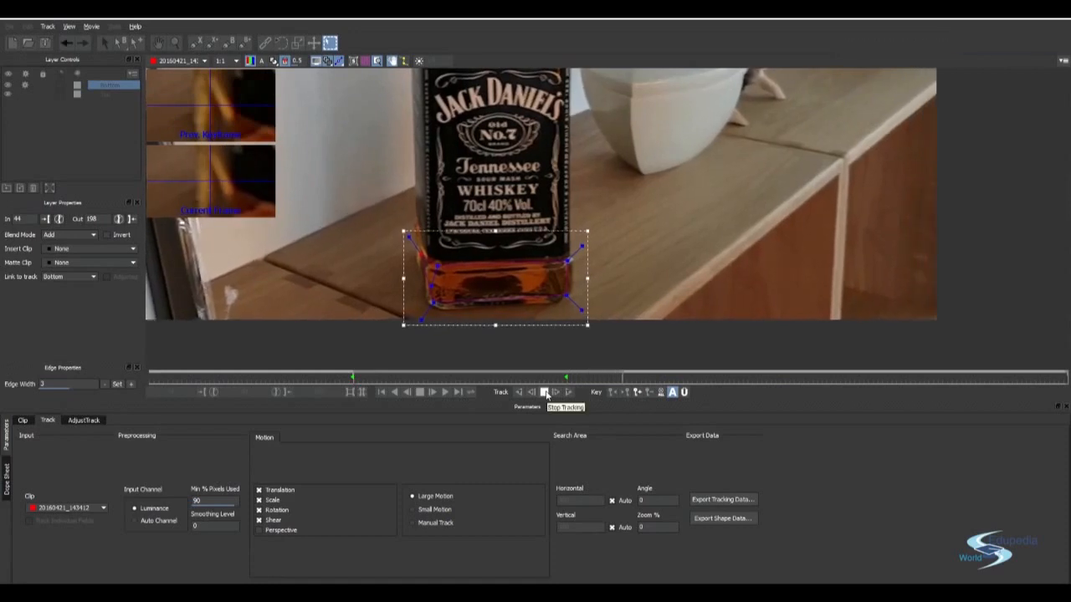
left_click(544, 391)
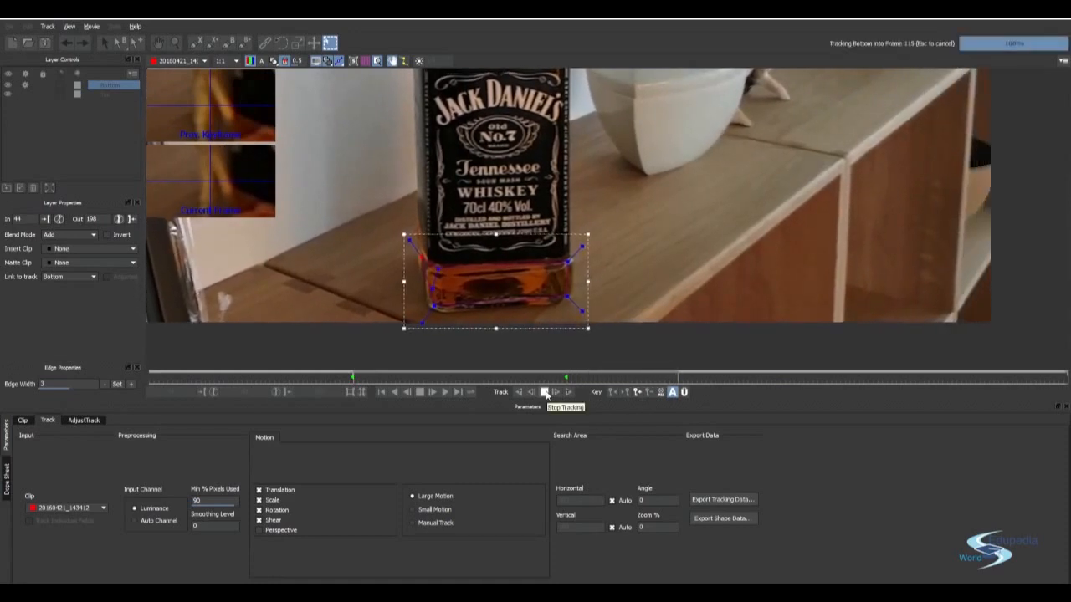
left_click(545, 391)
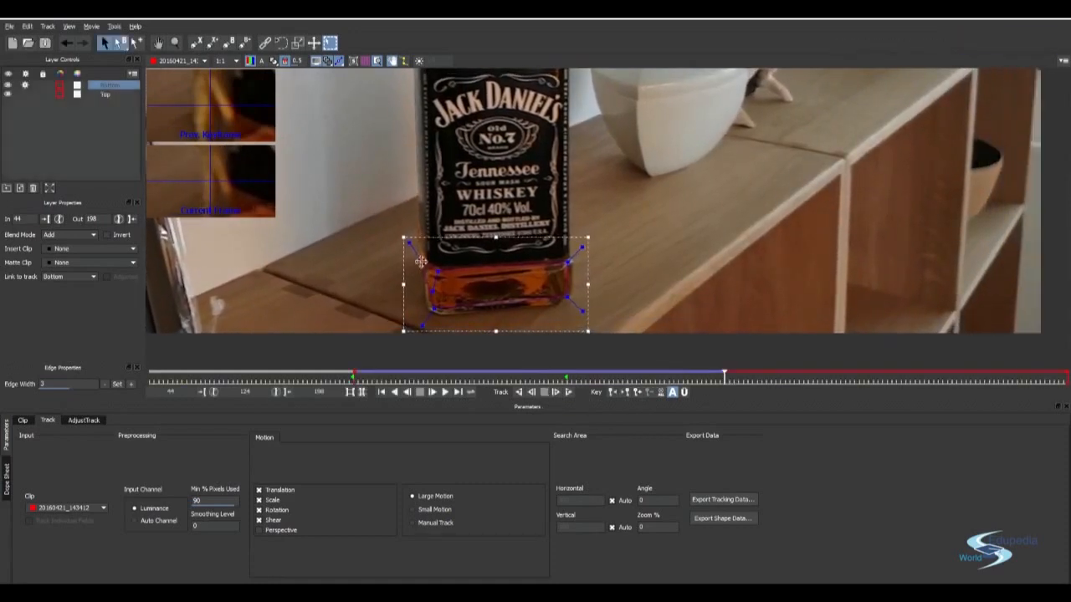
left_click(556, 391)
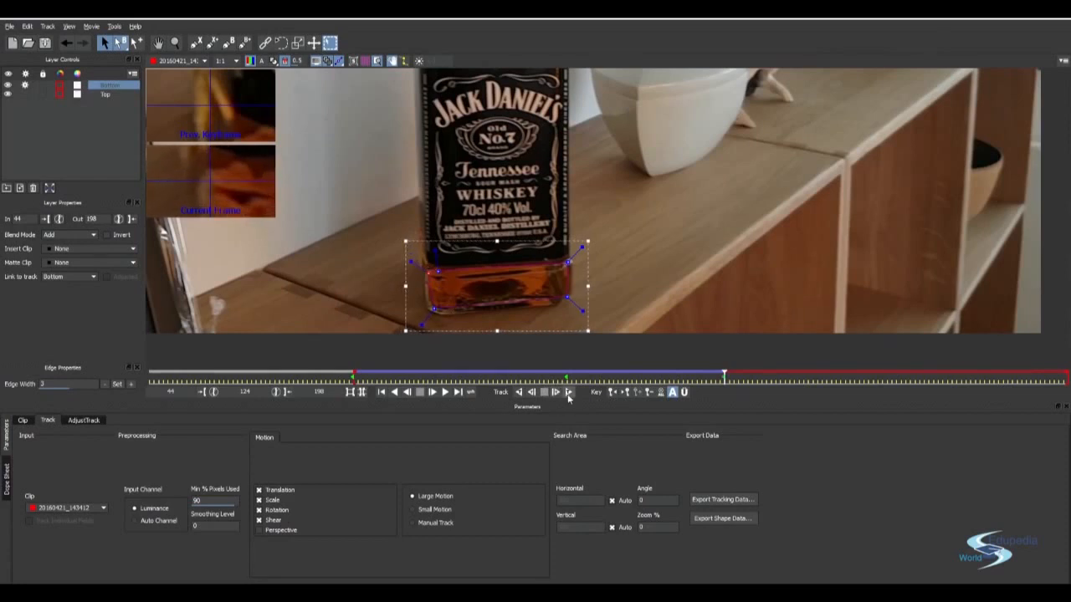
left_click(568, 391)
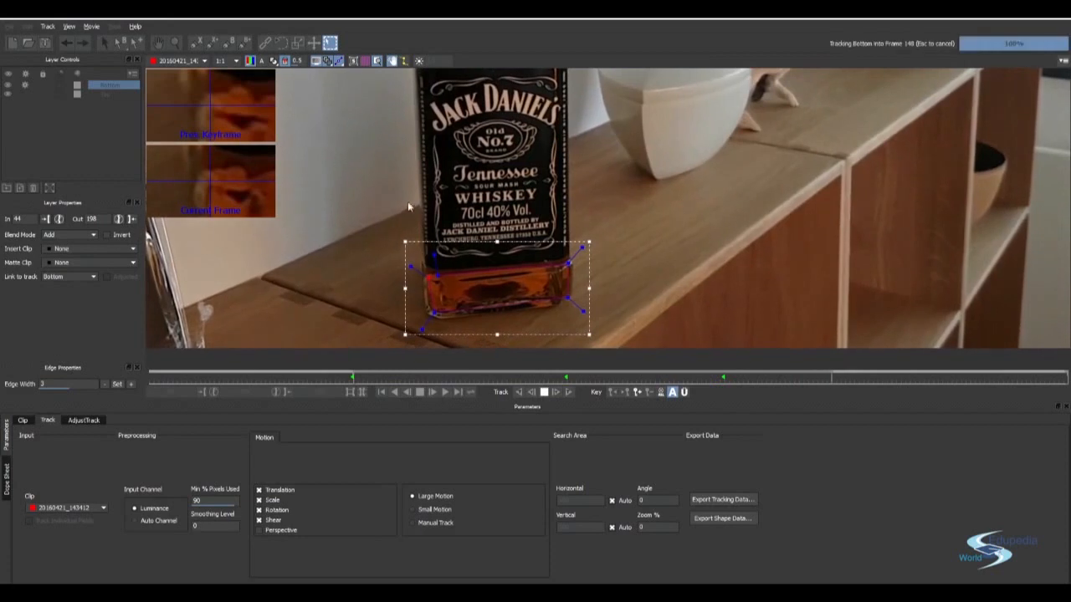
left_click(544, 392)
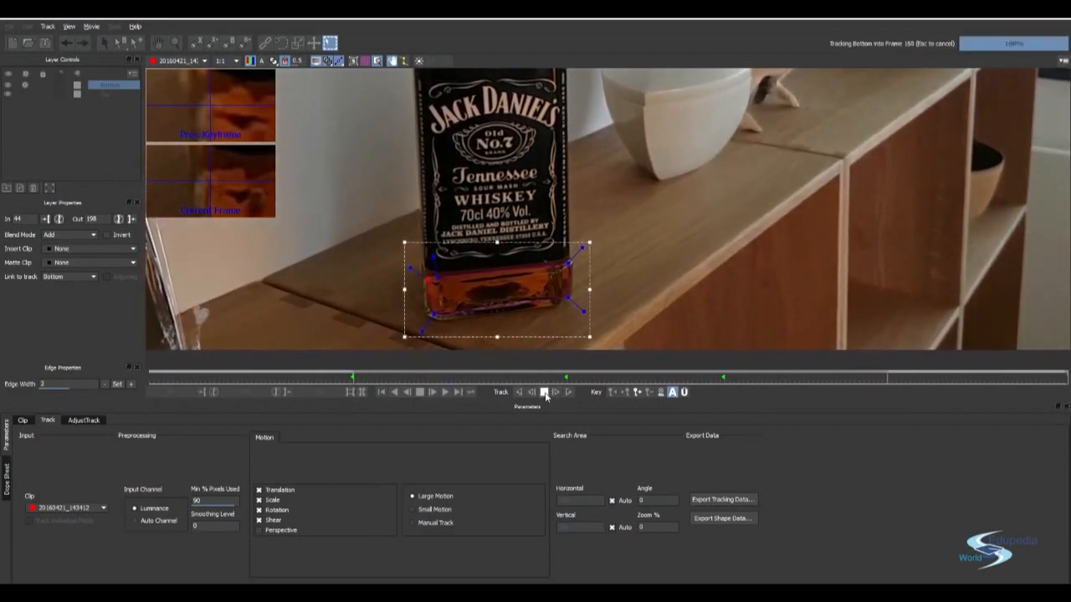
left_click(544, 392)
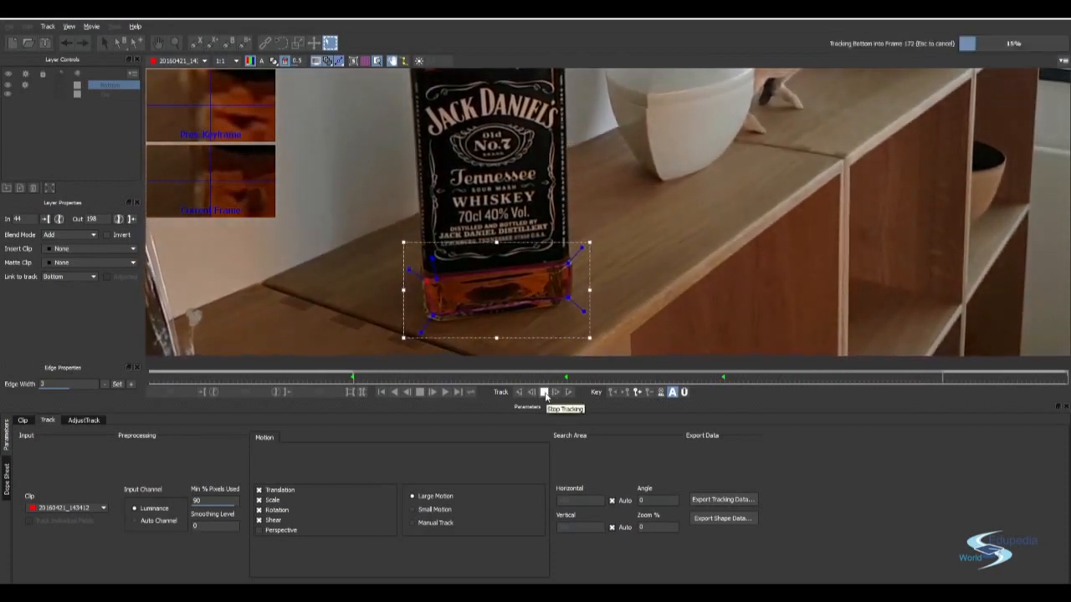
left_click(544, 392)
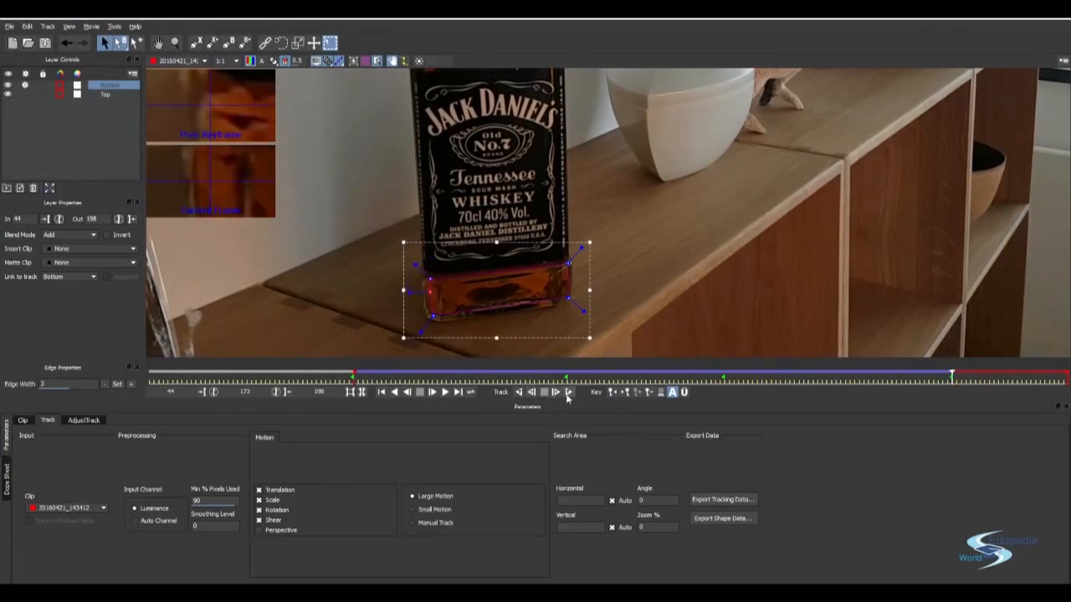
left_click(555, 391)
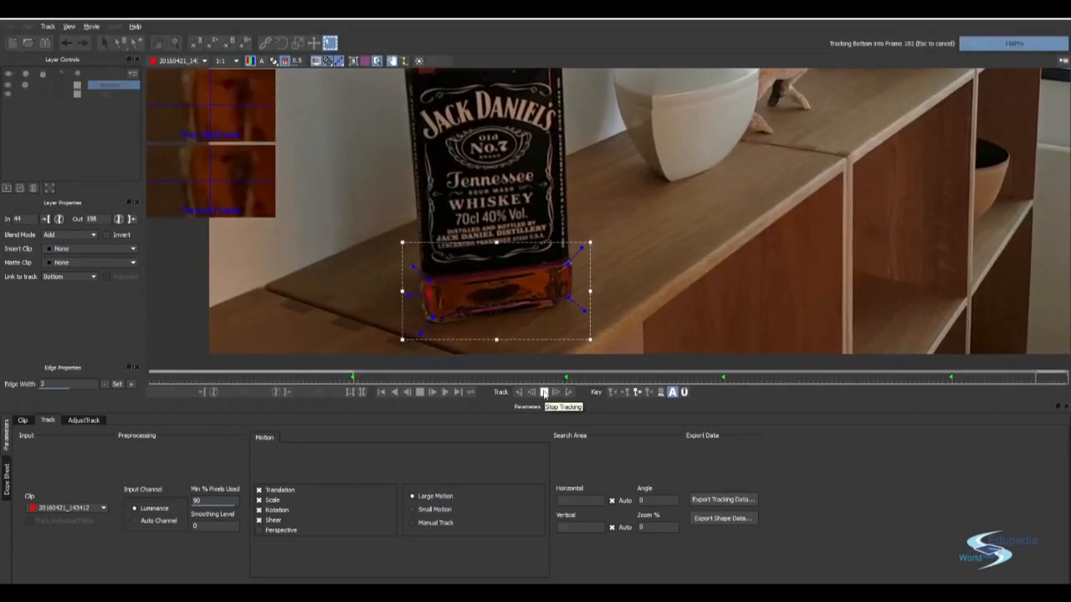
left_click(544, 391)
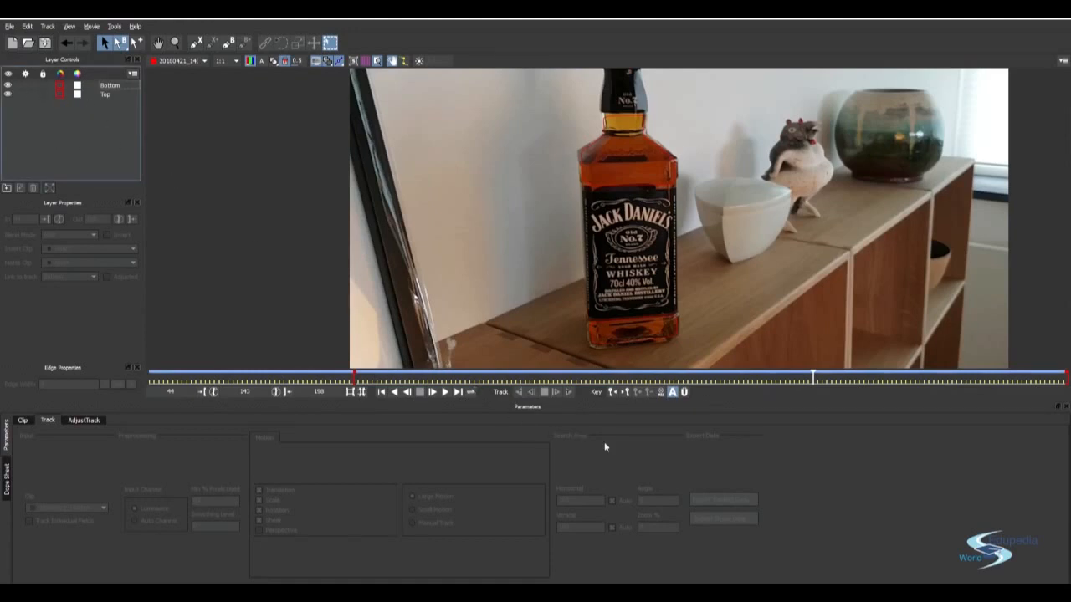
Step: Export the Top and Bottom shapes' data in the 'mocha shape data for AE' format
left_click(109, 89)
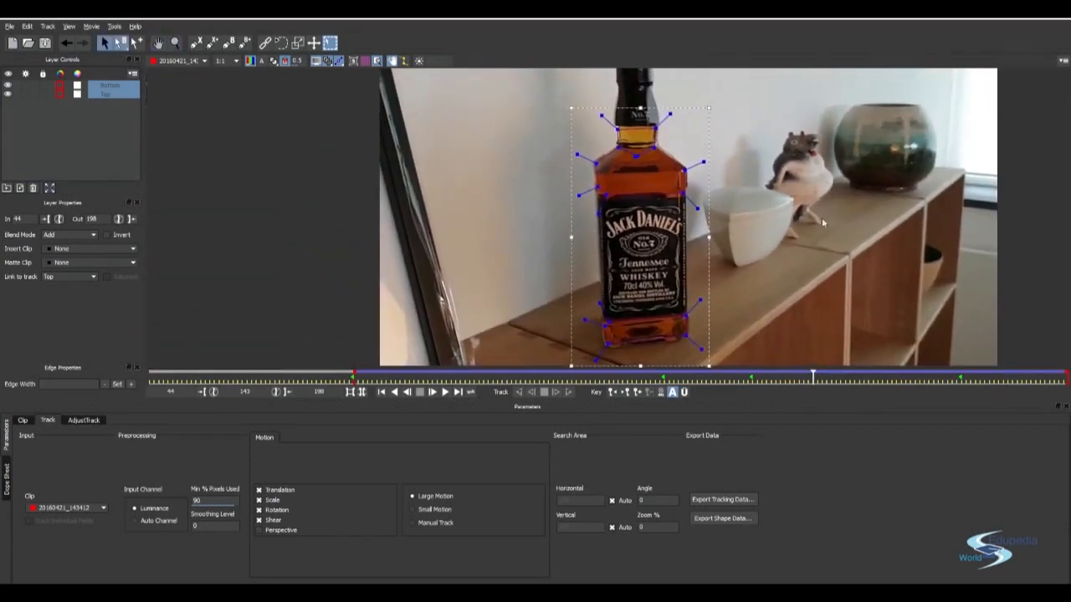
mouse_move(707, 230)
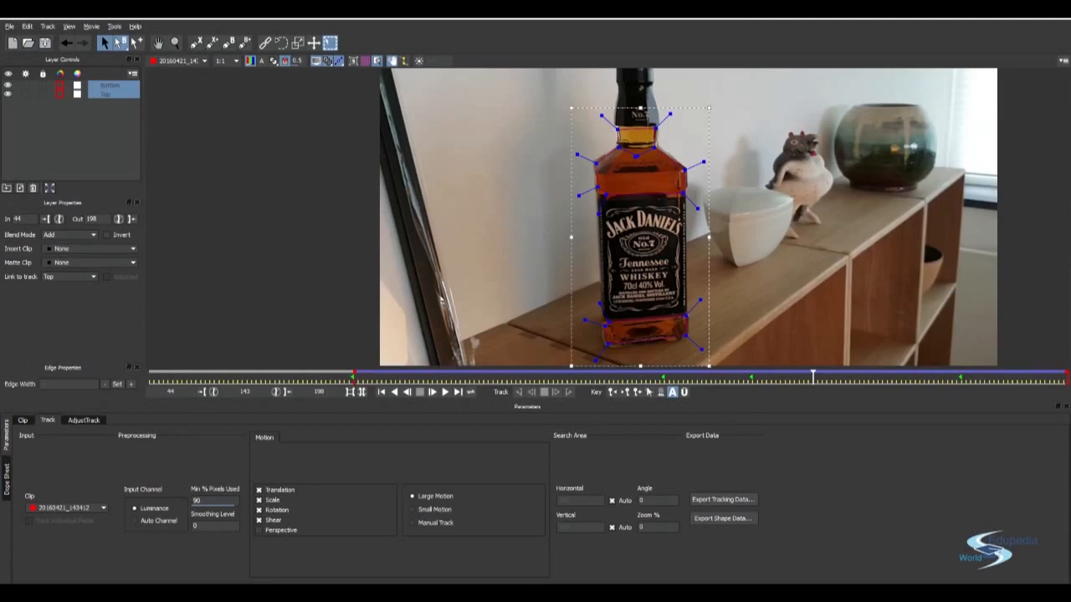
left_click(721, 517)
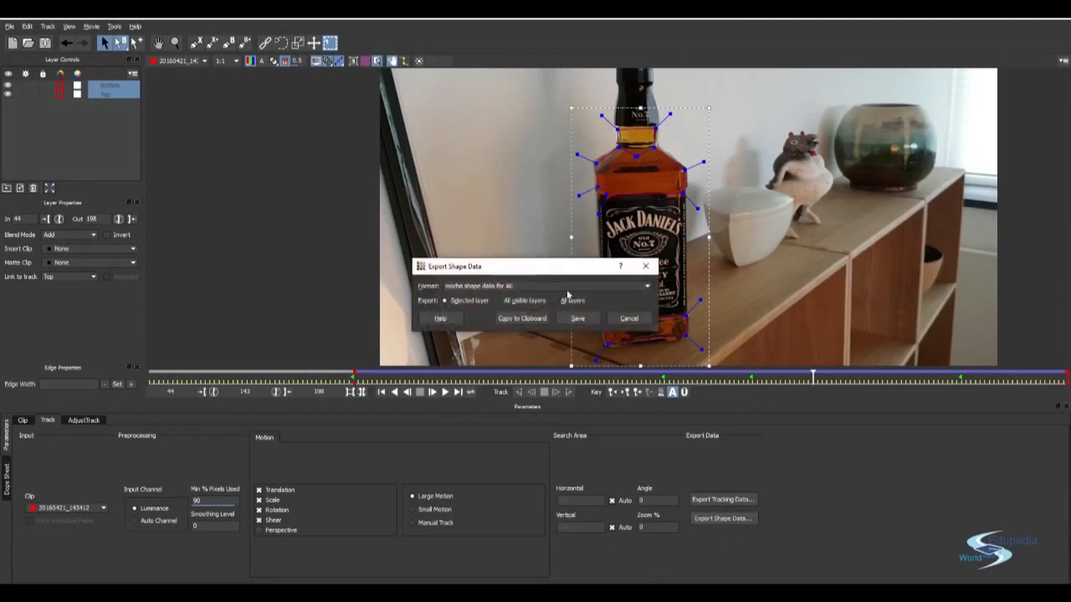
left_click(645, 285)
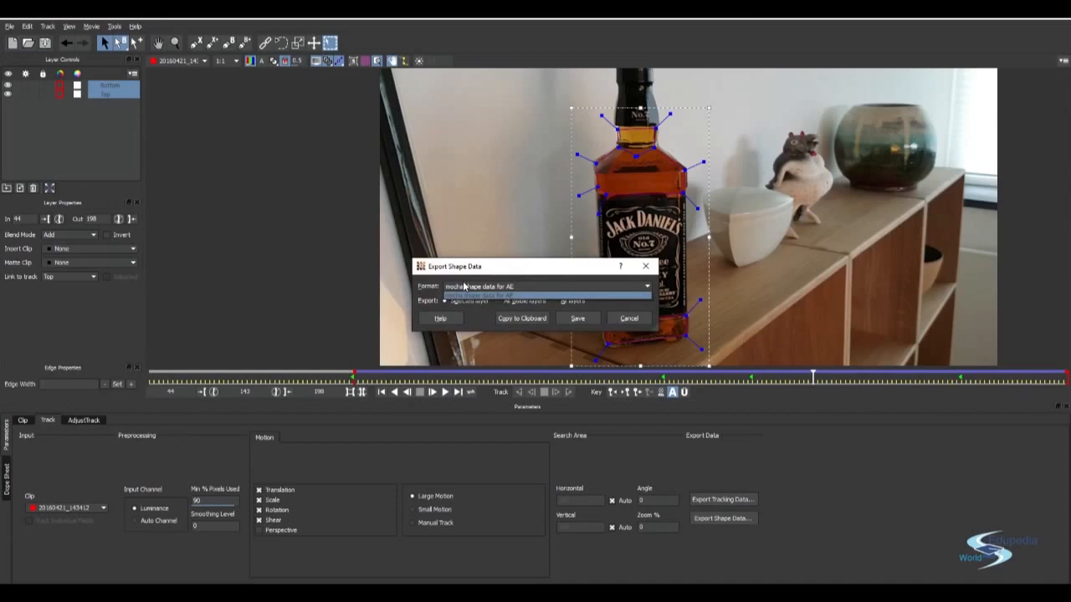
left_click(544, 286)
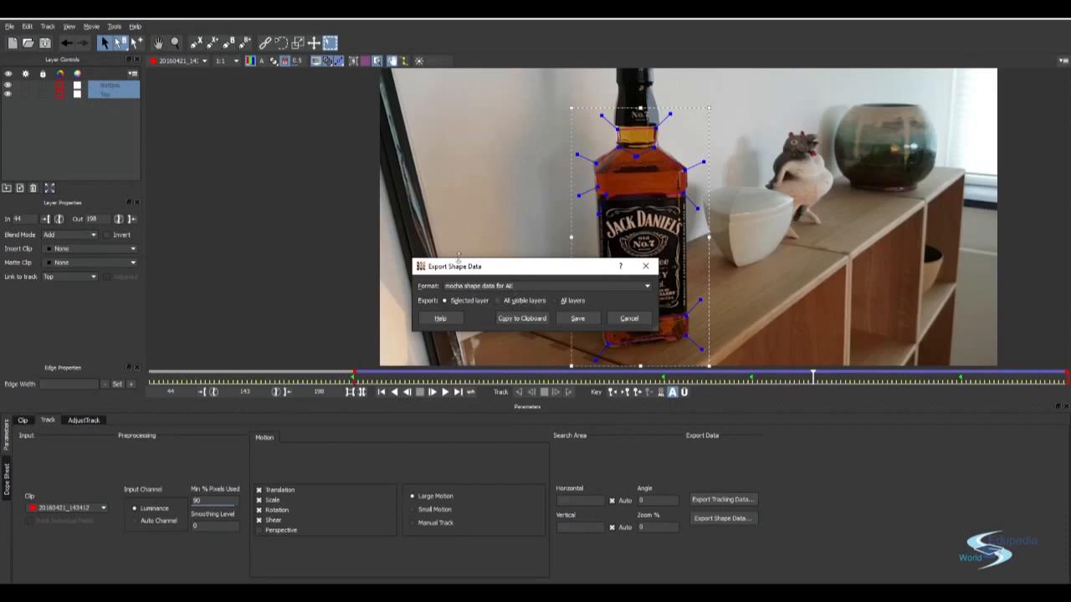
mouse_move(373, 232)
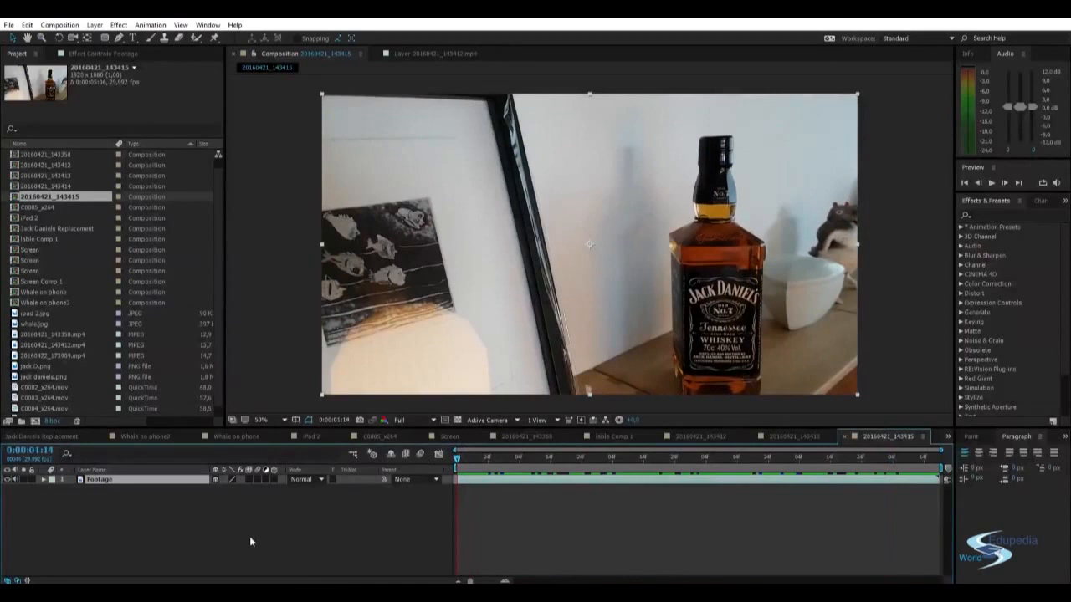
Step: Add a light gray solid above the footage and apply the Mocha shape data to it
left_click(569, 458)
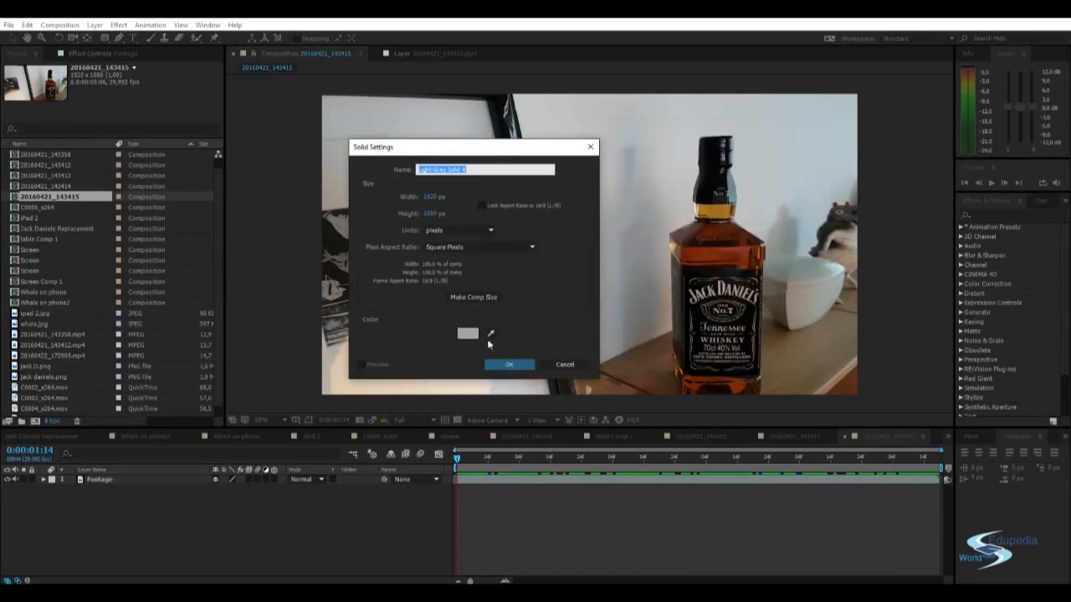
left_click(508, 364)
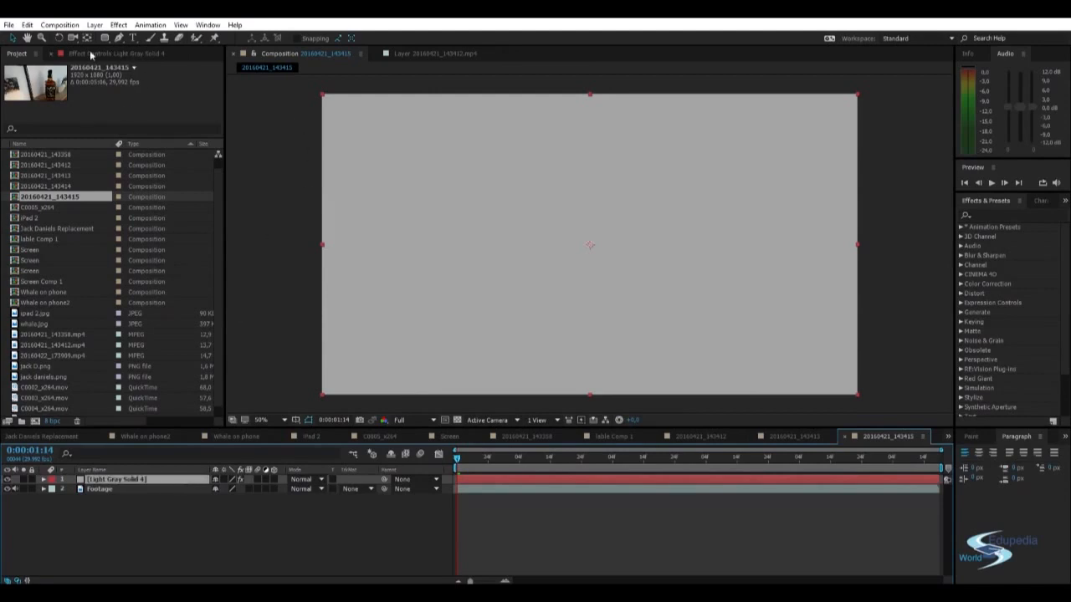
left_click(109, 53)
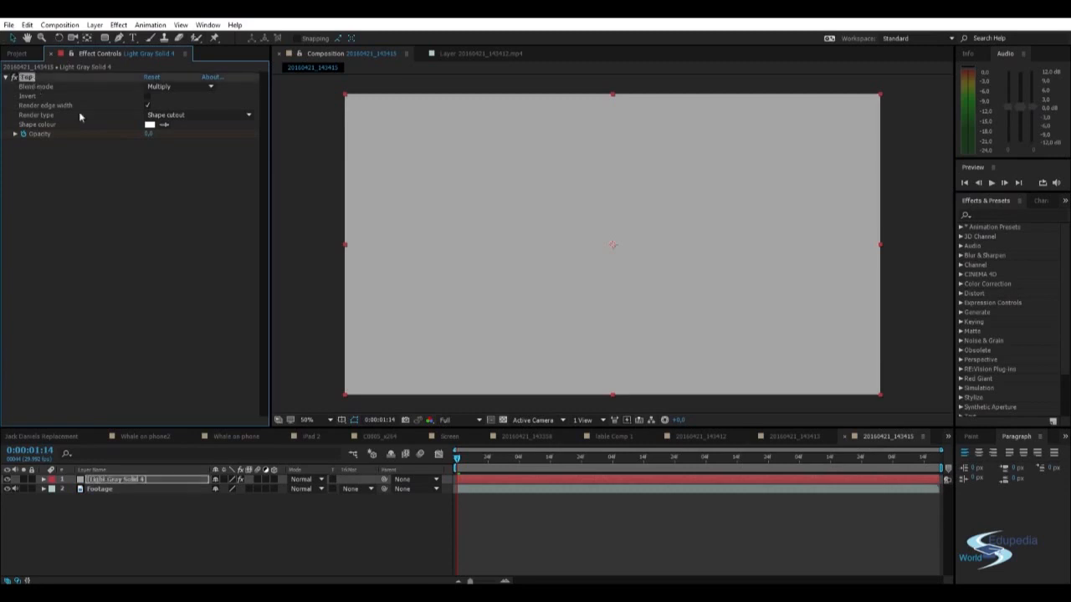
mouse_move(669, 585)
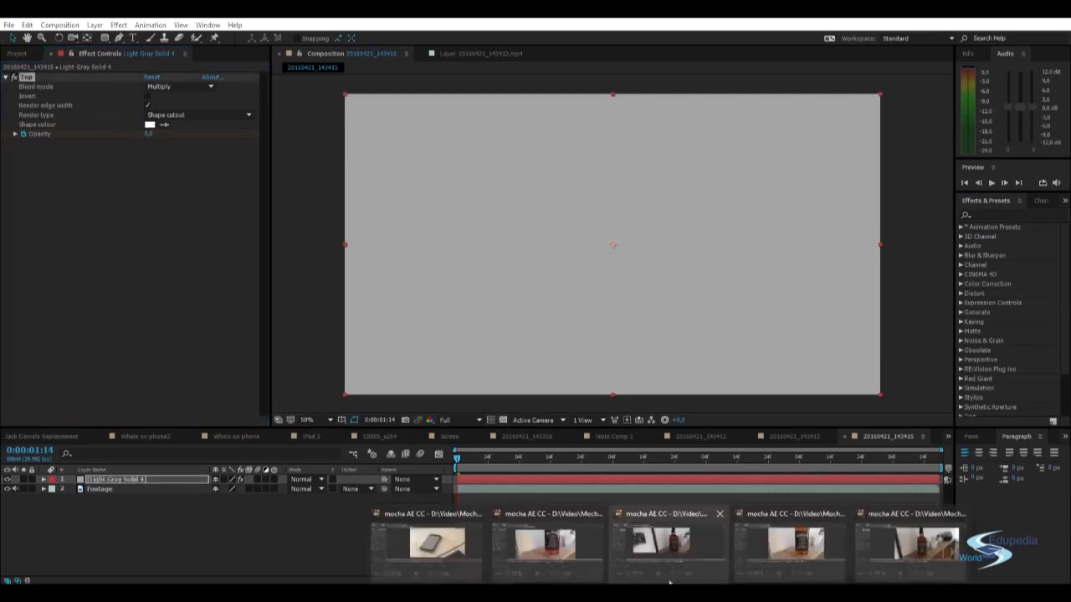
left_click(907, 547)
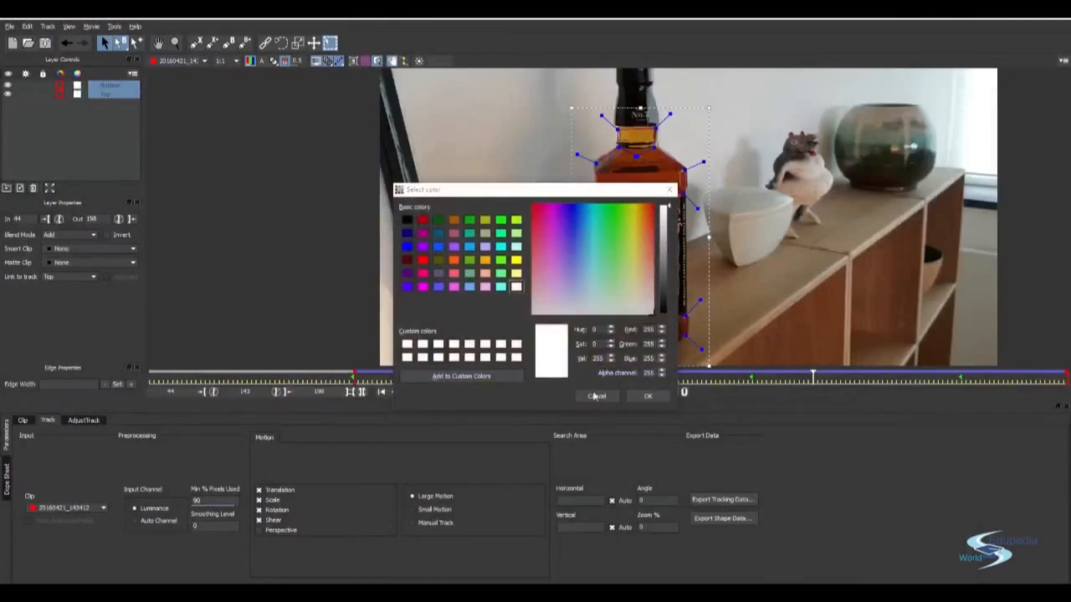
left_click(596, 396)
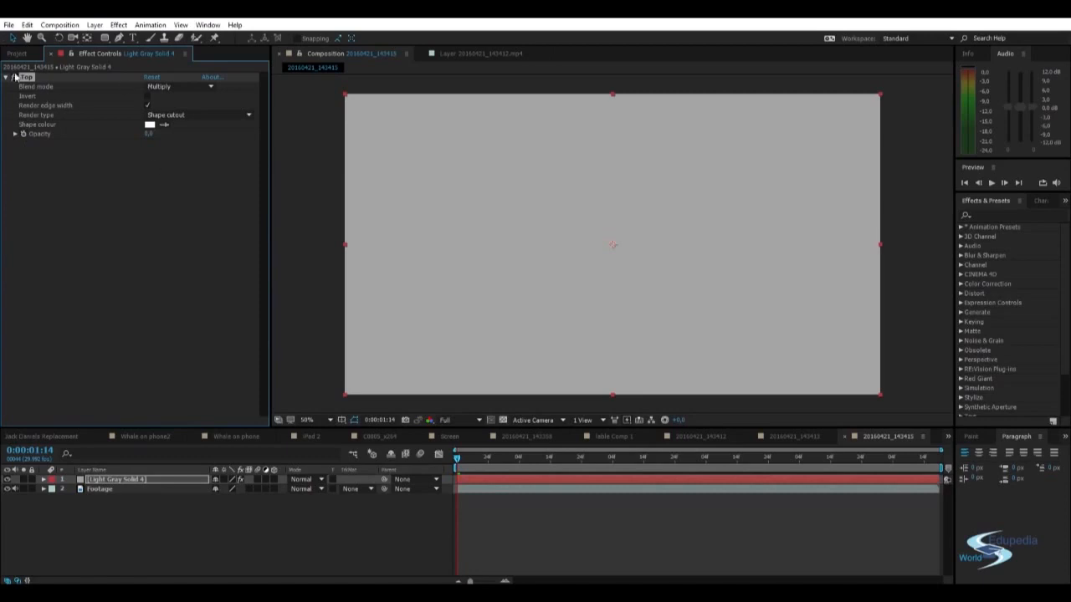
mouse_move(61, 83)
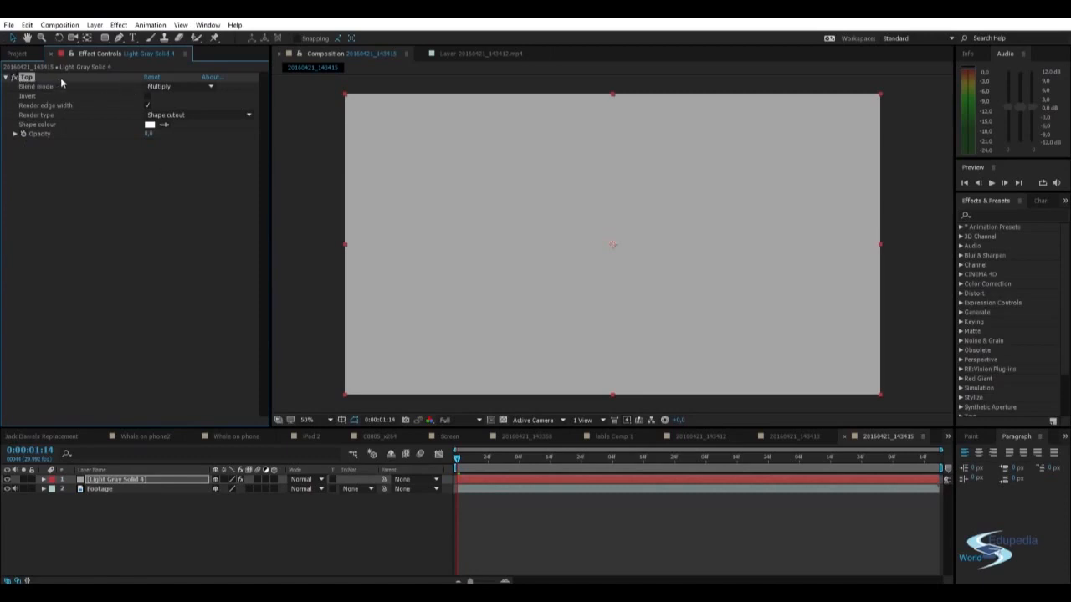
mouse_move(138, 134)
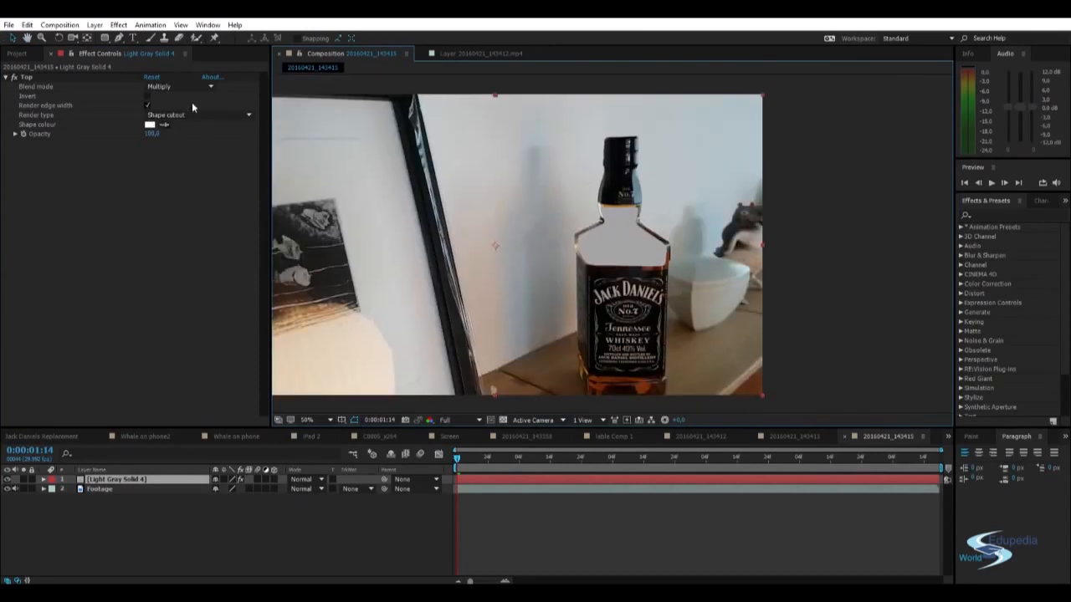
Step: Preview Color shape cutout, revert to Shape cutout, and move to 0:00:02:24
left_click(198, 114)
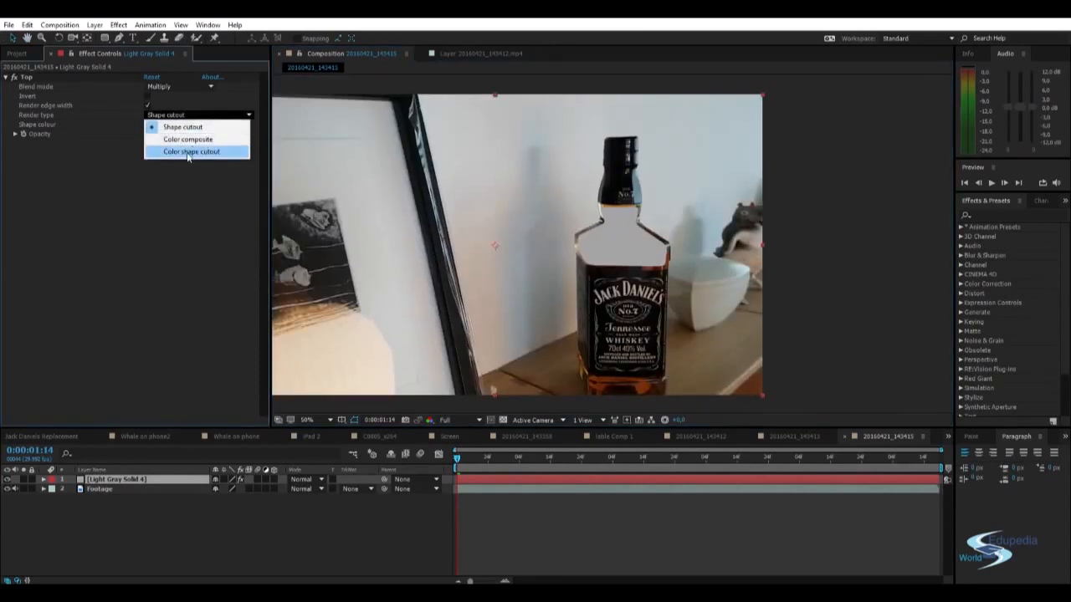
left_click(191, 152)
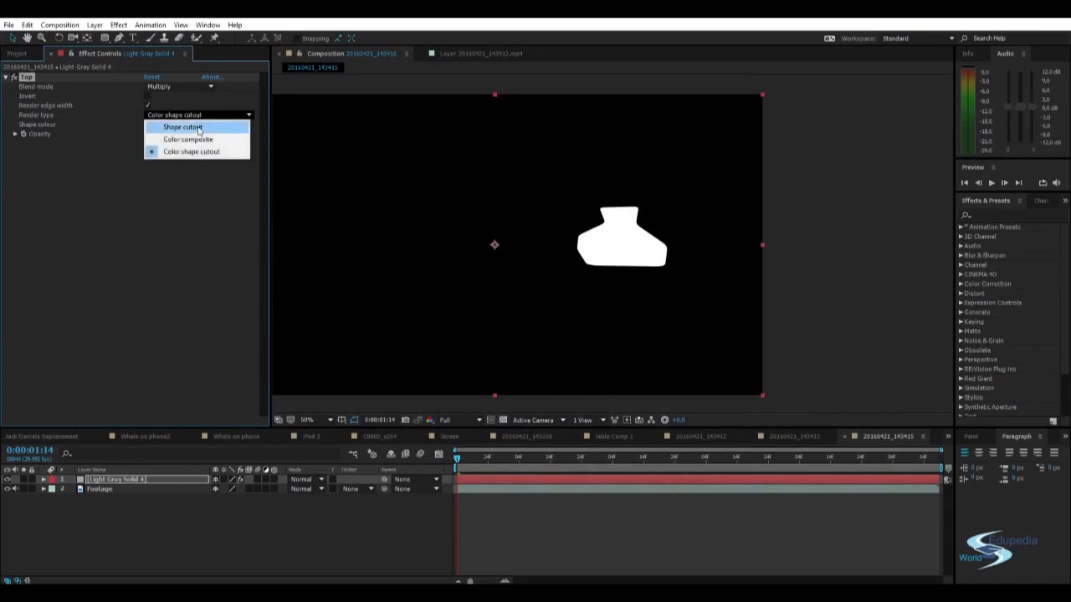
left_click(179, 127)
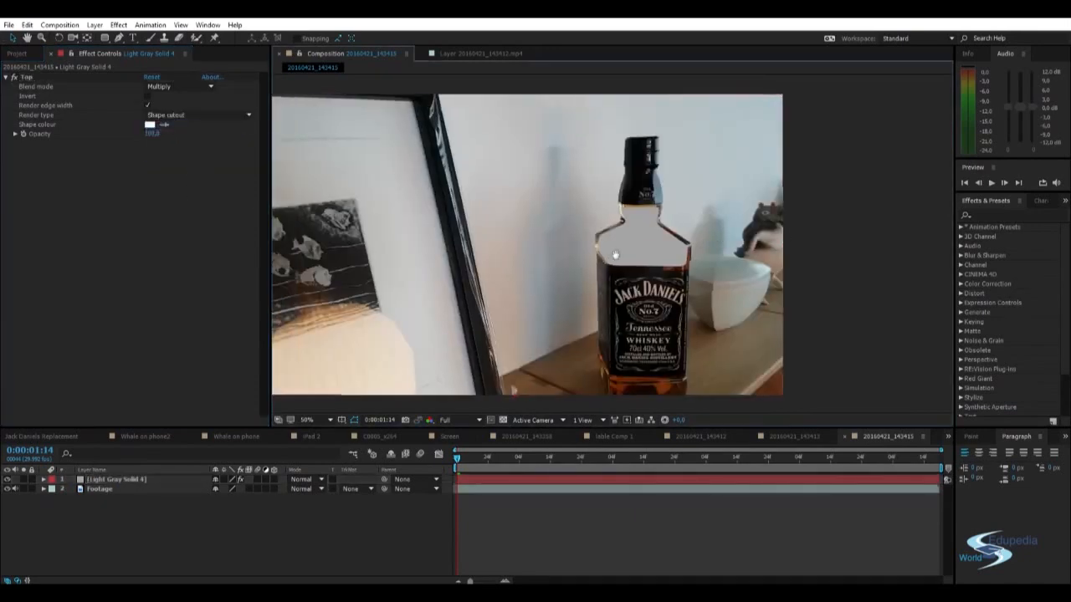
left_click(306, 419)
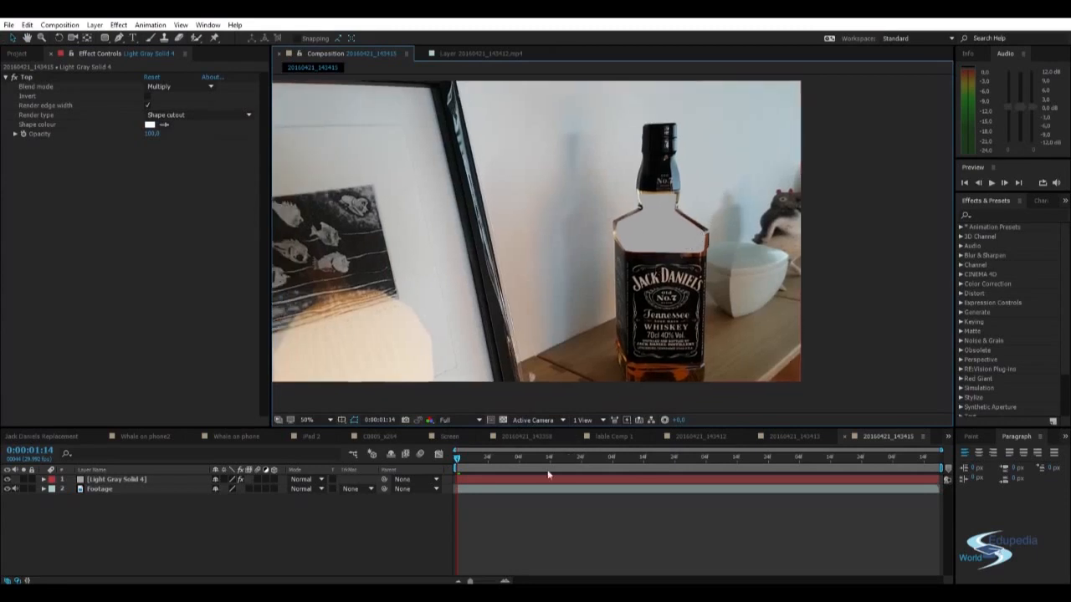
left_click(715, 460)
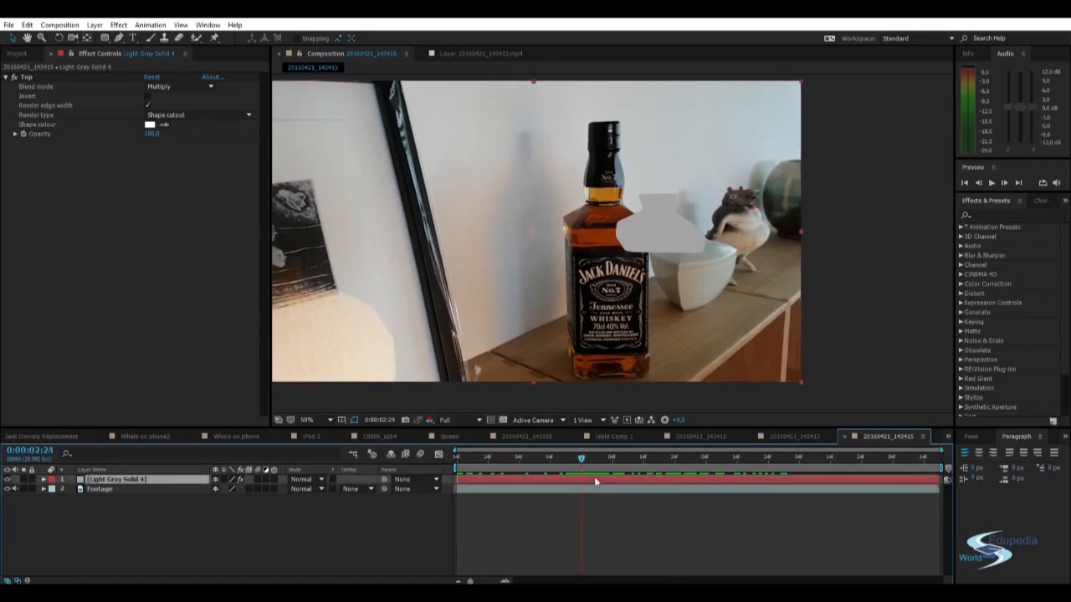
Step: Expand the solid's Top effect keyframes and move the playhead to 0:00:05:04
left_click(45, 478)
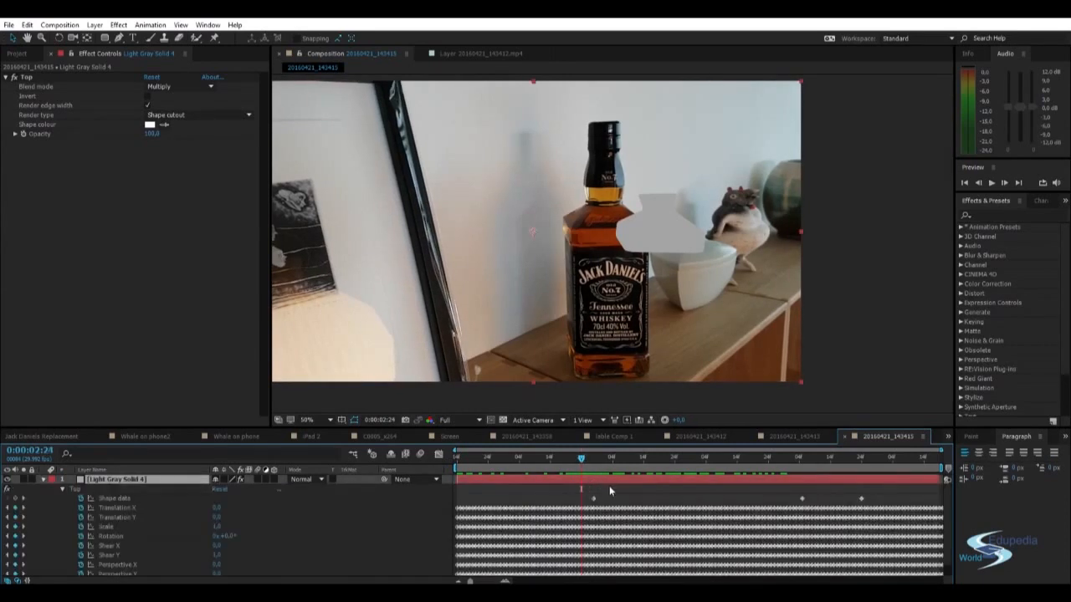
mouse_move(579, 457)
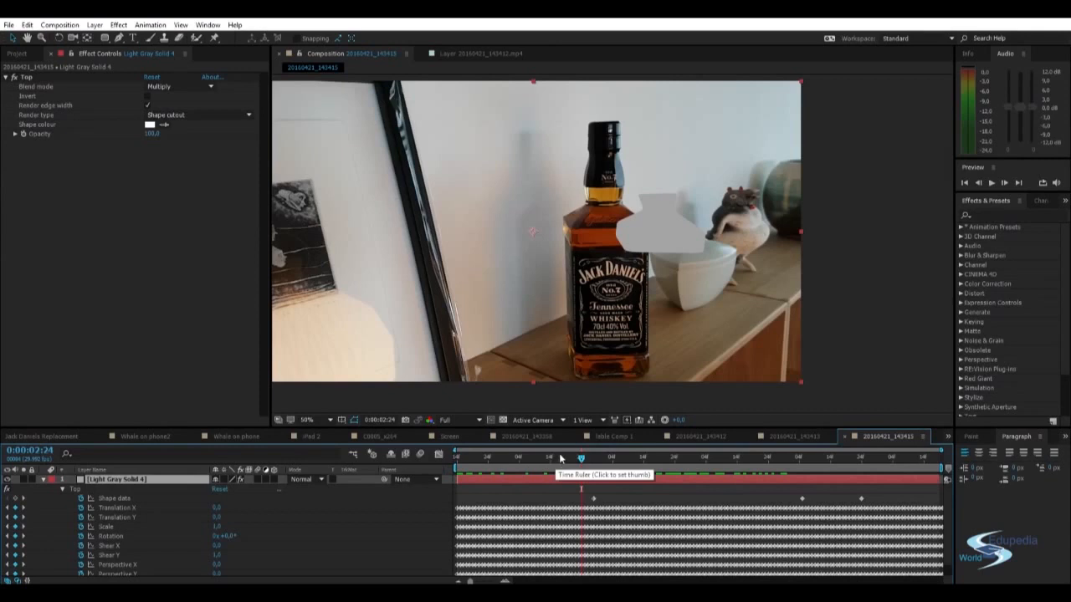
left_click(598, 457)
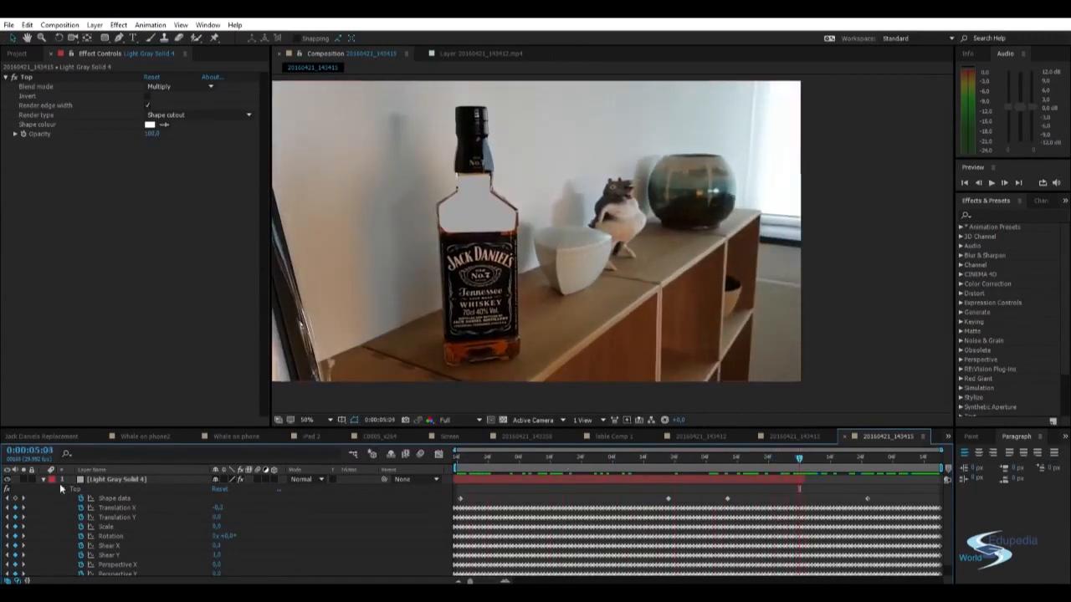
left_click(44, 479)
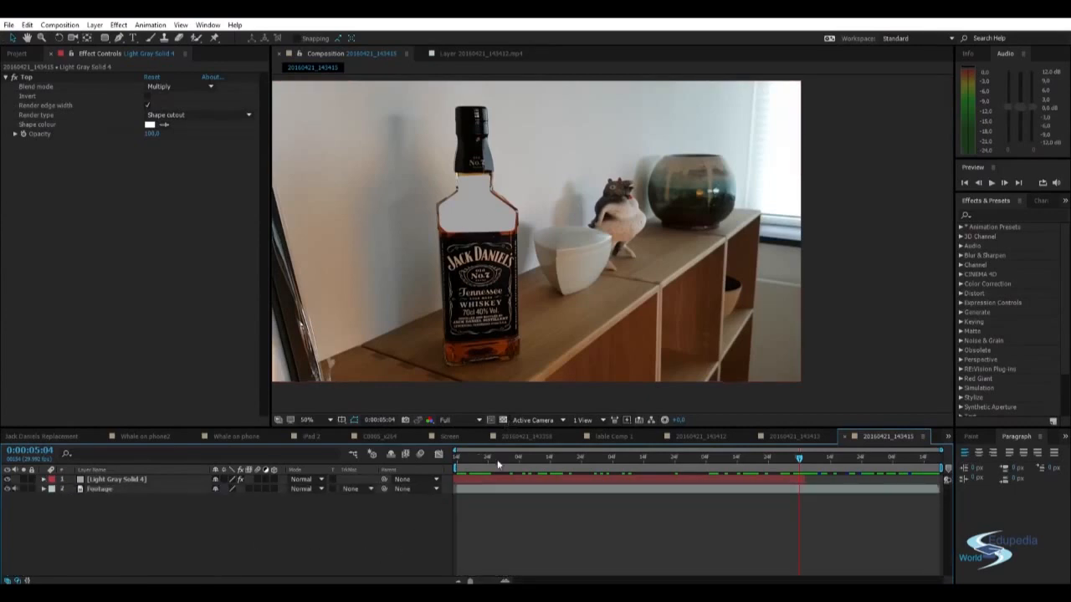
Step: Add an adjustment layer and apply the Curves effect to it
left_click(475, 458)
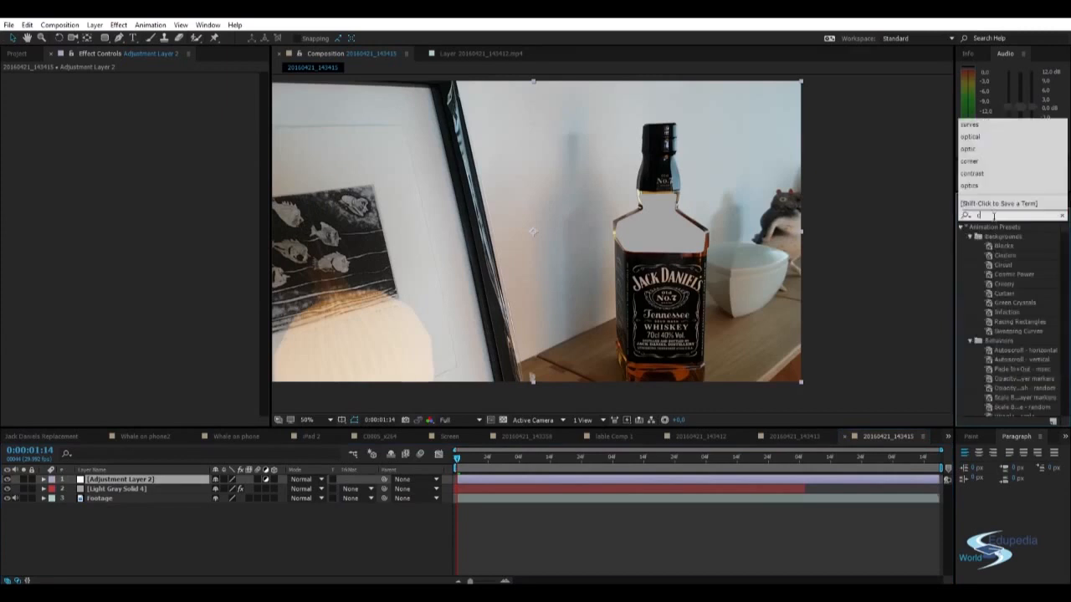
type("curves")
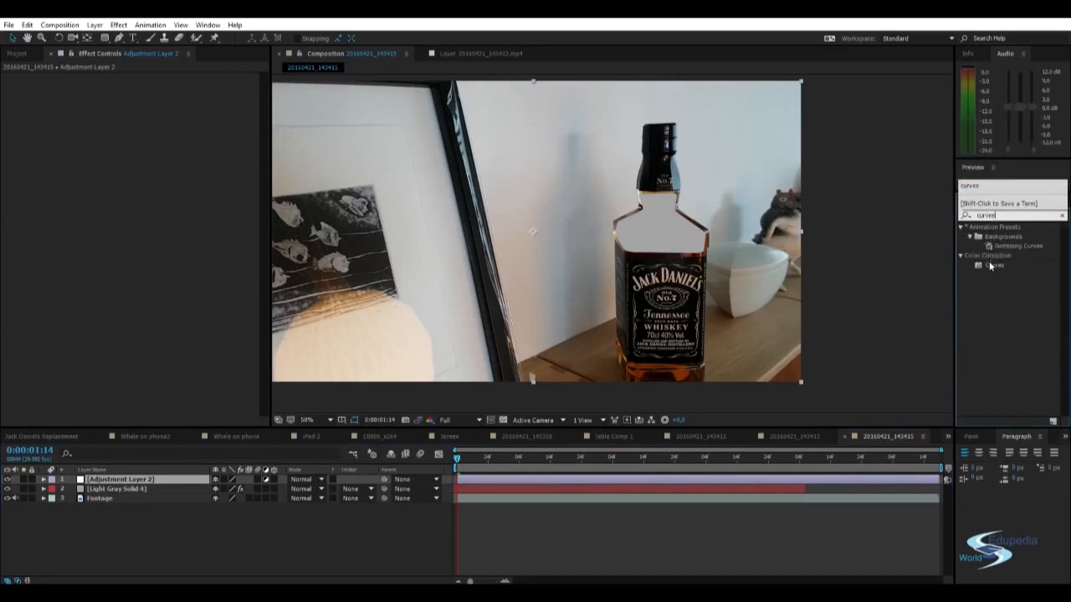
double_click(994, 266)
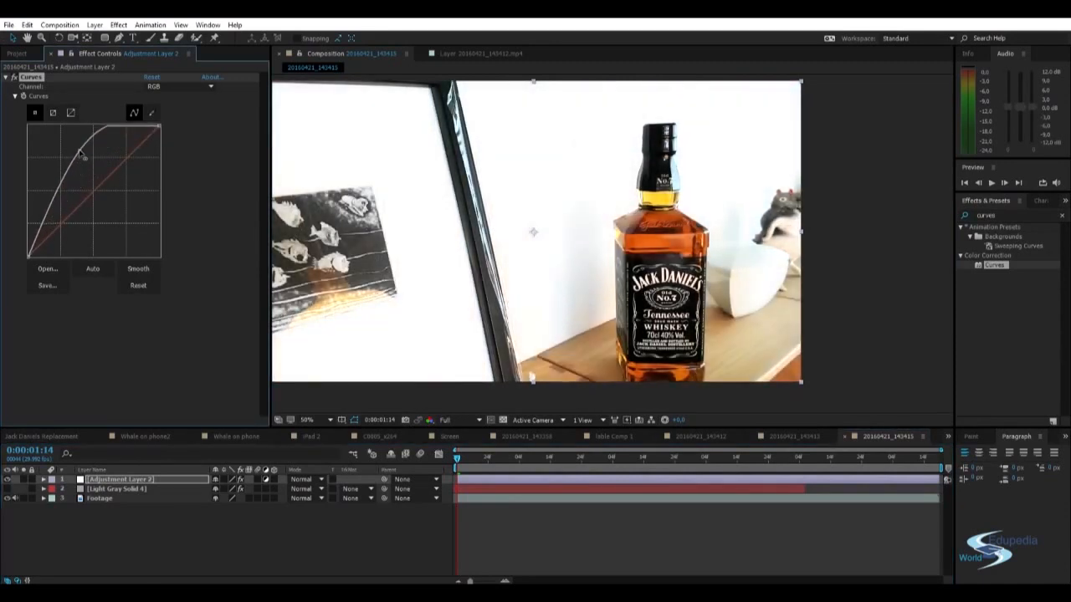
Step: Raise the RGB curve to brighten the footage and check a later frame
left_click_drag(82, 155, 80, 168)
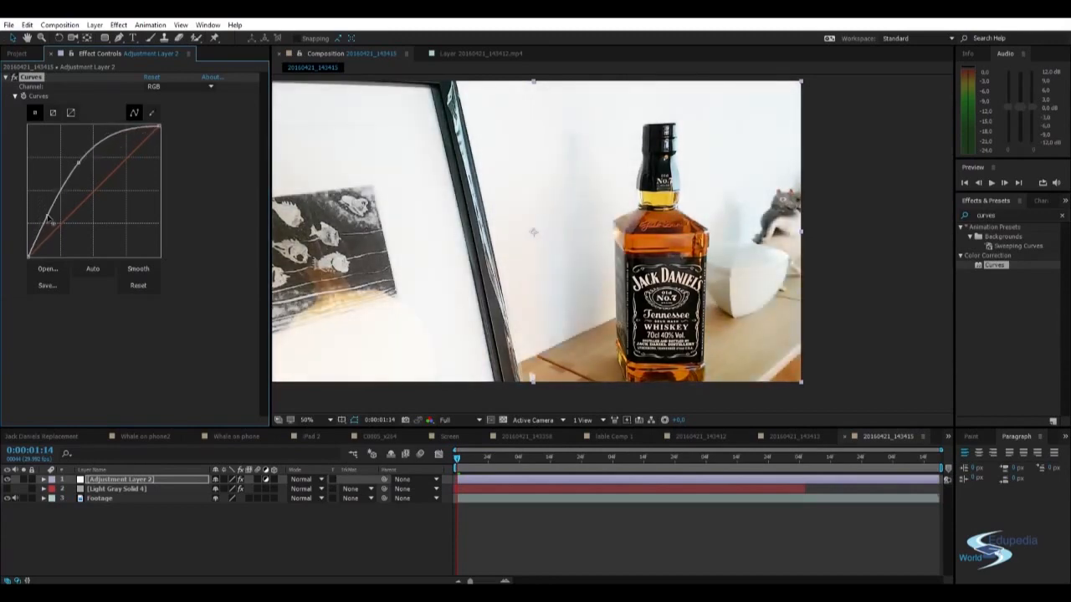
left_click_drag(50, 218, 79, 167)
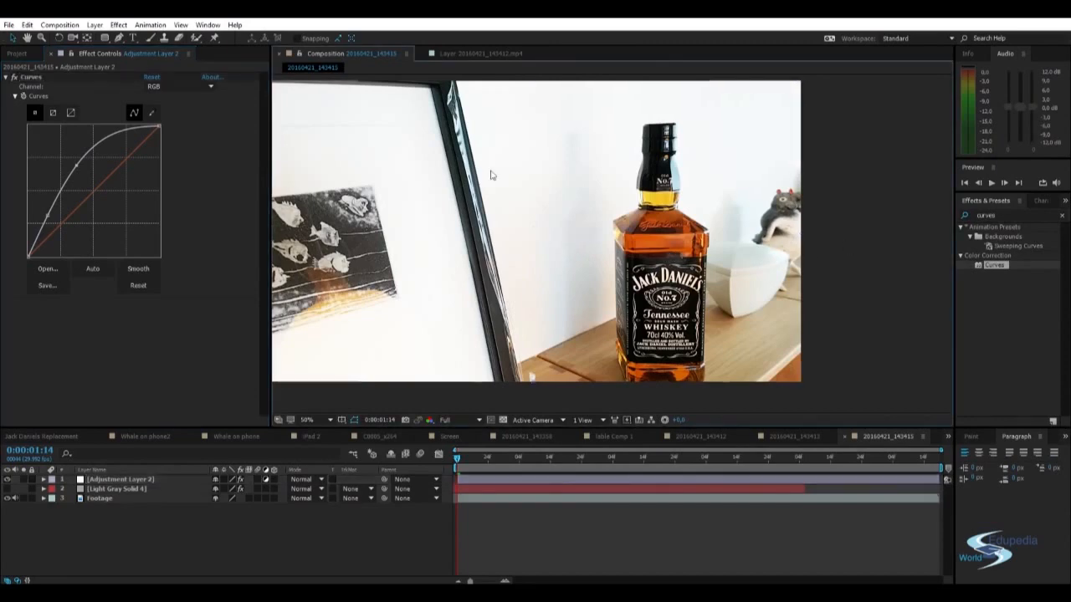
left_click(683, 457)
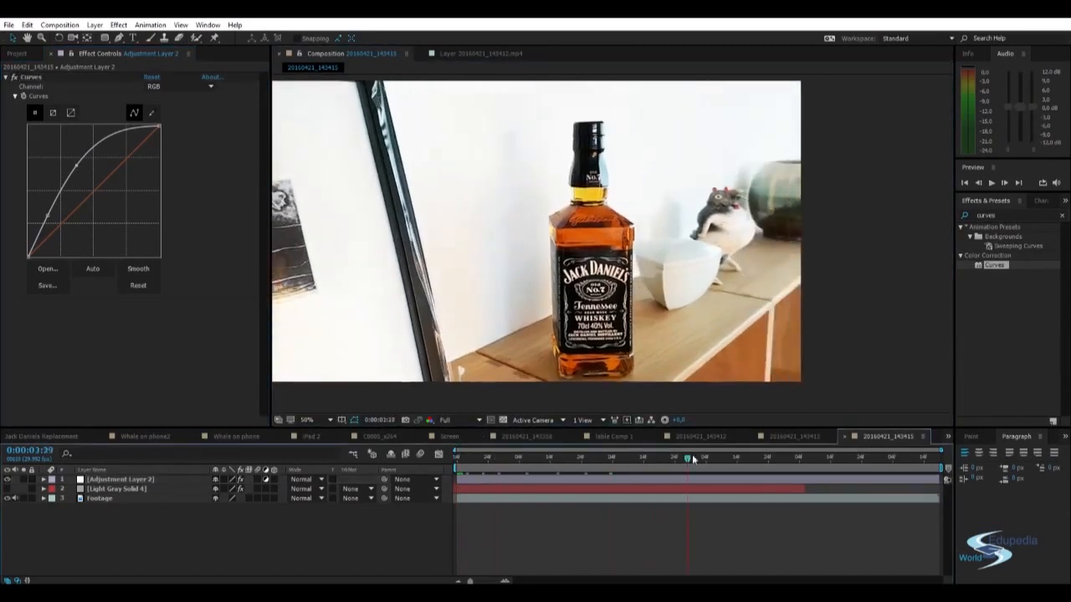
left_click(552, 457)
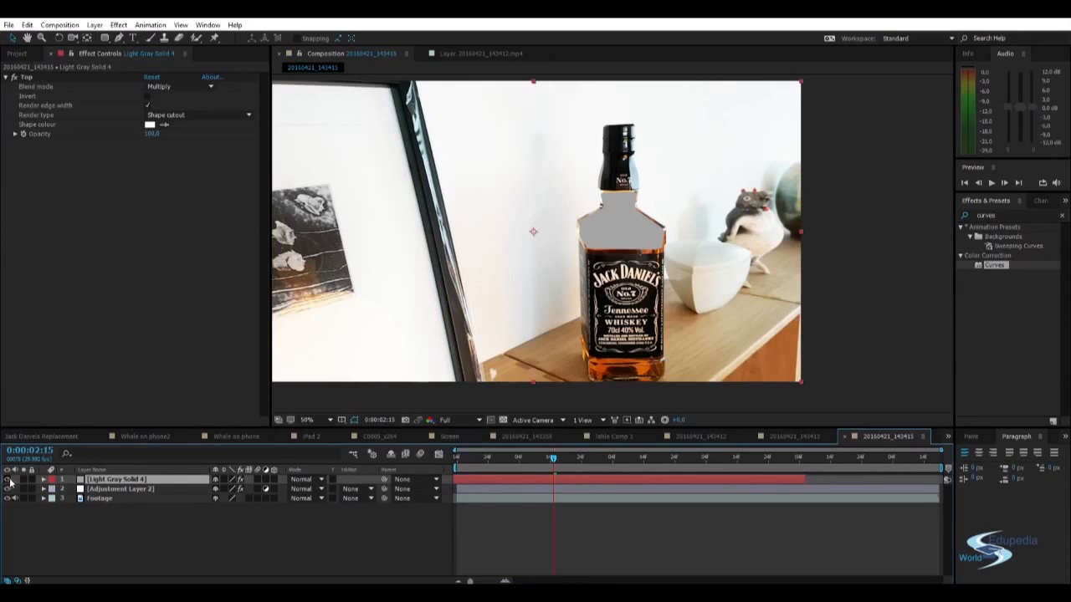
Step: Set Adjustment Layer 2's TrkMat to Alpha Matte using Light Gray Solid 4
left_click(120, 489)
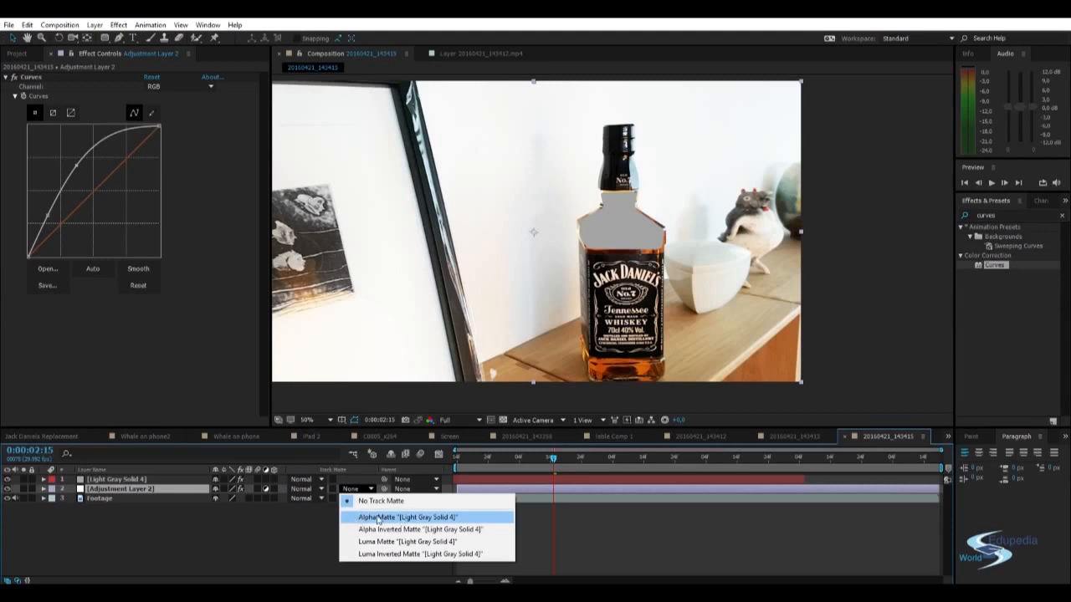
mouse_move(380, 501)
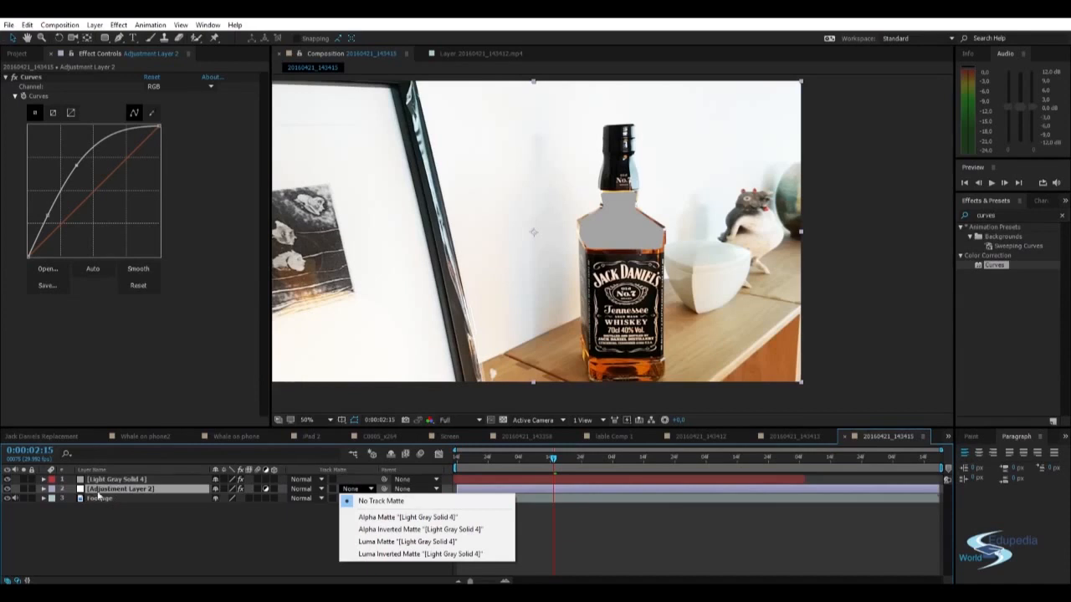
left_click(408, 517)
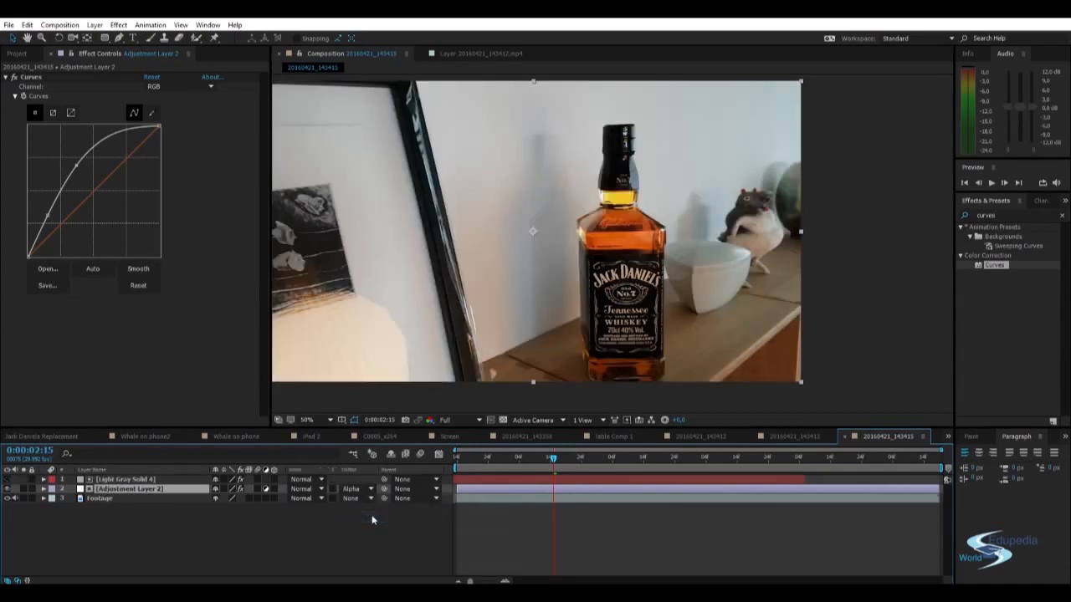
left_click(306, 419)
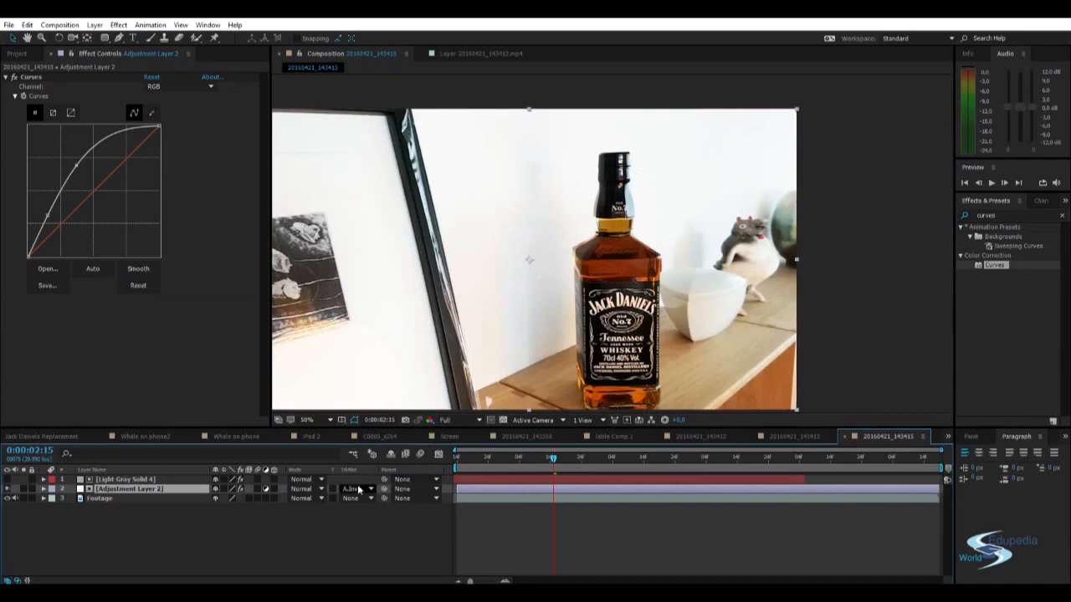
left_click(351, 489)
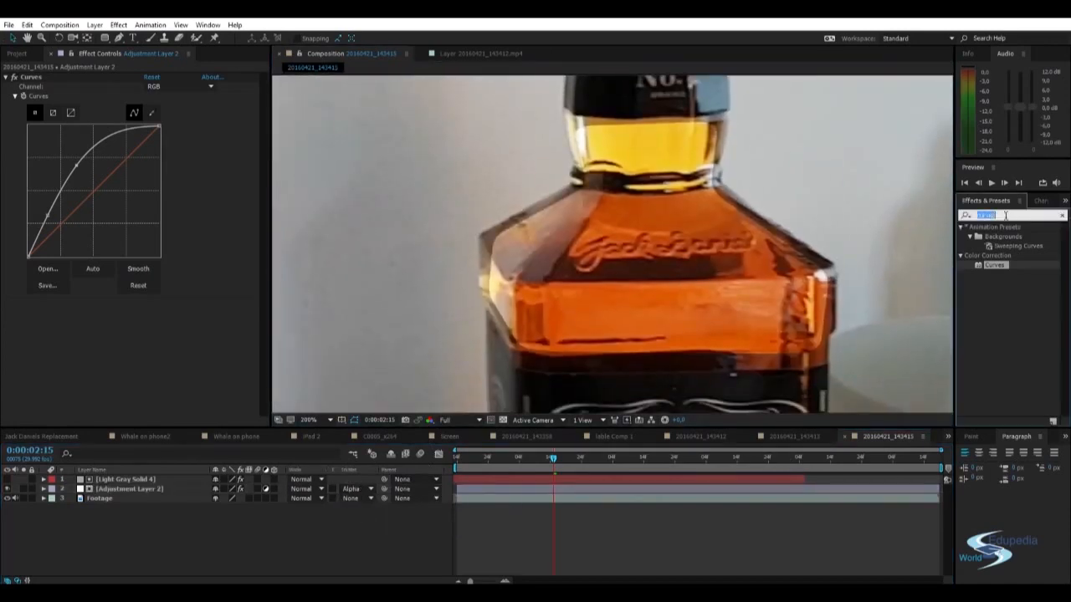
Step: Apply Fast Blur with Repeat Edge Pixels to Light Gray Solid 4, then select Mocha's Bottom layer
type("fast")
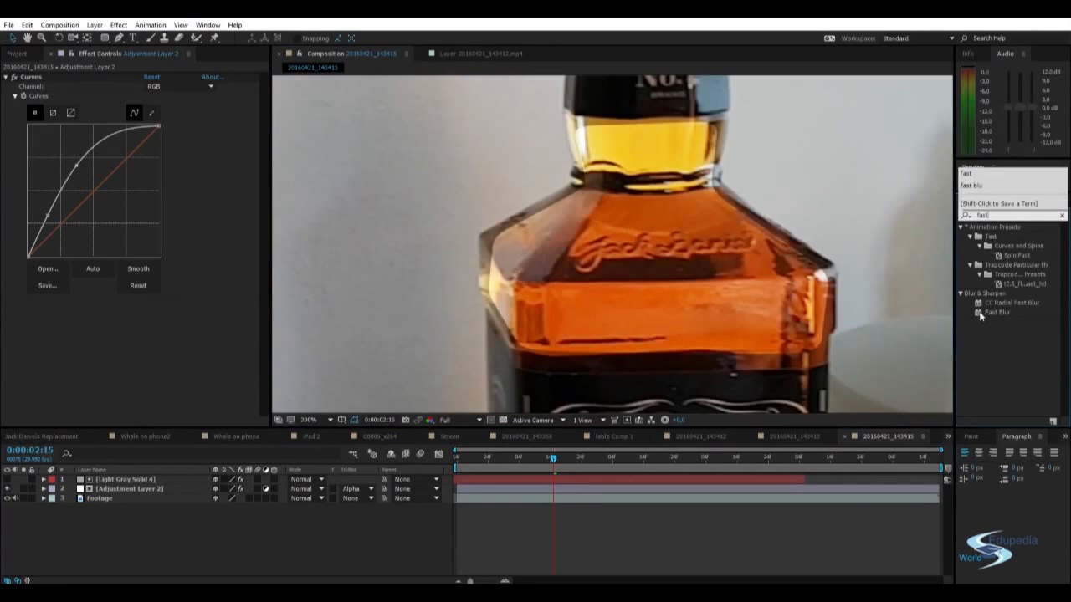
left_click(997, 312)
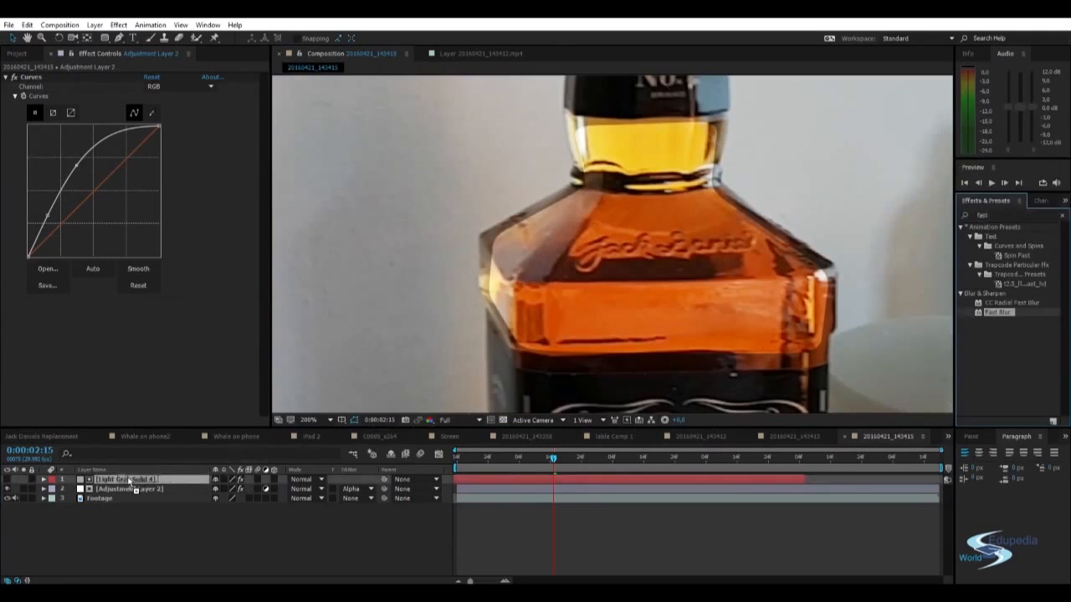
left_click(125, 478)
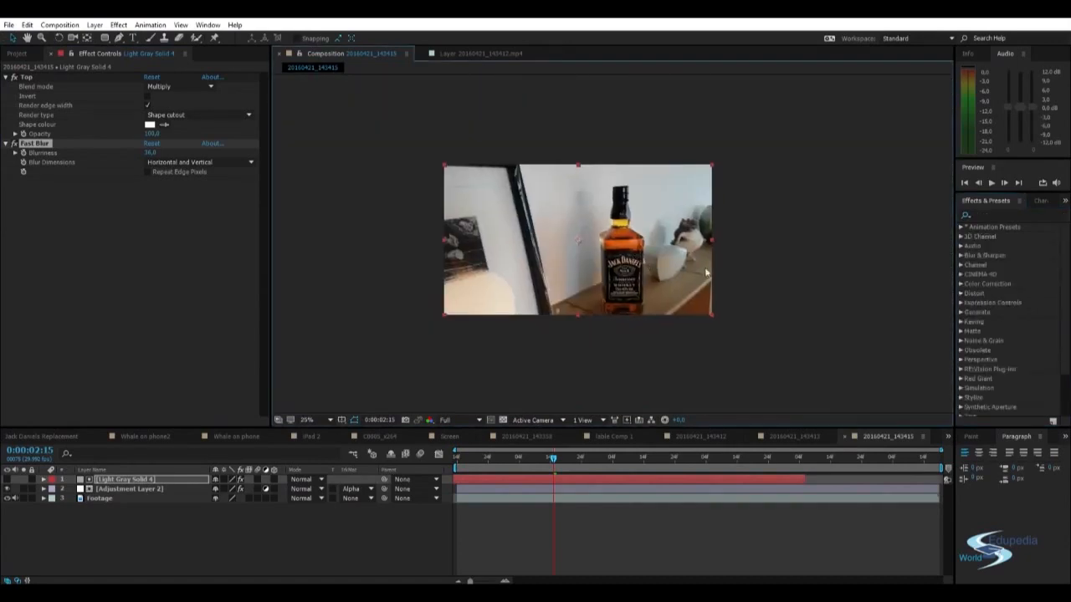
left_click(305, 419)
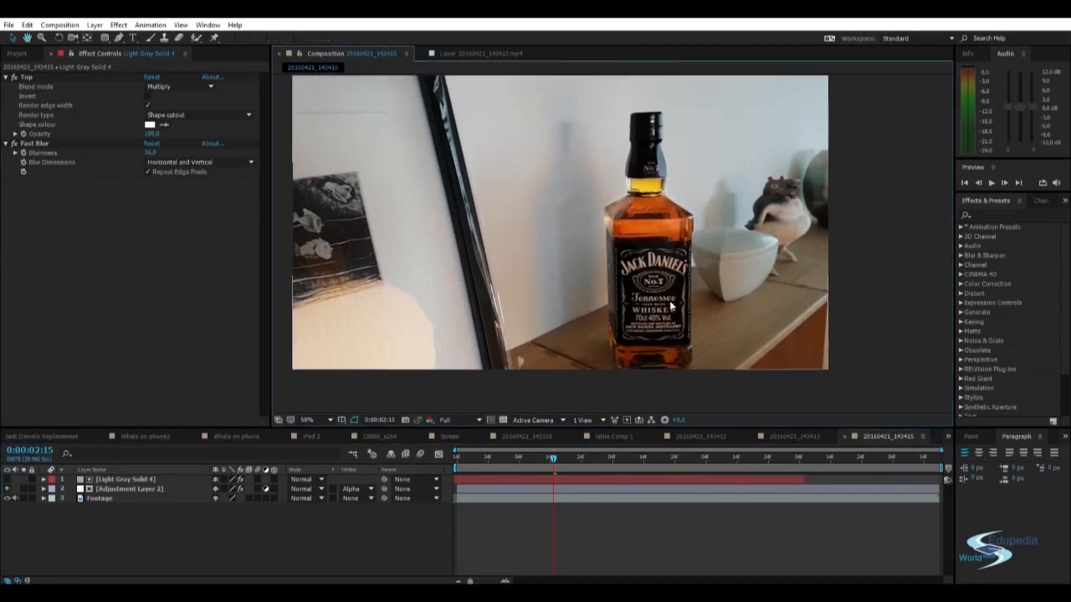
left_click(306, 419)
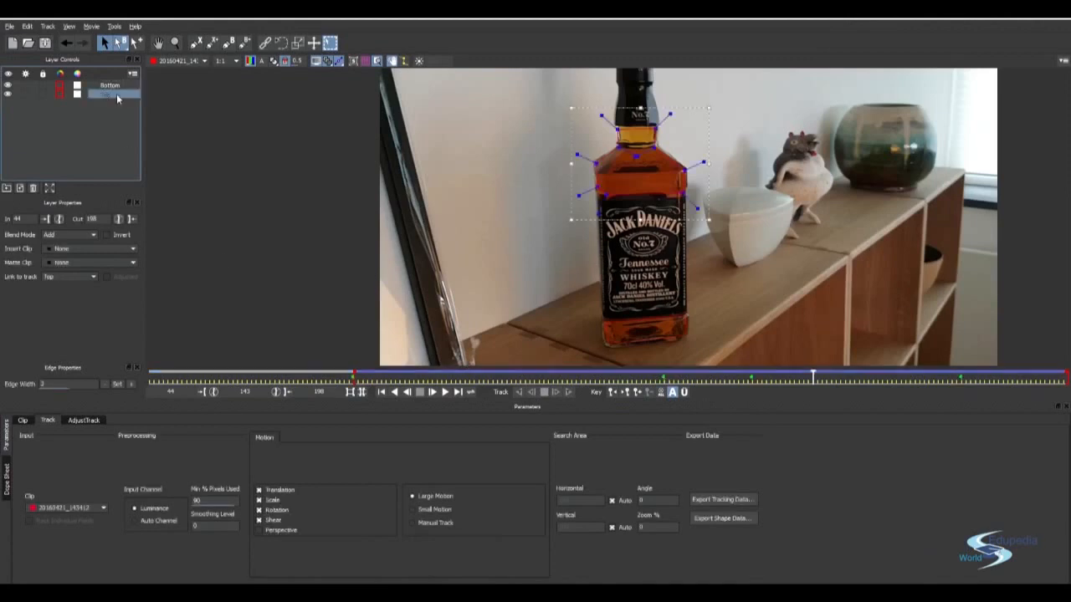
left_click(721, 518)
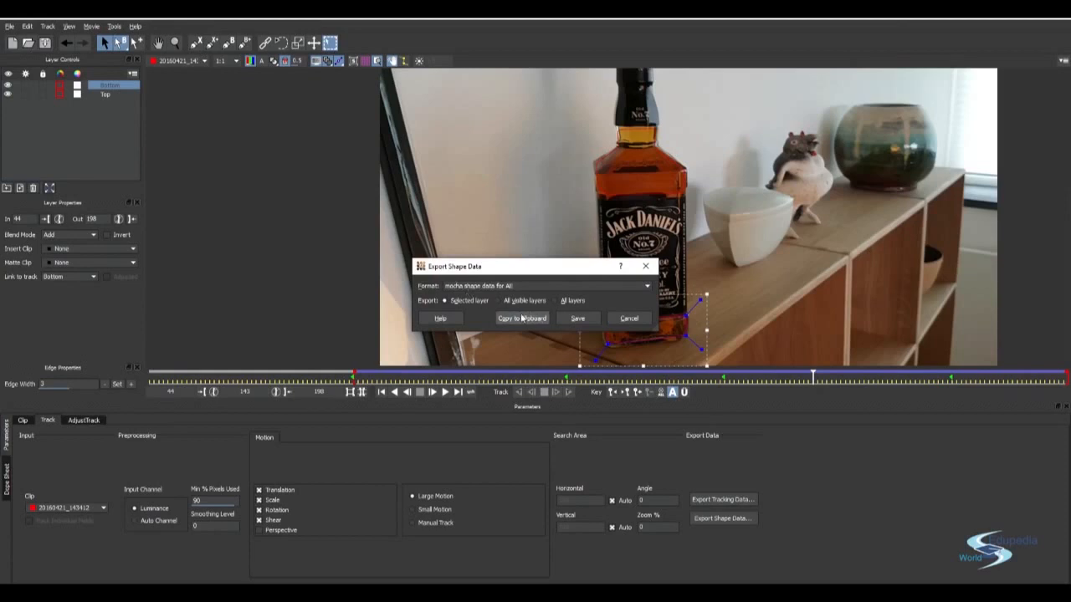
Step: Export the Bottom layer's tracked shape data from Mocha to the clipboard
left_click(628, 318)
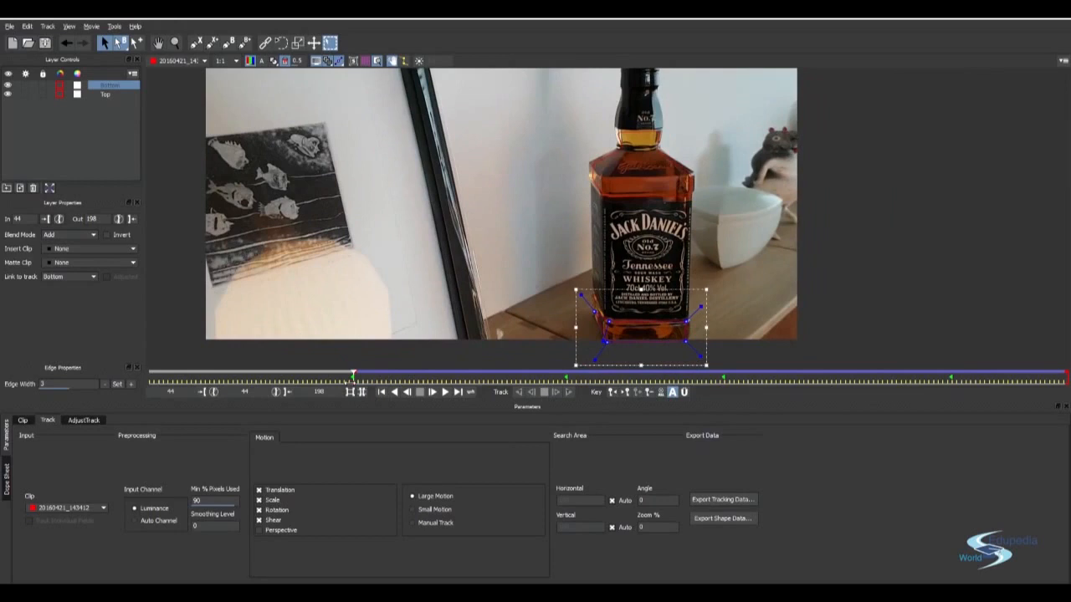
left_click(721, 517)
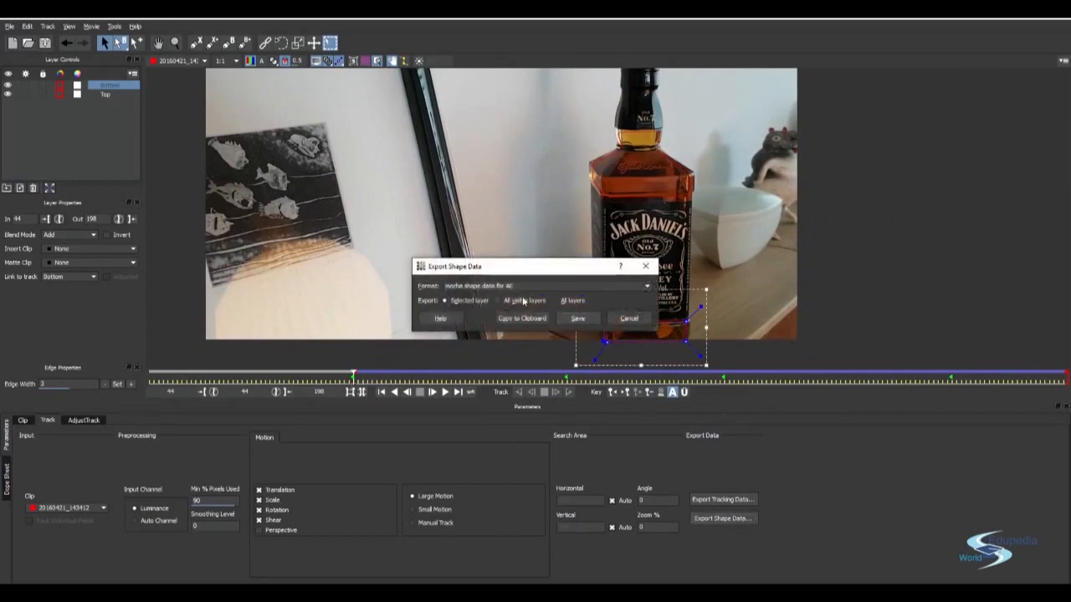
left_click(628, 318)
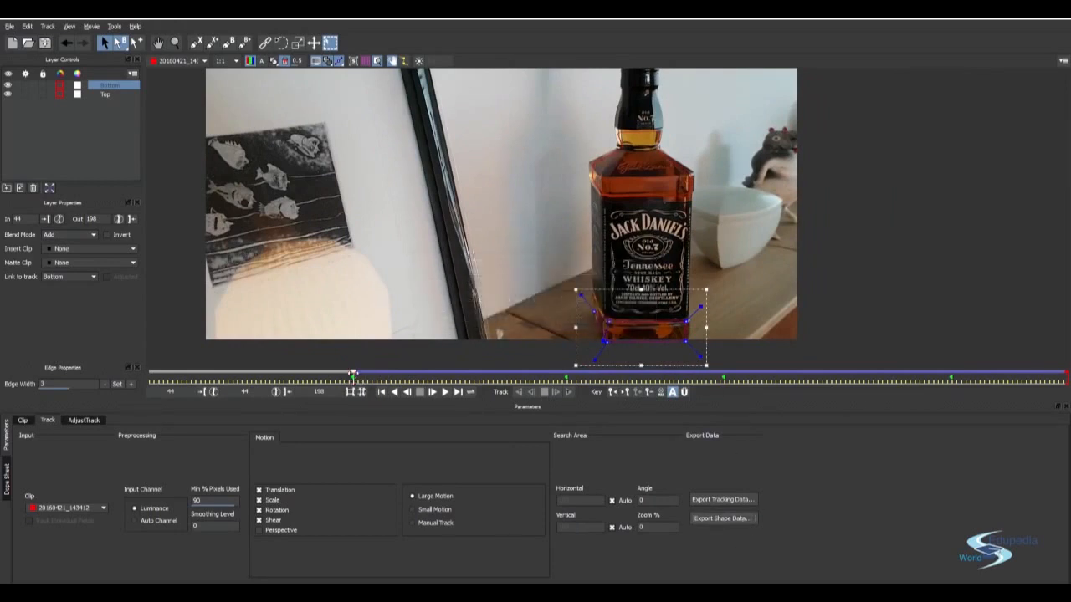
left_click(721, 517)
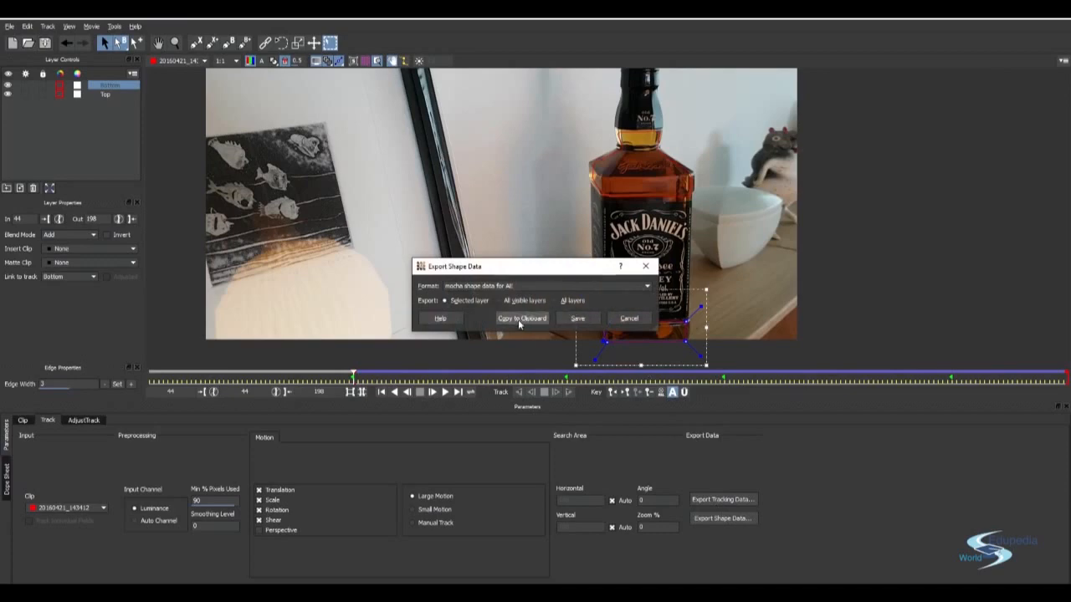
left_click(522, 318)
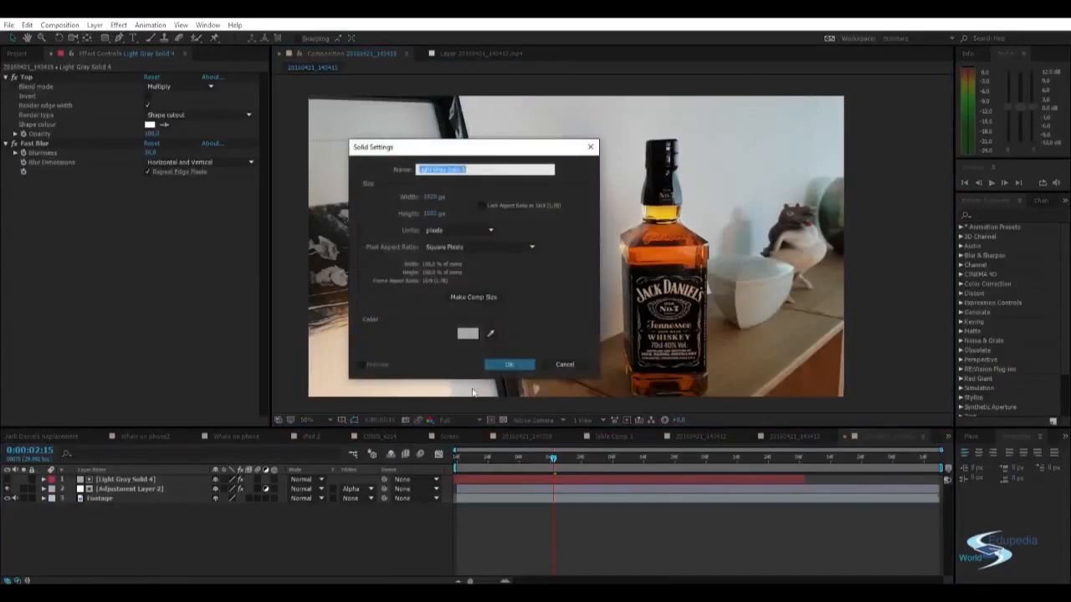
Step: Create Light Gray Solid 5 with the pasted Bottom shape and scrub to verify tracking
left_click(508, 364)
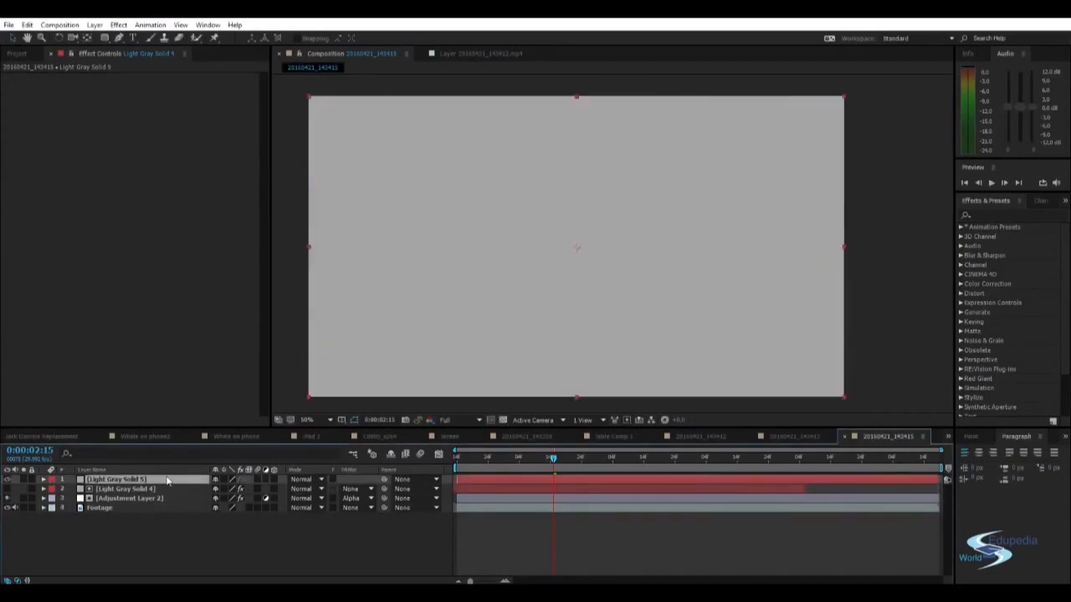
left_click(118, 479)
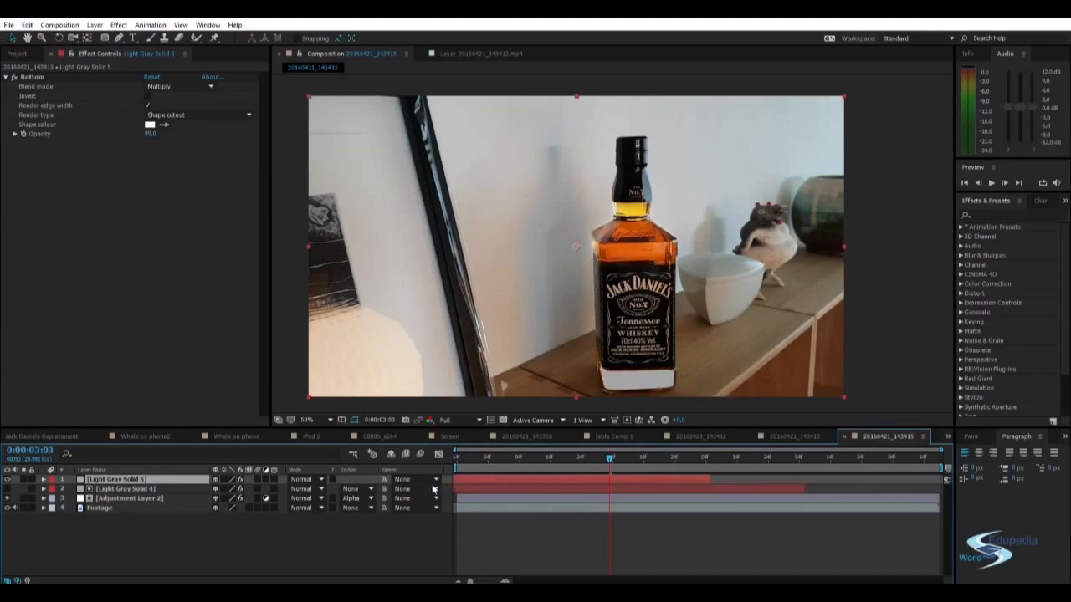
left_click_drag(611, 457, 671, 457)
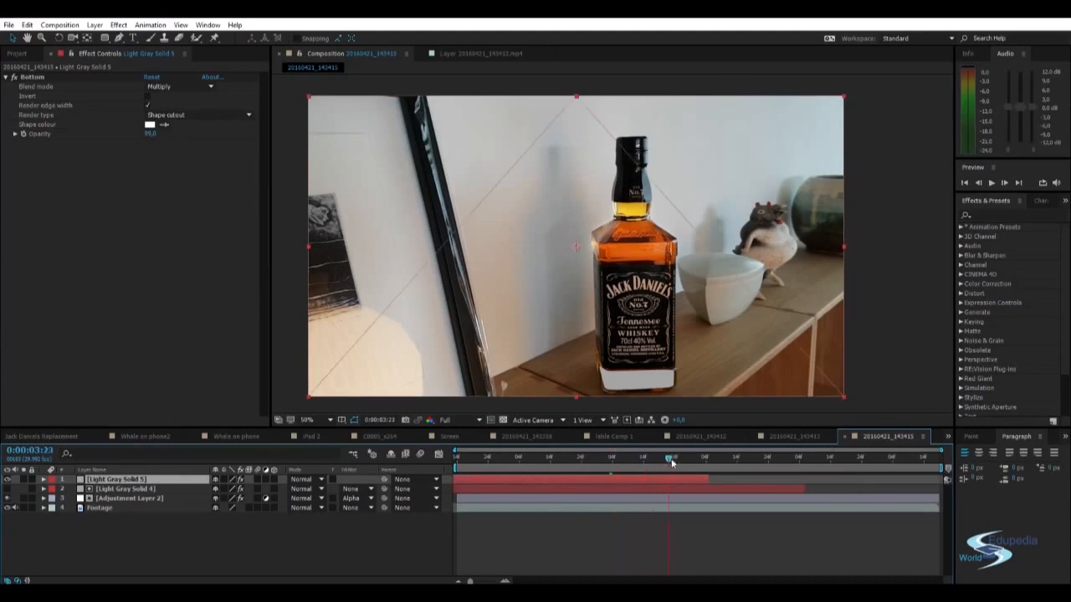
left_click_drag(672, 463, 458, 463)
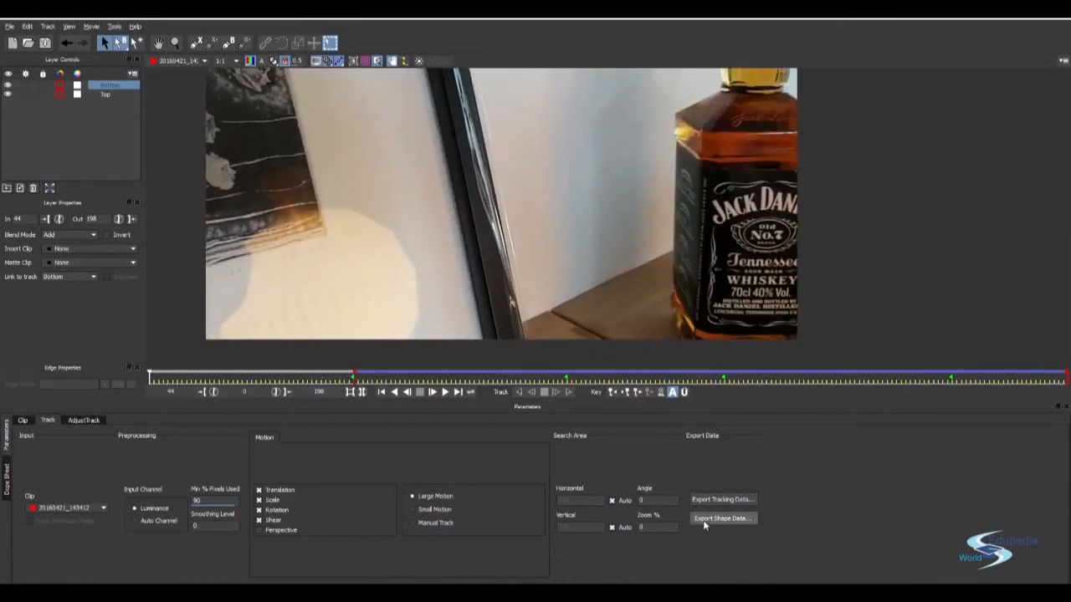
Step: Create Light Gray Solid 6 and check the Bottom shape at later frames
left_click(722, 518)
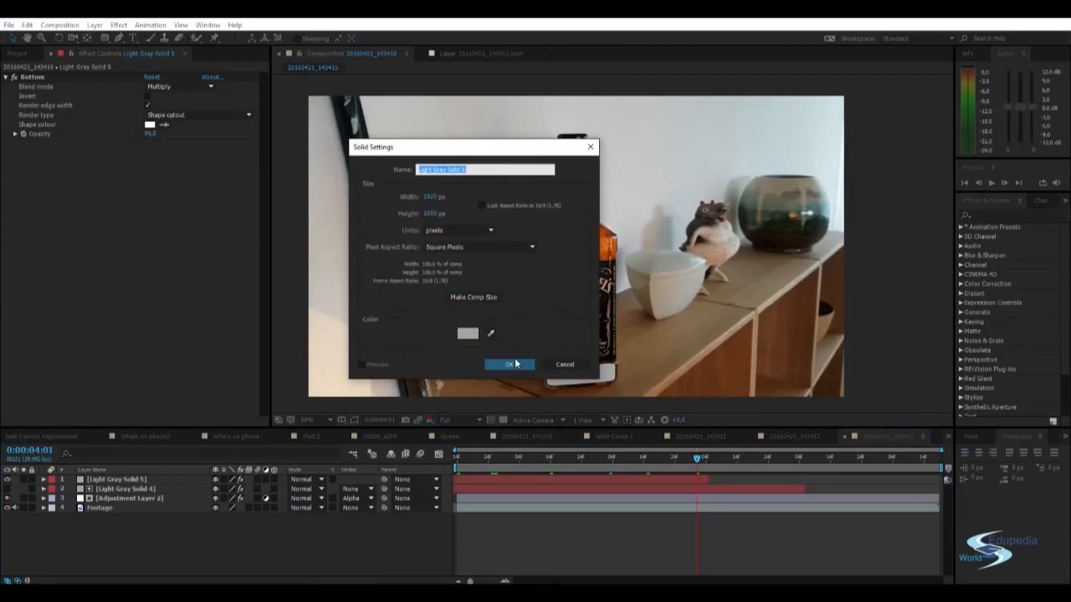
left_click(509, 364)
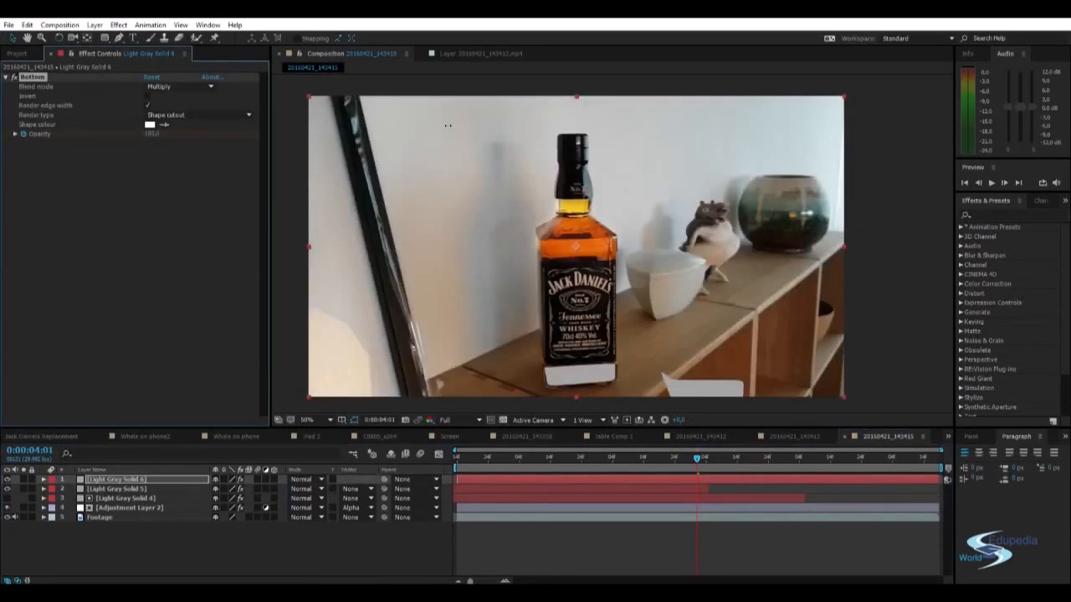
left_click(762, 457)
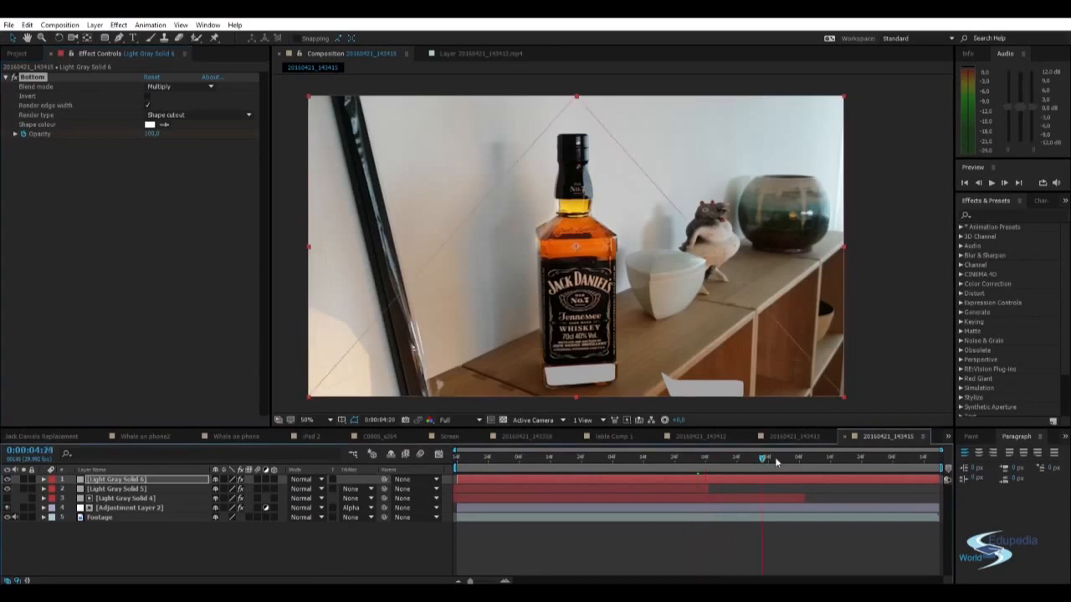
left_click(838, 456)
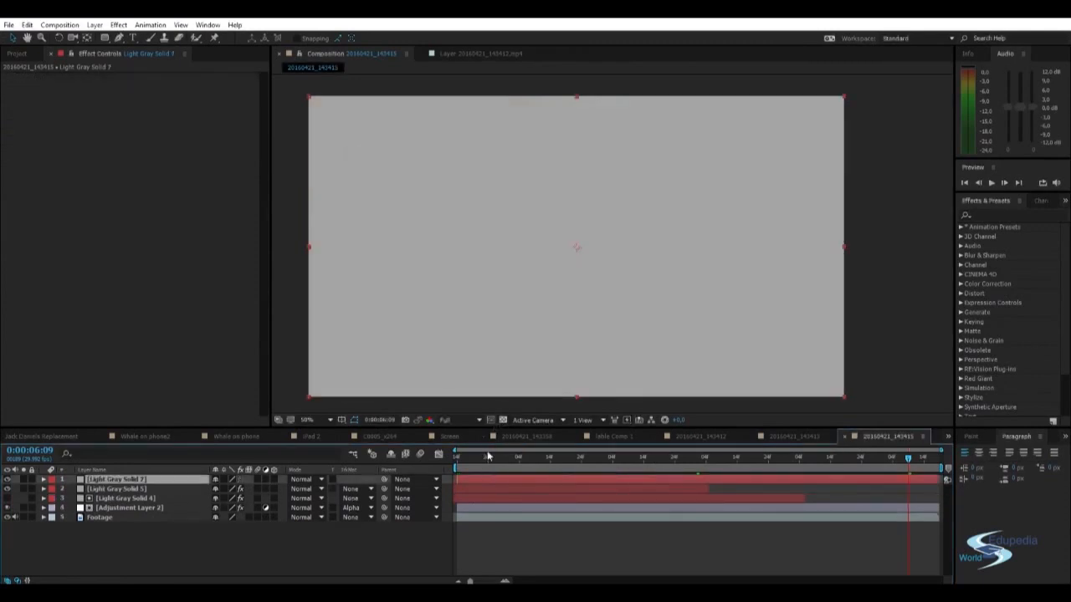
Step: Select Light Gray Solid 7 and scrub the footage to verify the Bottom shape
left_click(125, 479)
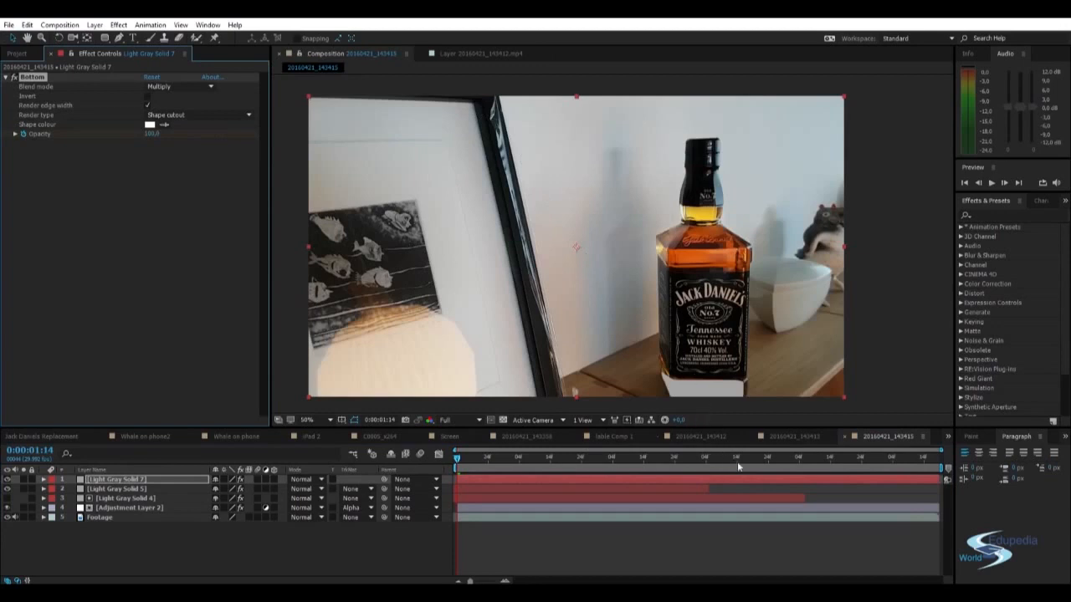
left_click(795, 455)
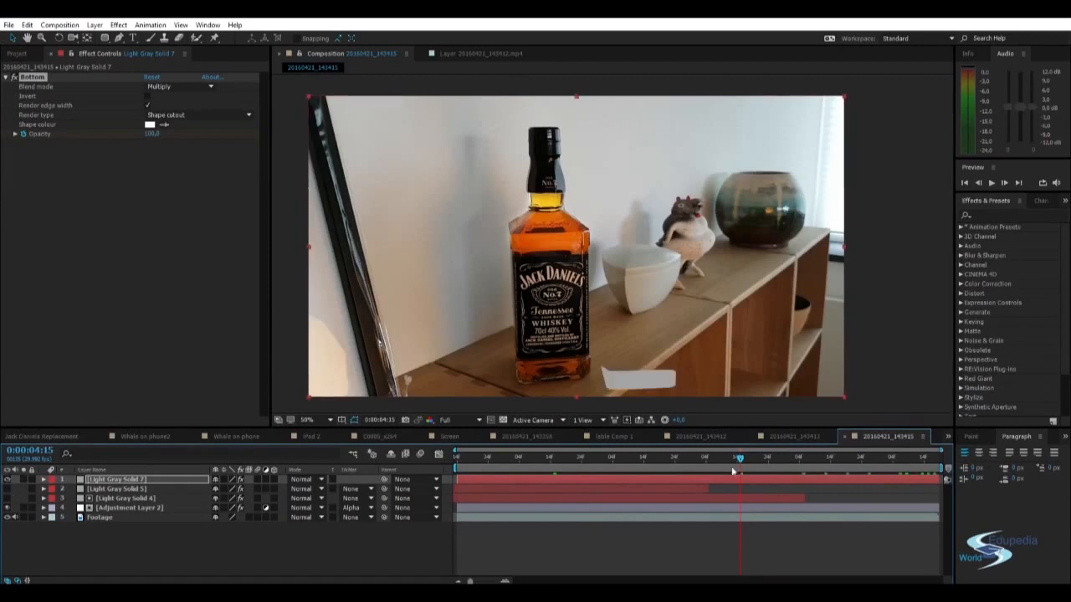
left_click_drag(738, 459, 621, 459)
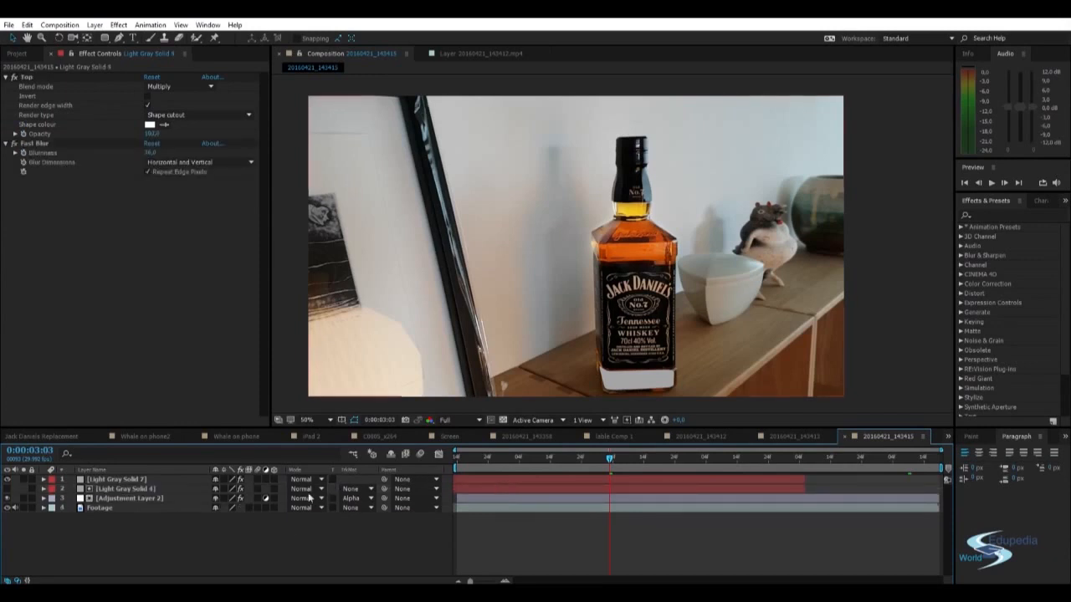
Step: Select Adjustment Layer 2 for duplicating and search Effects for Fast Blur
left_click(125, 499)
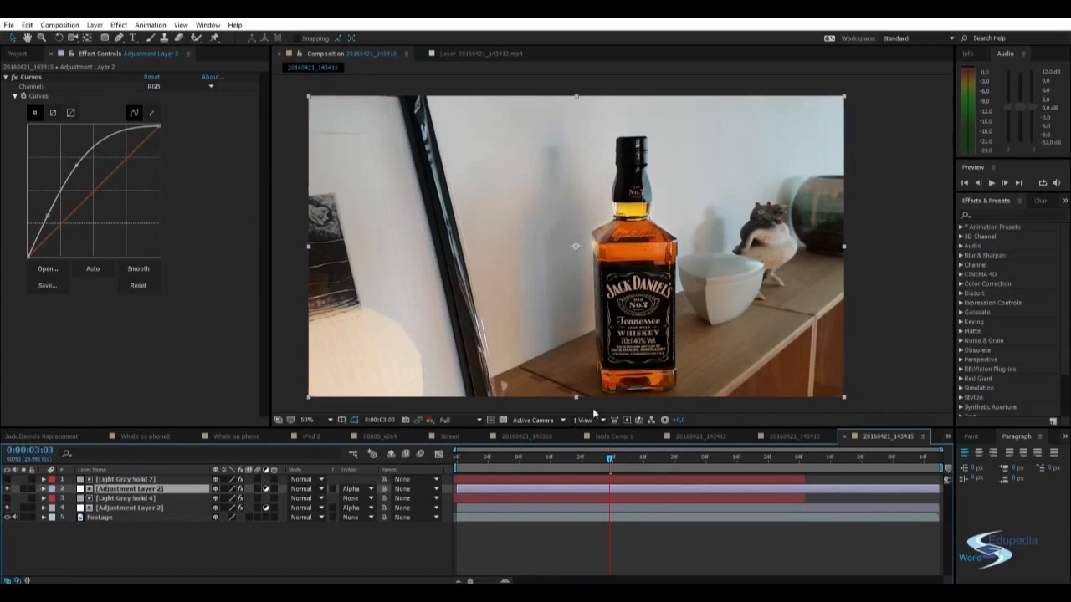
type("fast")
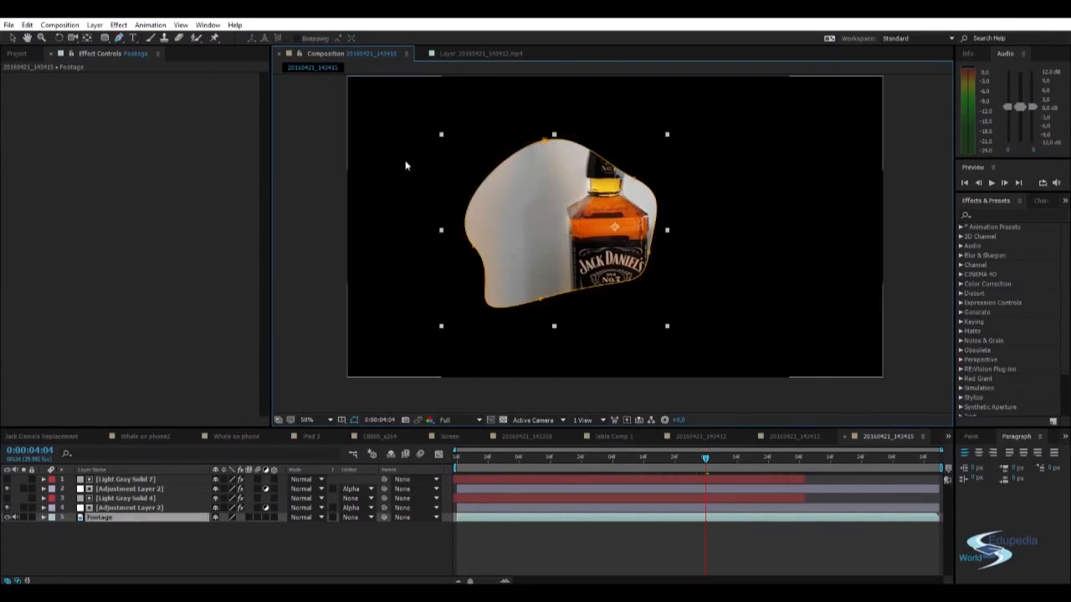
Step: Expand the Footage layer, delete its stray Mask 1, and collapse it
left_click(44, 517)
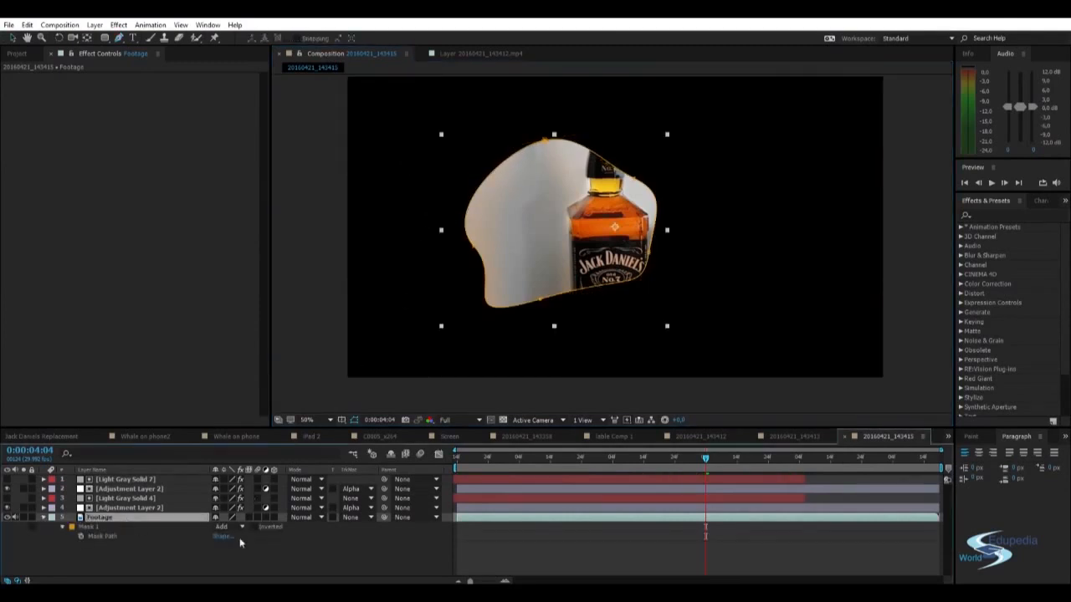
left_click(254, 527)
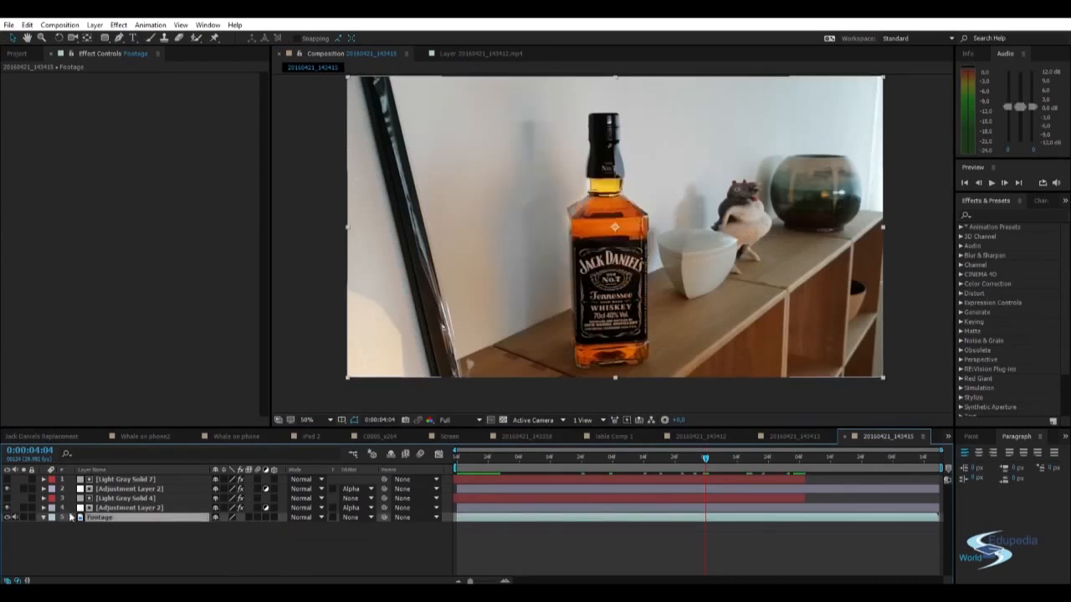
left_click(125, 480)
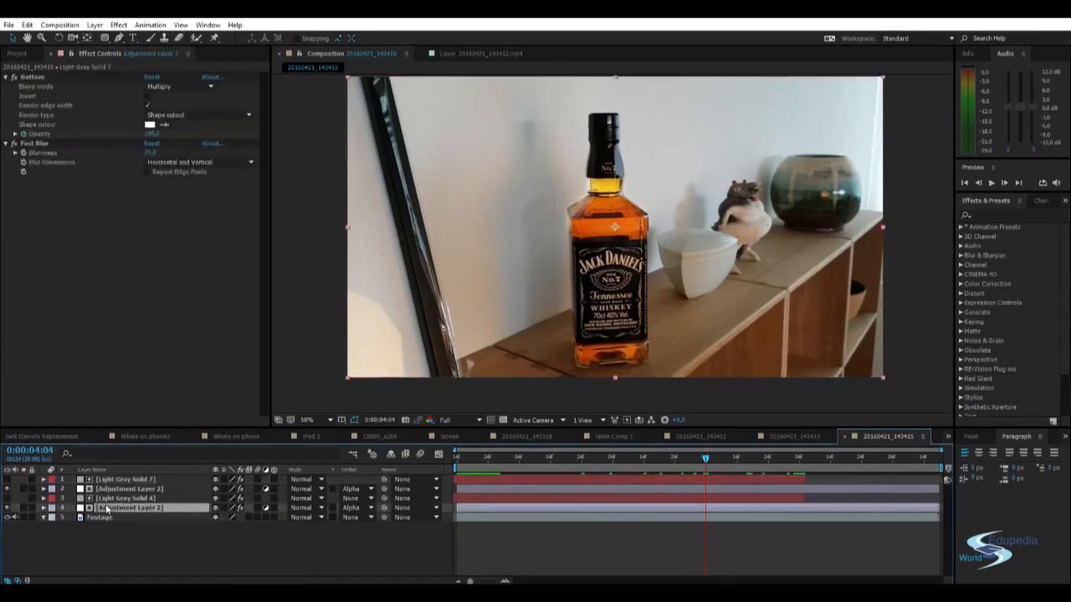
Step: Duplicate Light Gray Solid 4 and place the copy just above Footage
left_click(126, 498)
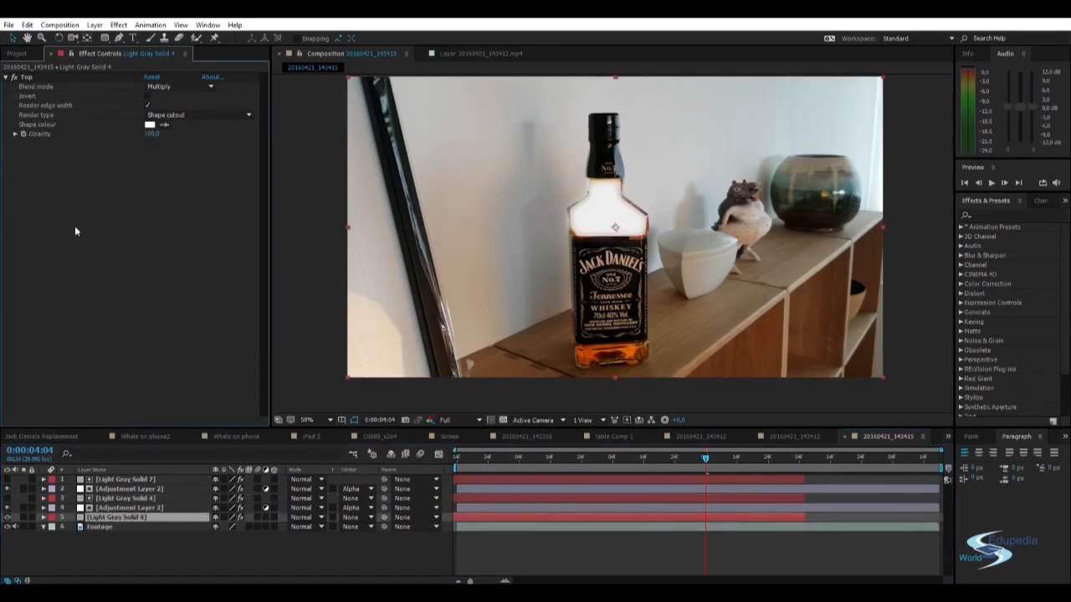
left_click(307, 419)
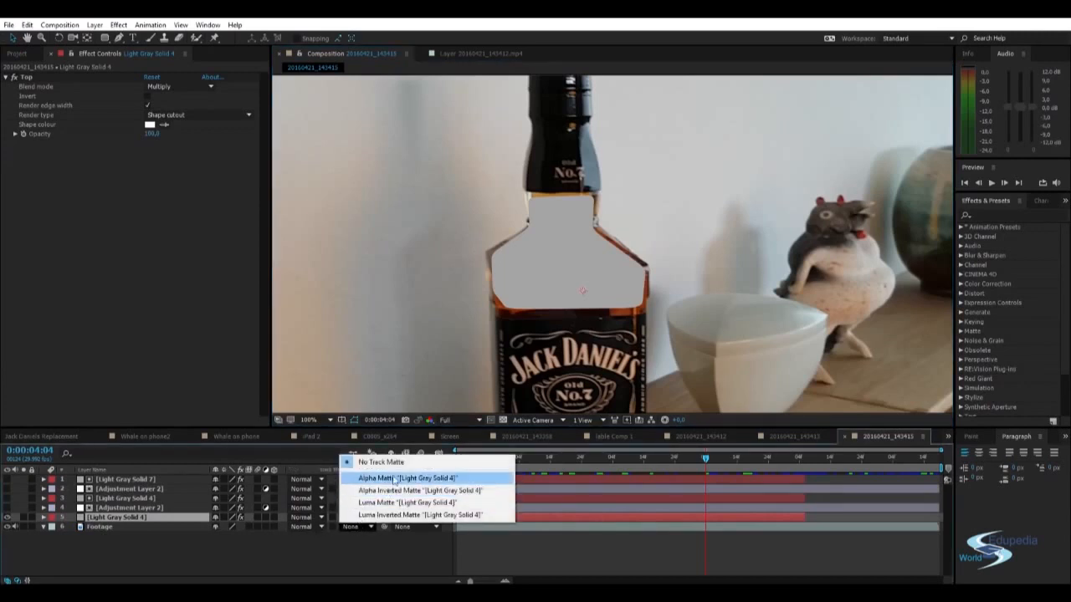
Step: Preview Footage with Alpha Inverted and Alpha Matte track mattes, then set No Track Matte
left_click(409, 477)
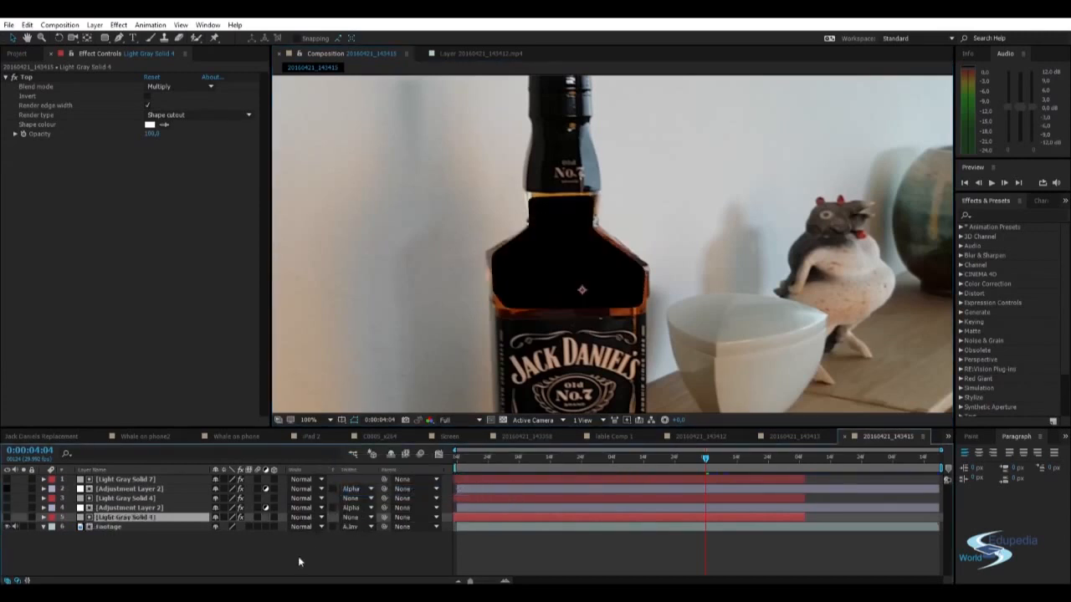
left_click(308, 420)
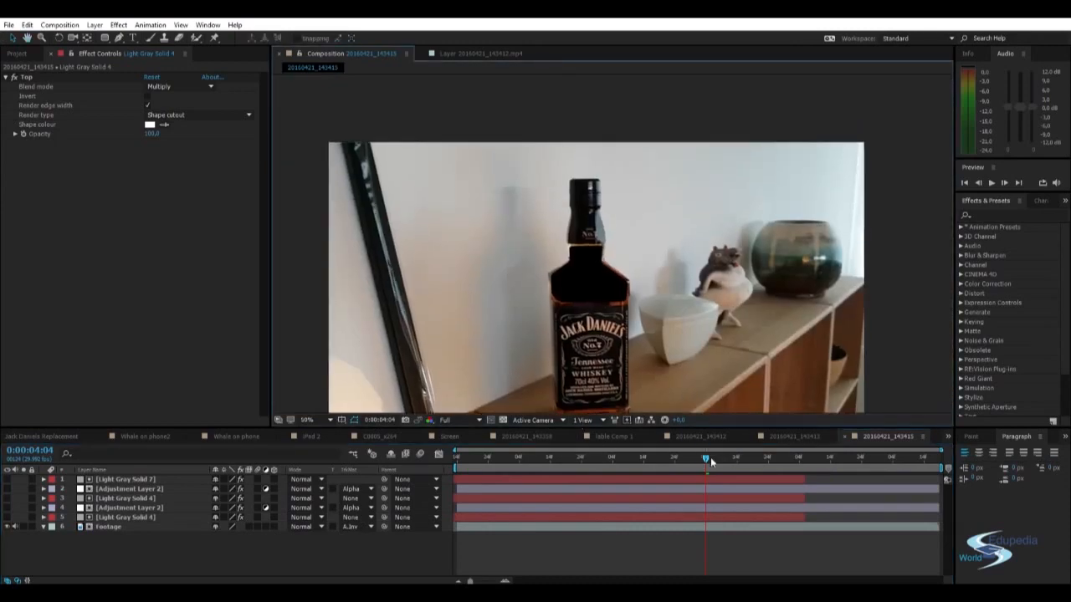
left_click_drag(707, 460, 562, 460)
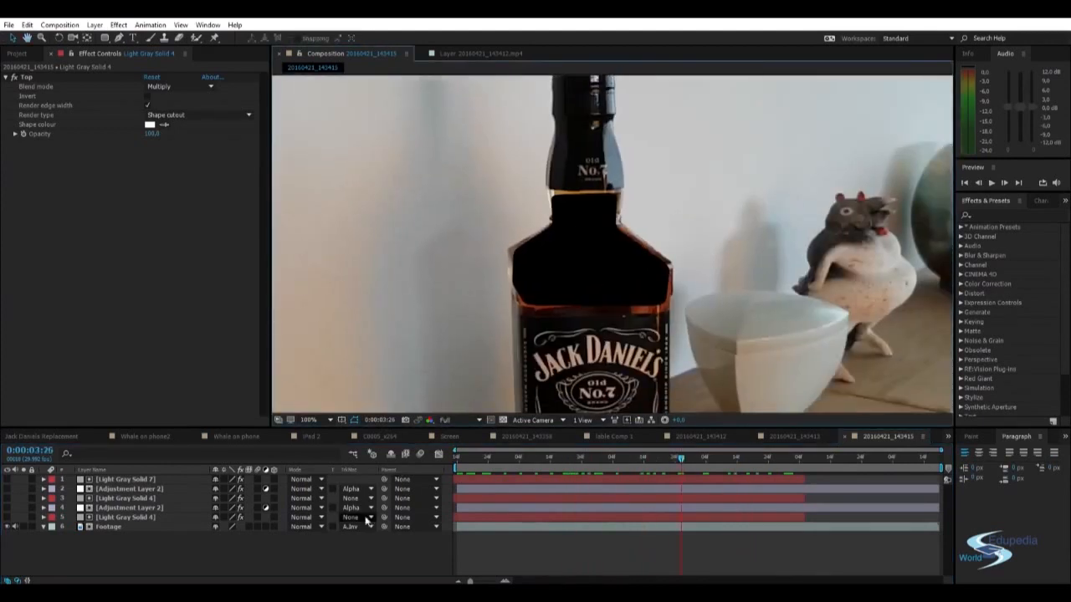
left_click(351, 526)
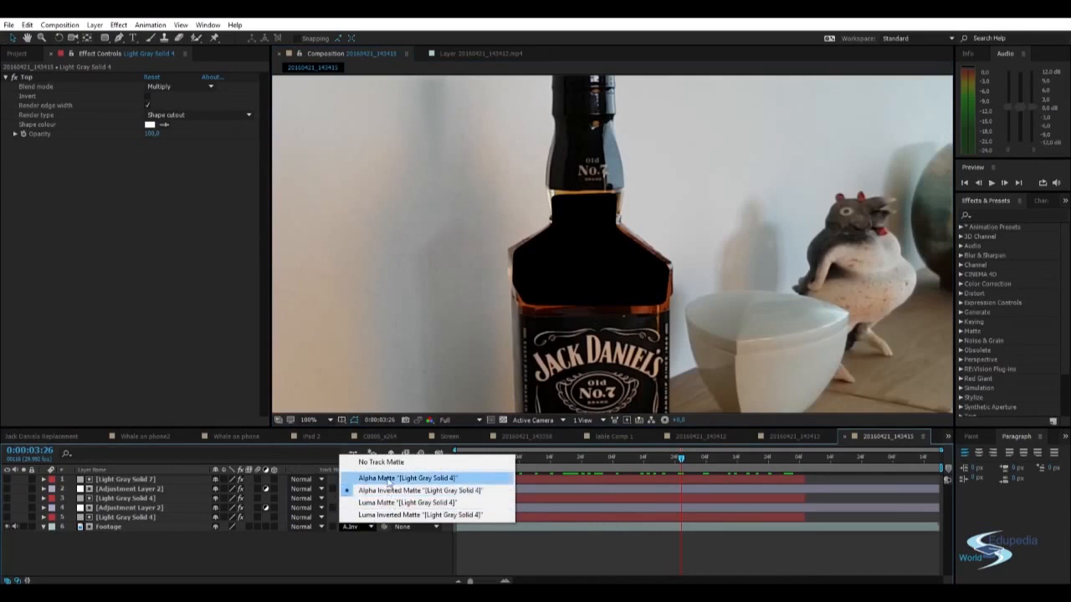
left_click(411, 477)
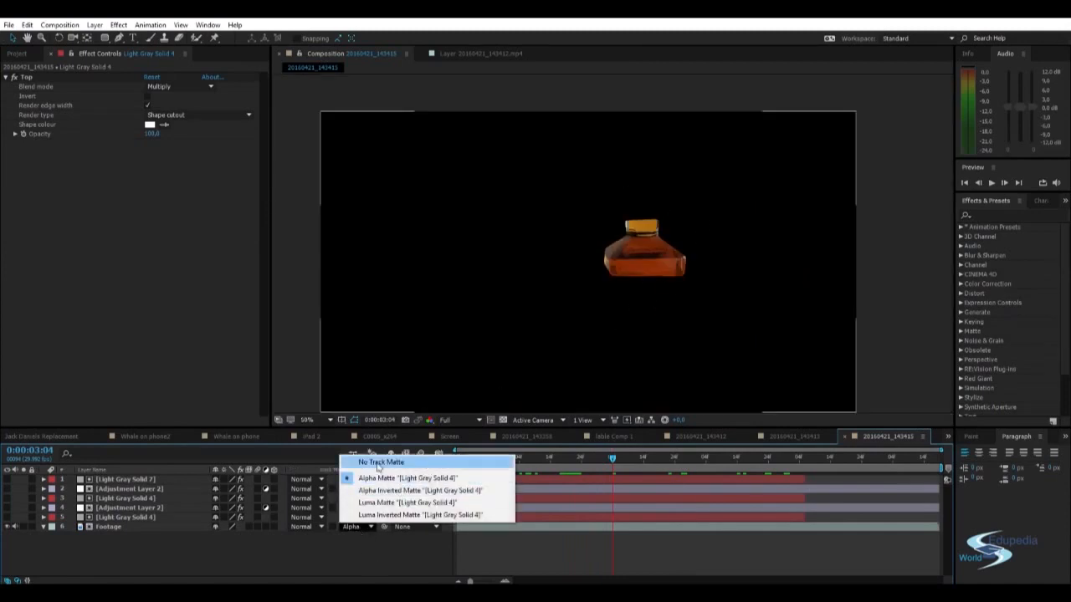
left_click(380, 462)
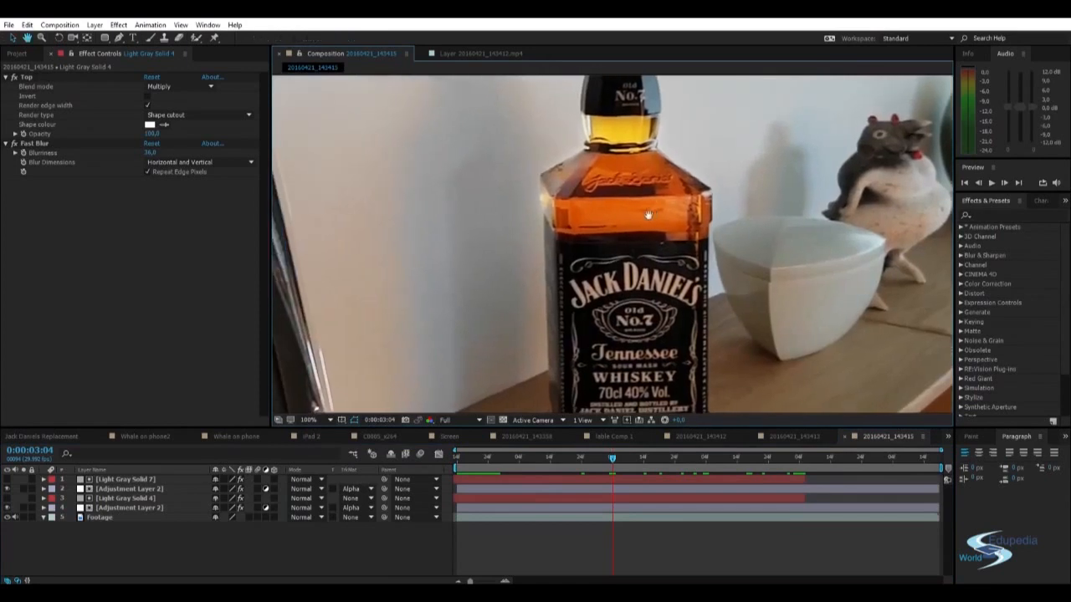
Step: Search Effects & Presets for 'glow' and apply Stylize > Glow to Adjustment Layer 2
left_click(307, 419)
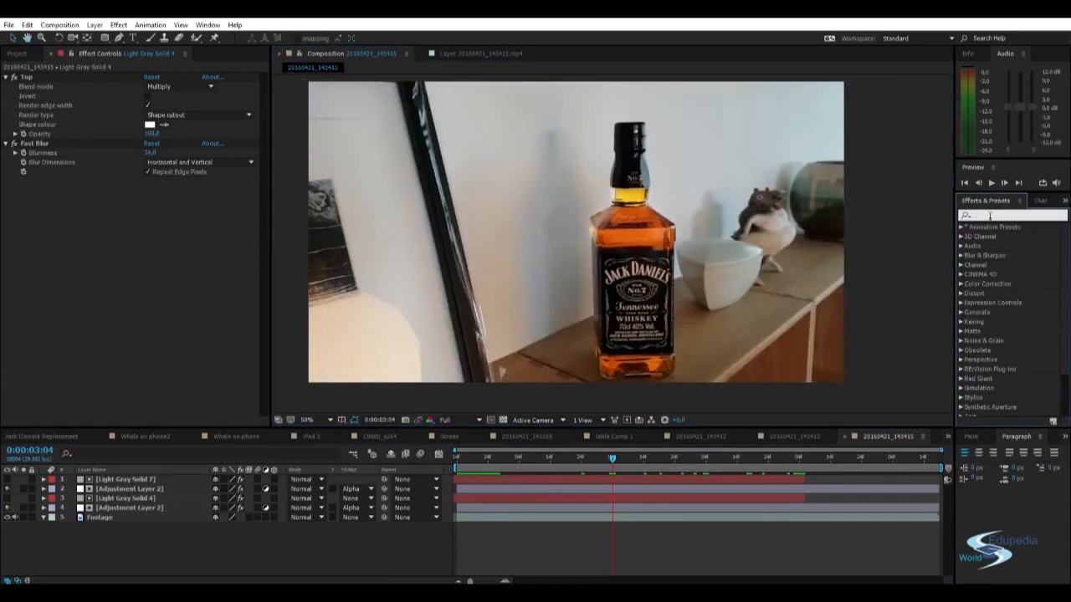
type("glow")
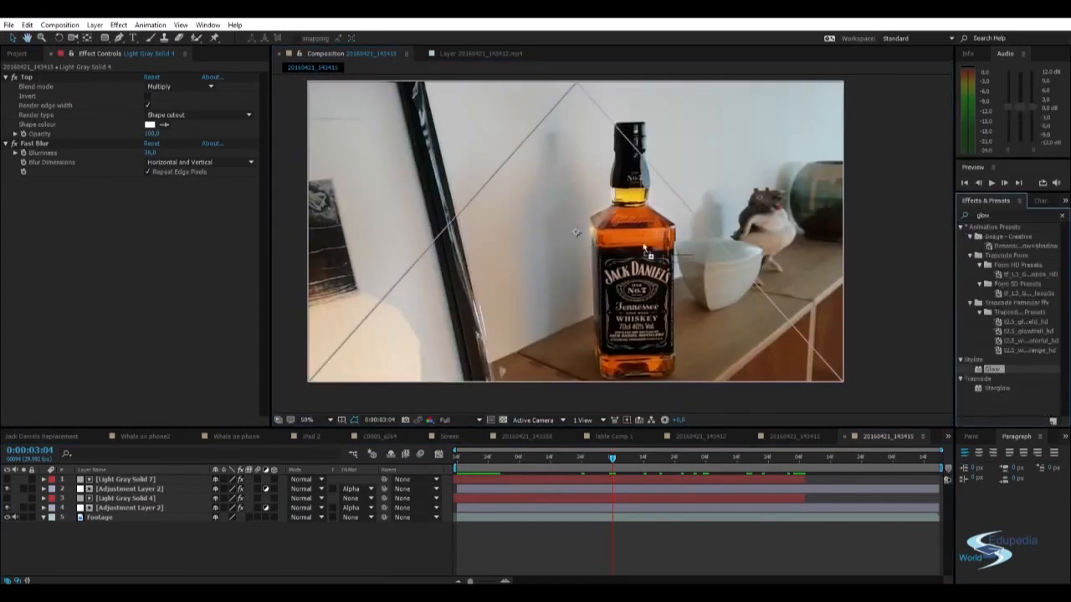
left_click(128, 489)
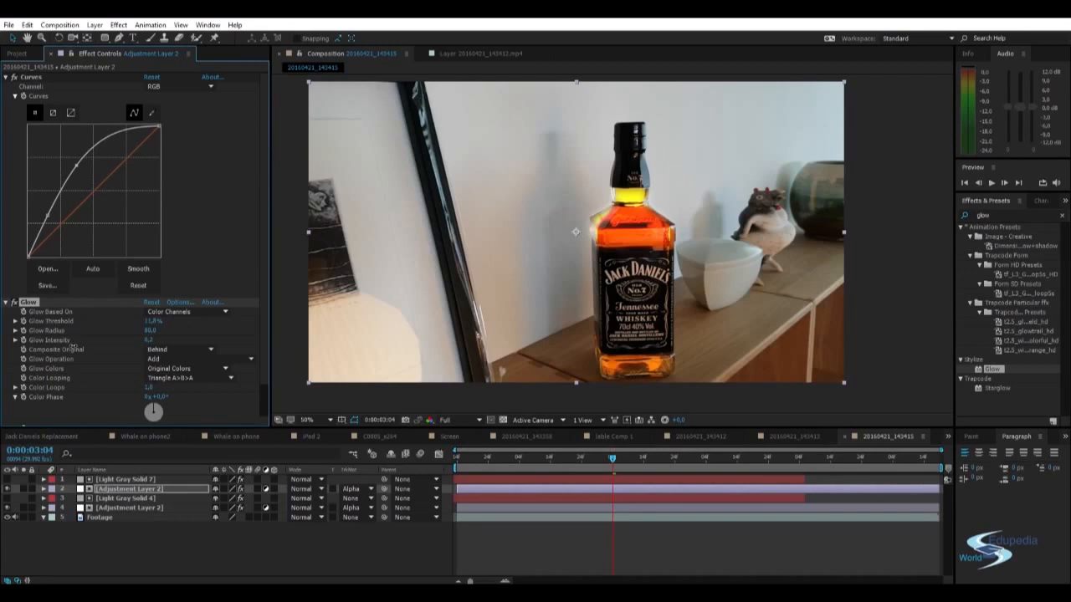
mouse_move(120, 334)
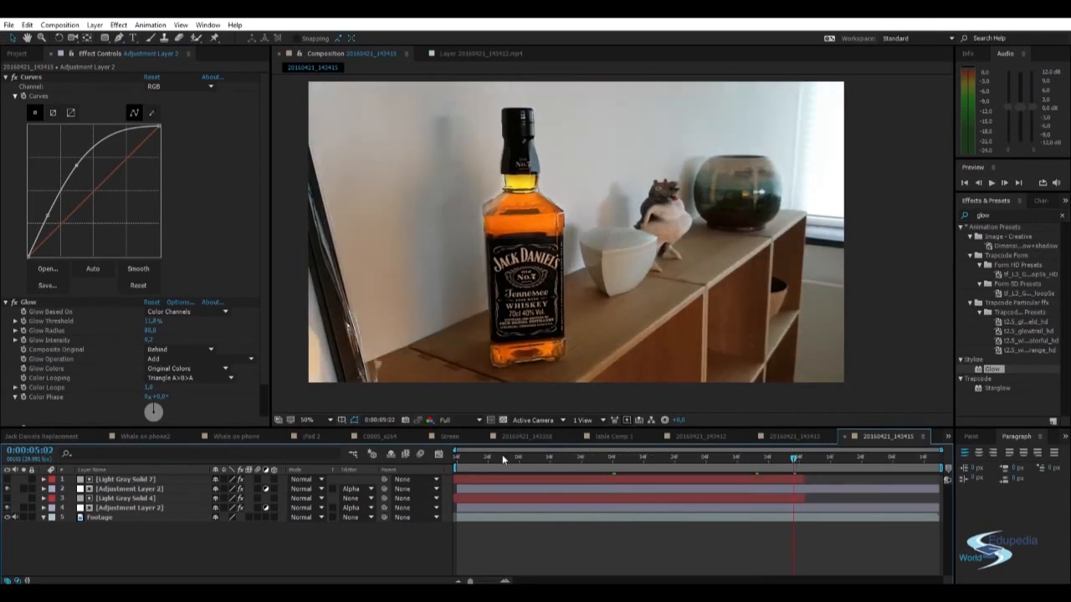
left_click(504, 456)
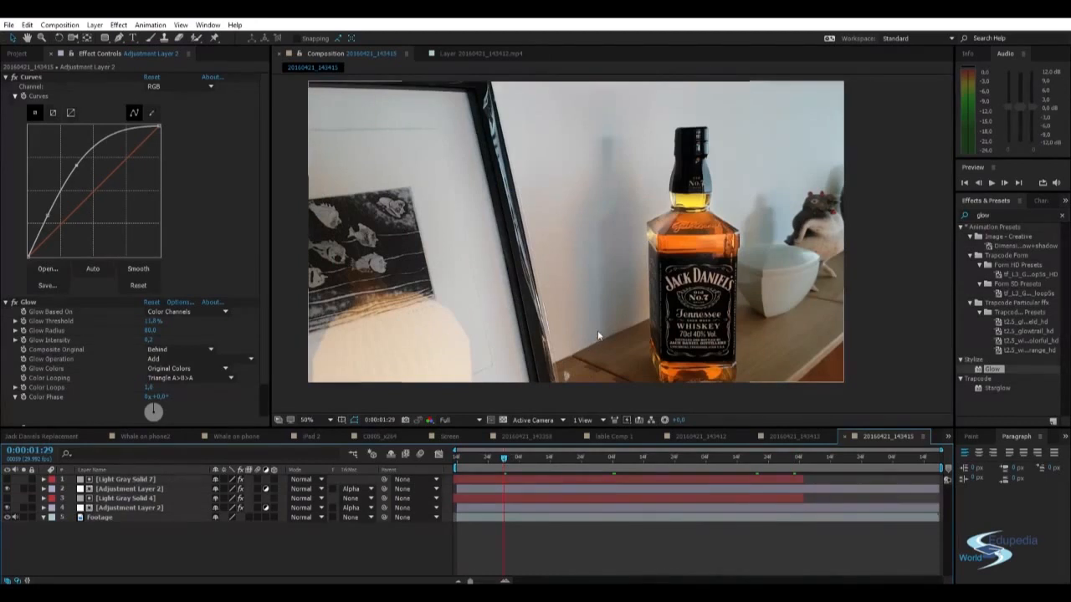